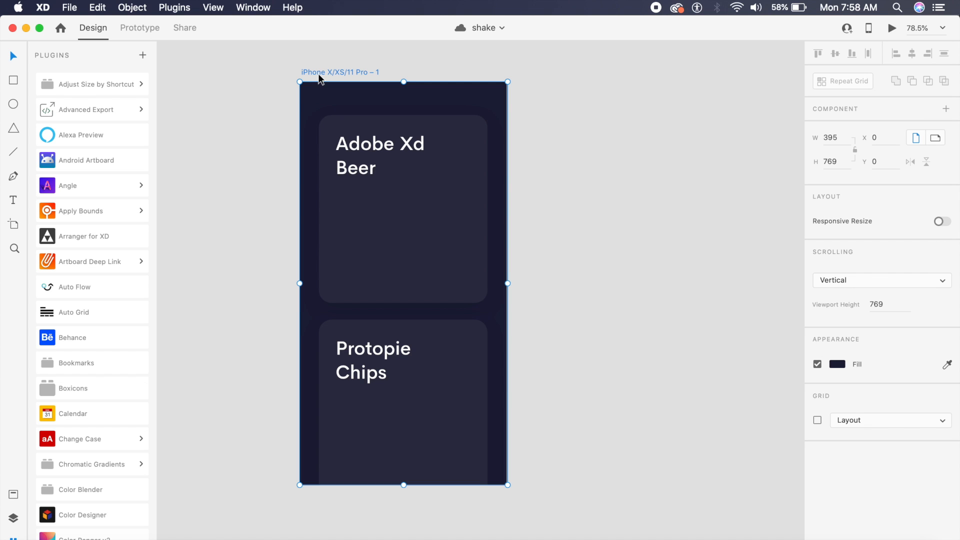
mouse_move(361, 79)
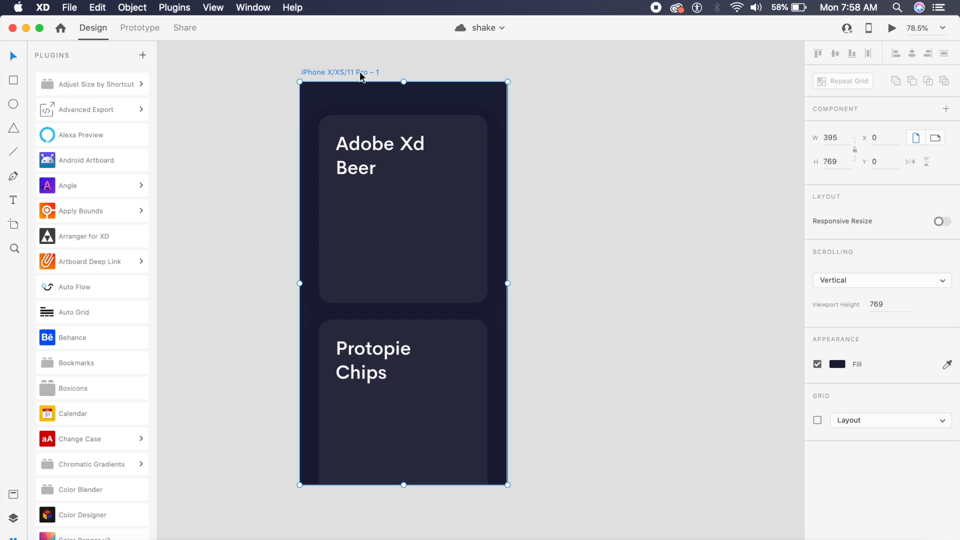
mouse_move(404, 69)
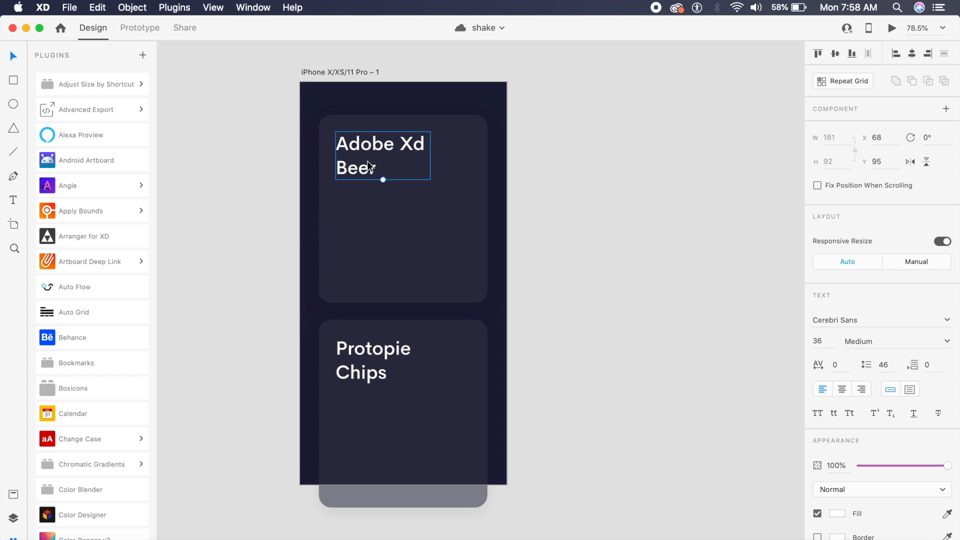
Step: Launch Boxshot 5 from the second Launchpad page
left_click(373, 360)
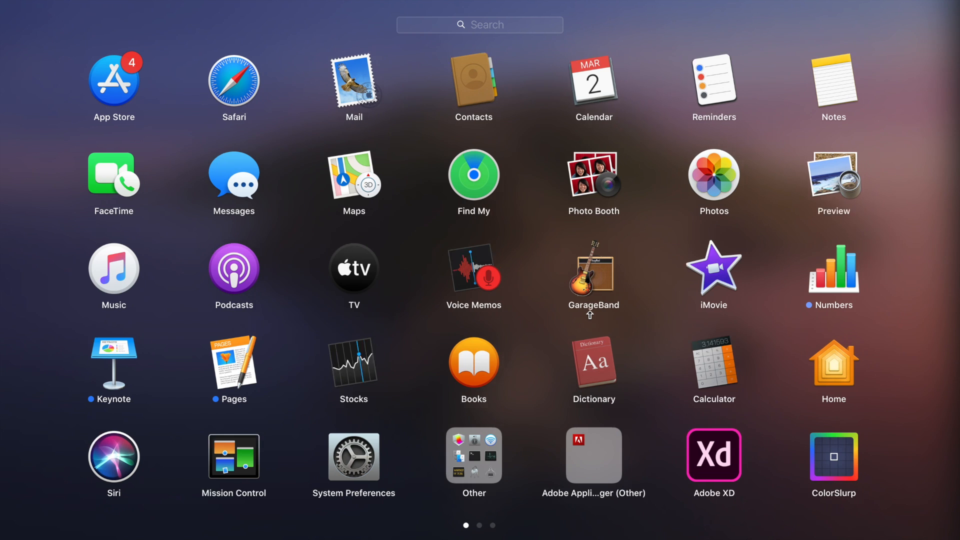
scroll("right", 3)
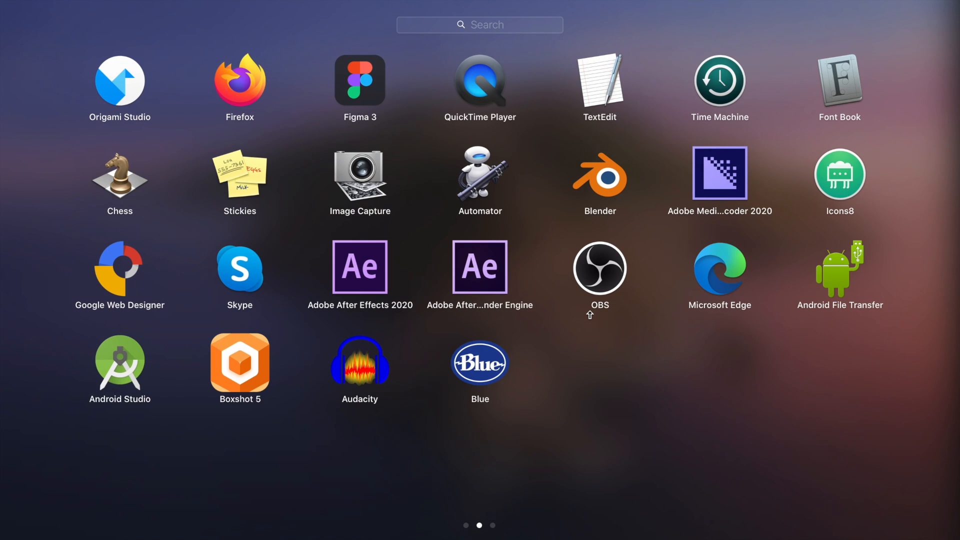
mouse_move(346, 362)
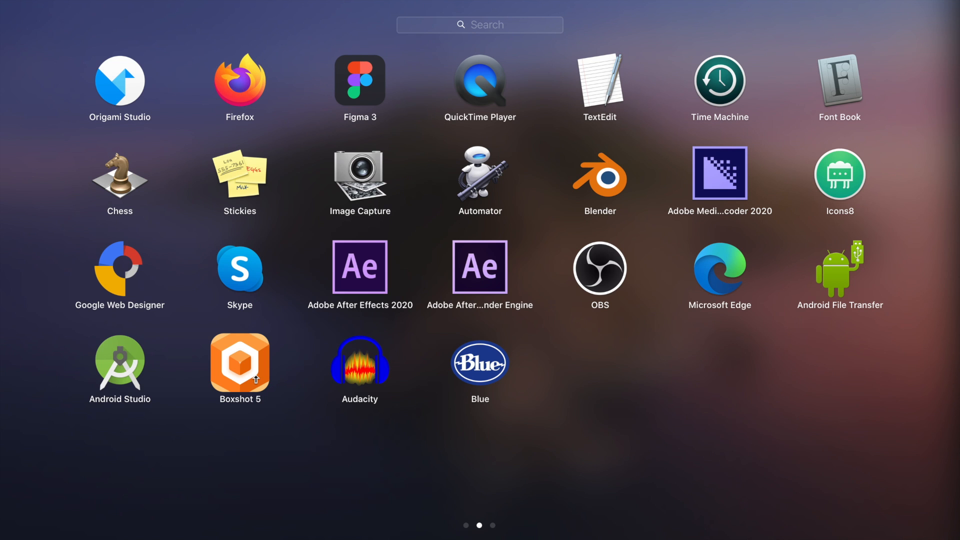
left_click(240, 362)
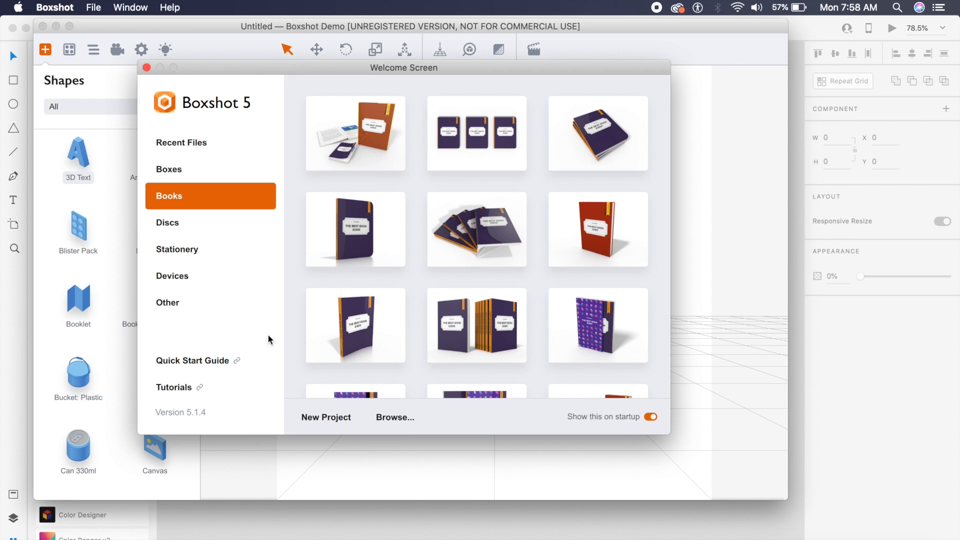
mouse_move(244, 201)
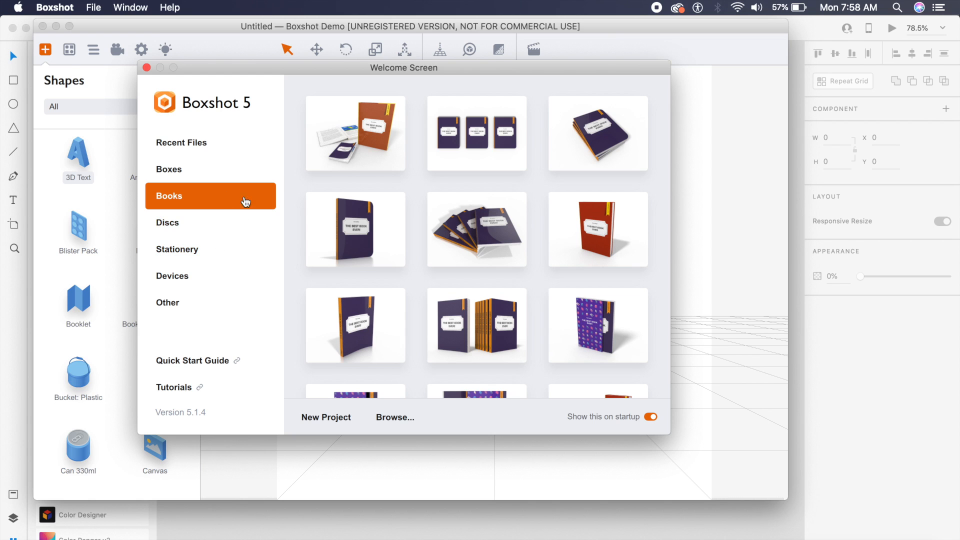
mouse_move(167, 302)
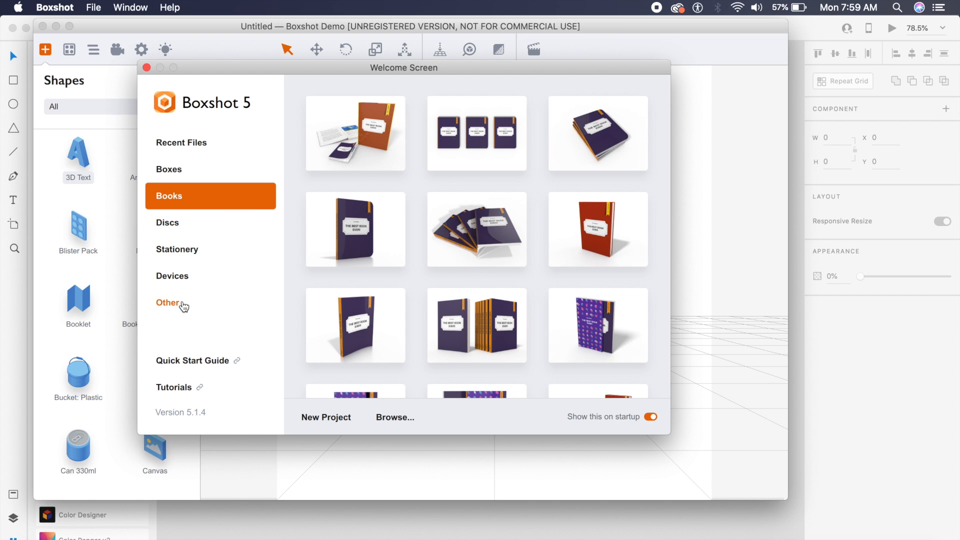
Step: Show the Other template category and scroll down to the bottle and can mockups
left_click(170, 302)
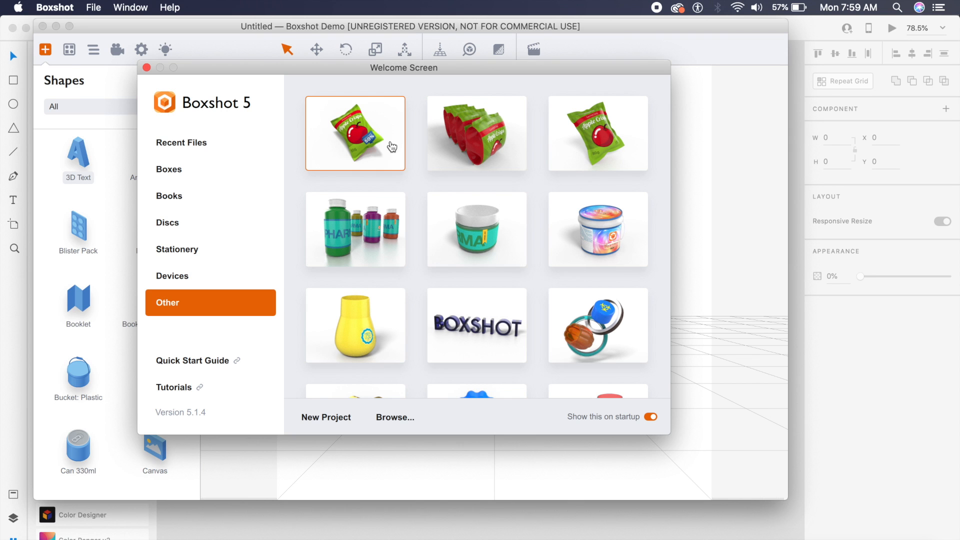
scroll("down", 3)
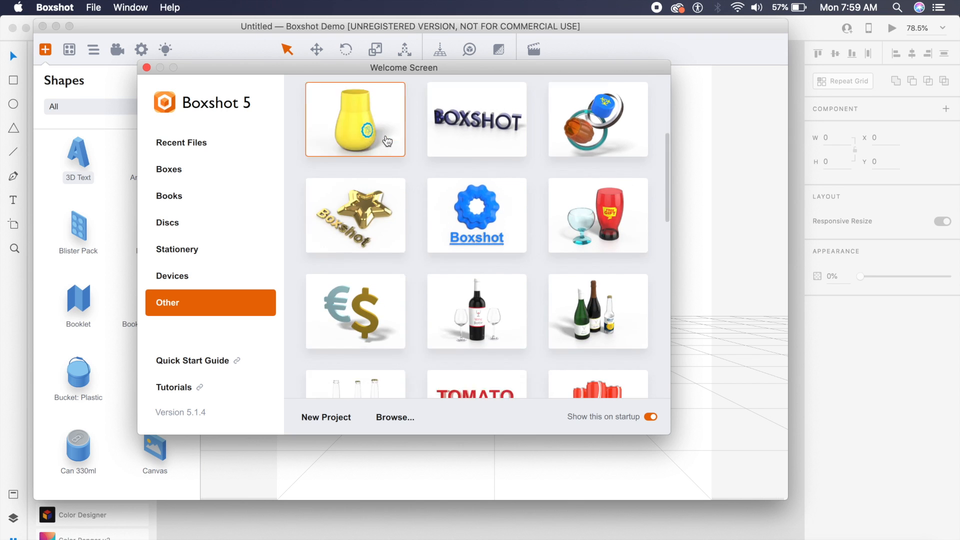
scroll("down", 3)
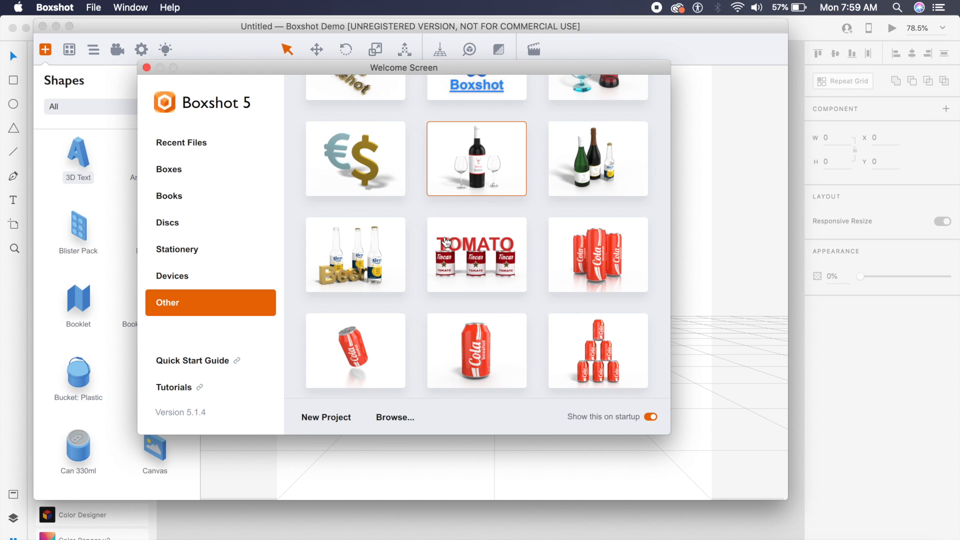
mouse_move(352, 252)
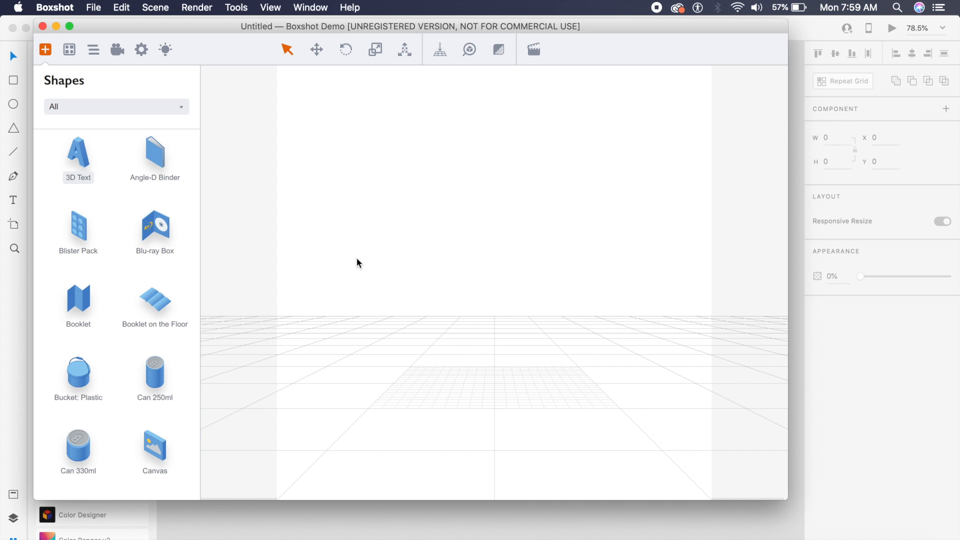
mouse_move(622, 428)
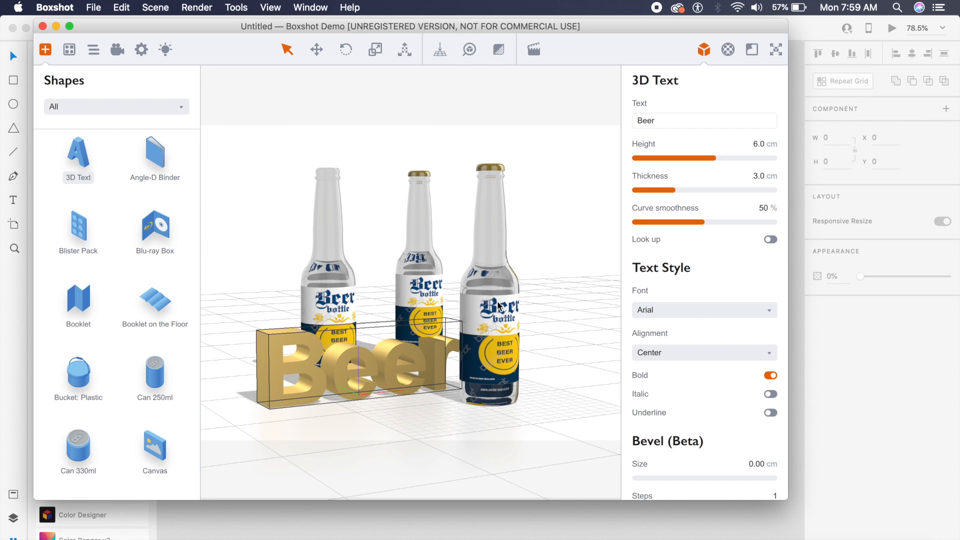
Step: Select the right-hand beer bottle and choose its Beer Label material
left_click(497, 304)
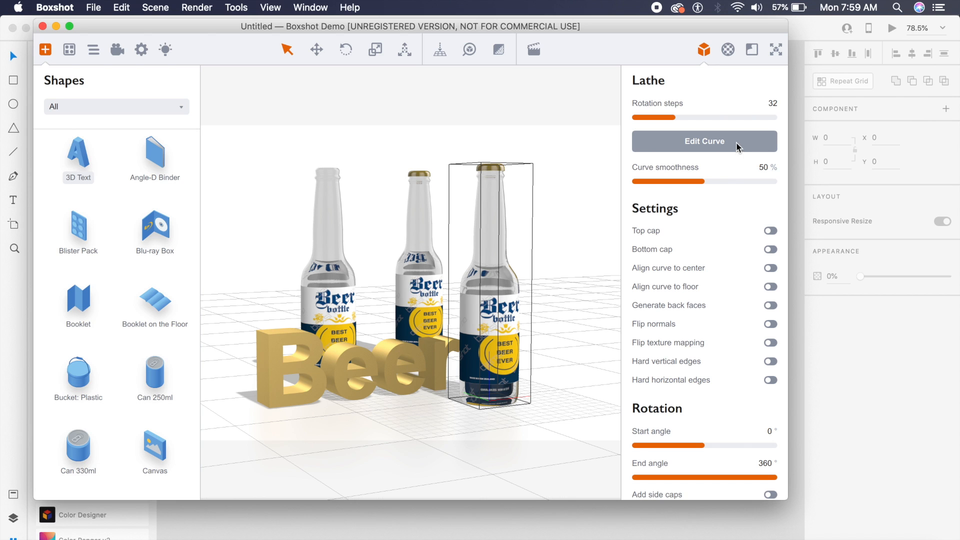
mouse_move(728, 49)
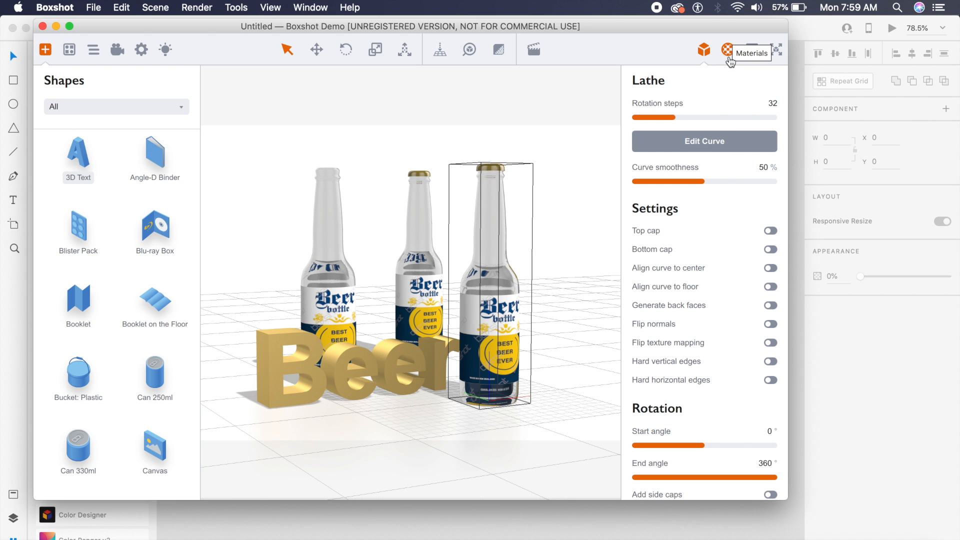
left_click(728, 50)
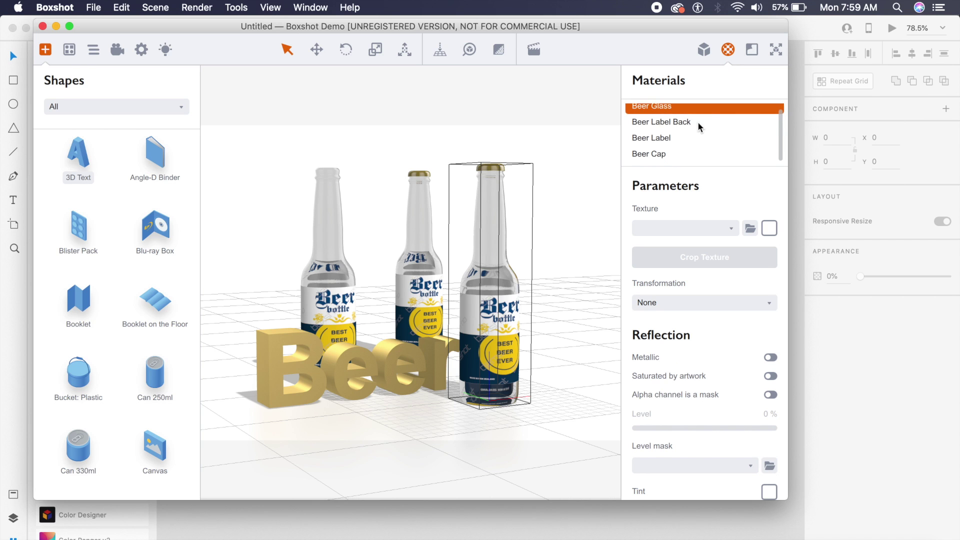
left_click(651, 137)
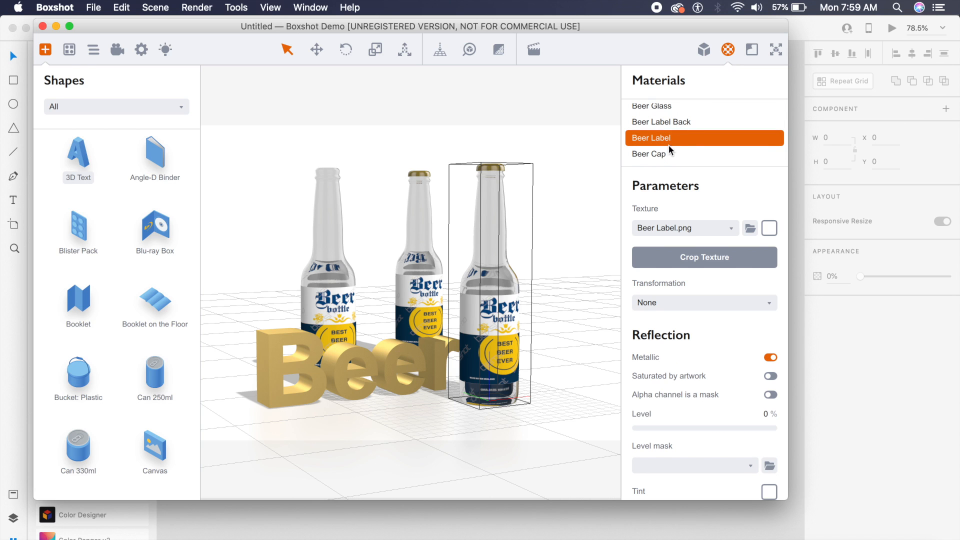
mouse_move(707, 237)
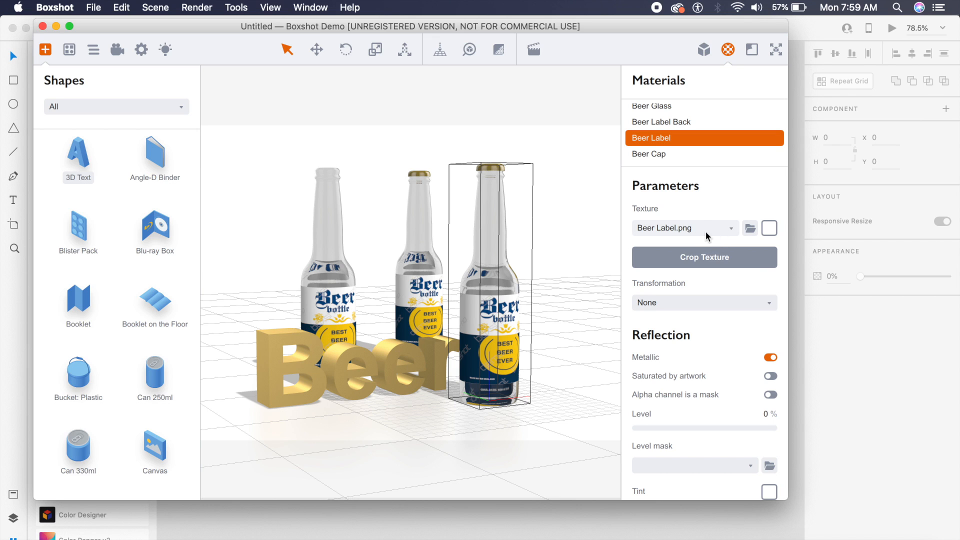
mouse_move(602, 243)
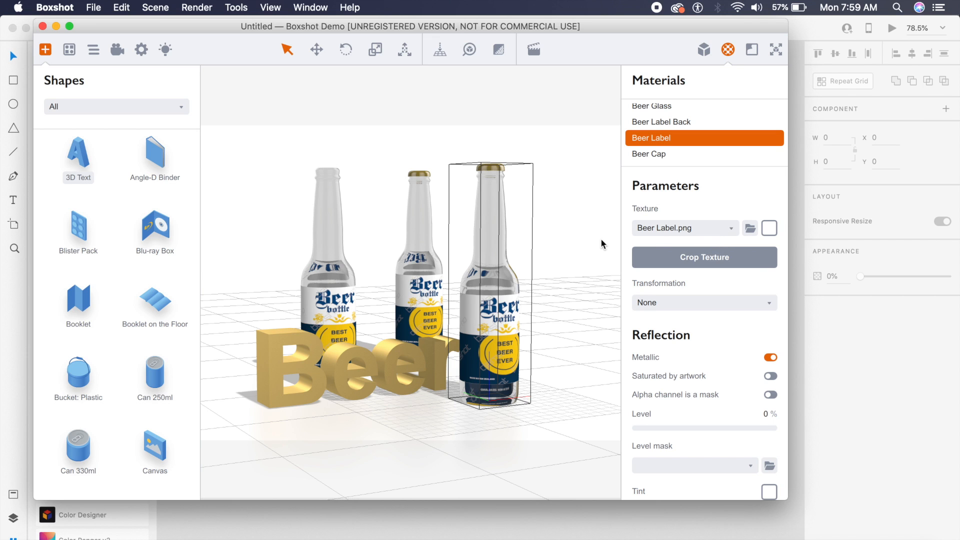
mouse_move(310, 211)
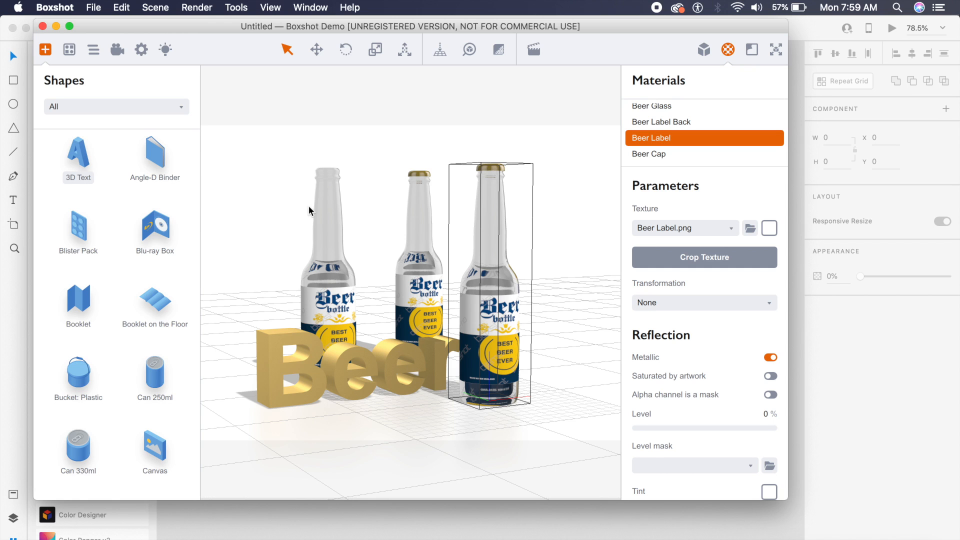
mouse_move(533, 50)
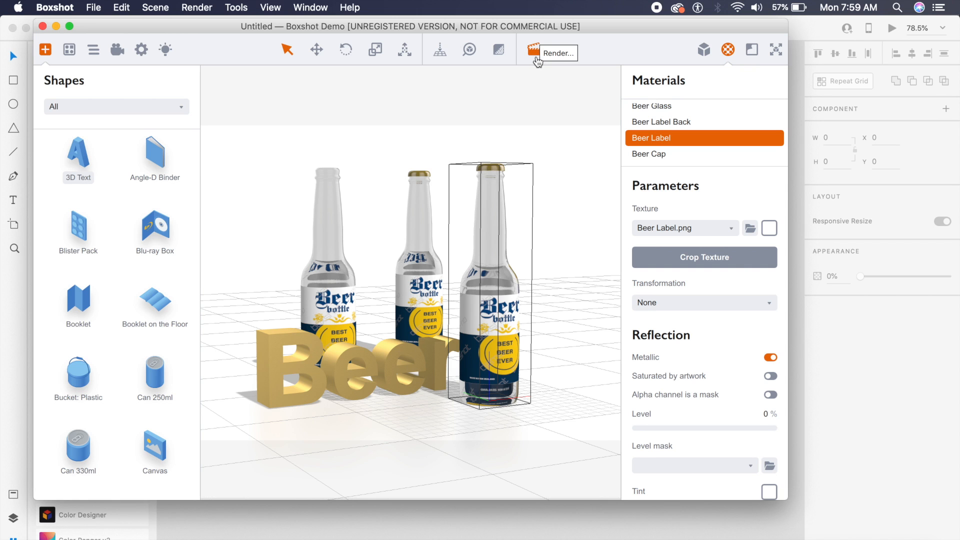
mouse_move(535, 60)
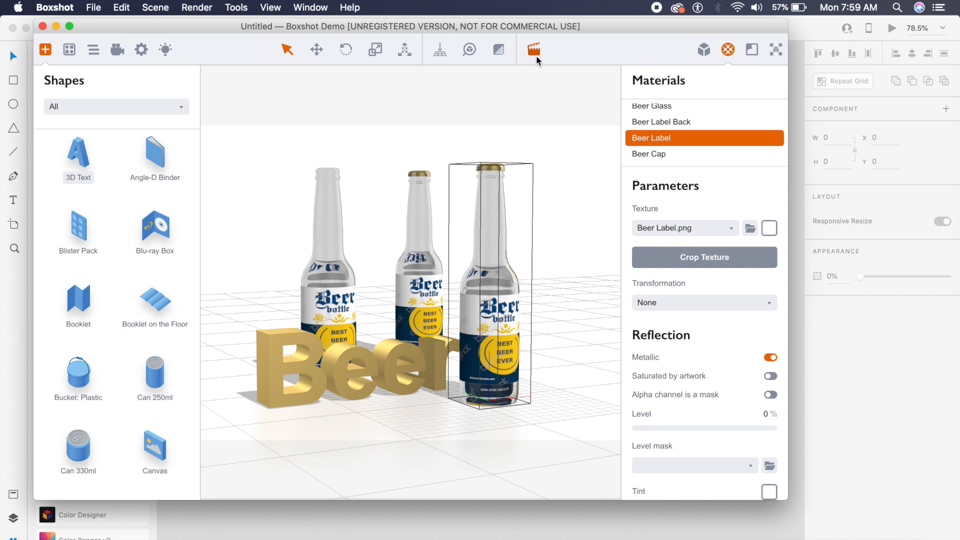
Step: Open the Manual Rendering settings showing 800 × 600 px at 320 dpi
left_click(534, 49)
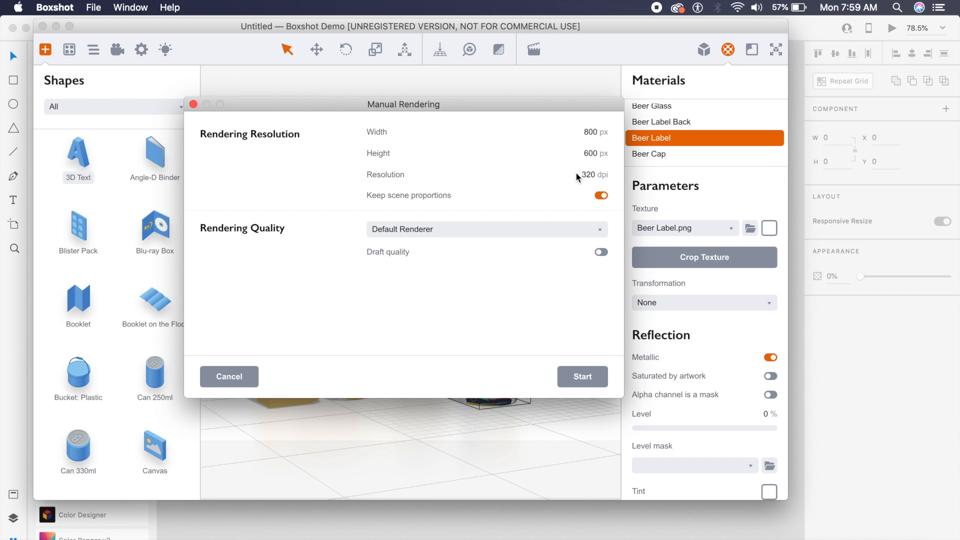
mouse_move(570, 314)
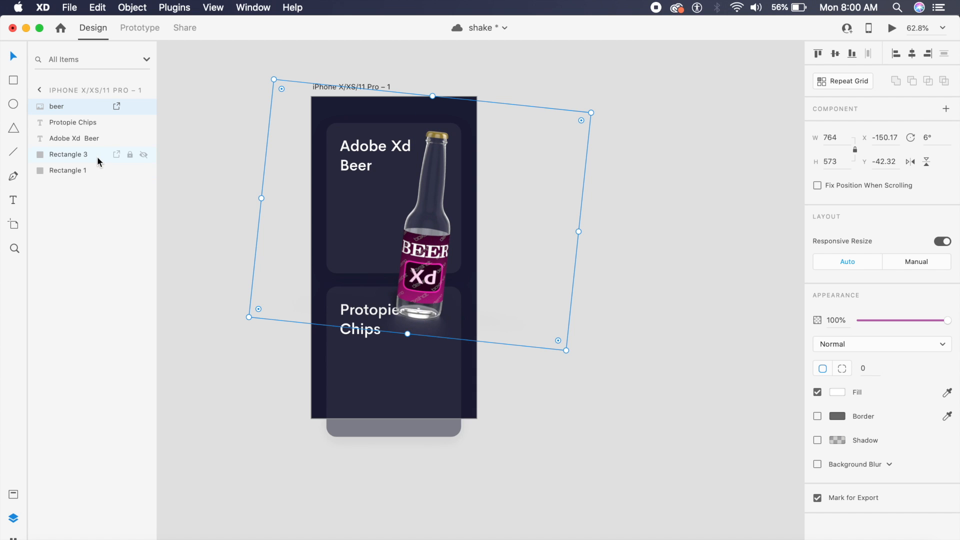
Step: Mask the beer bottle image inside the Rectangle 1 card, then select the iPhone artboard
left_click(67, 170)
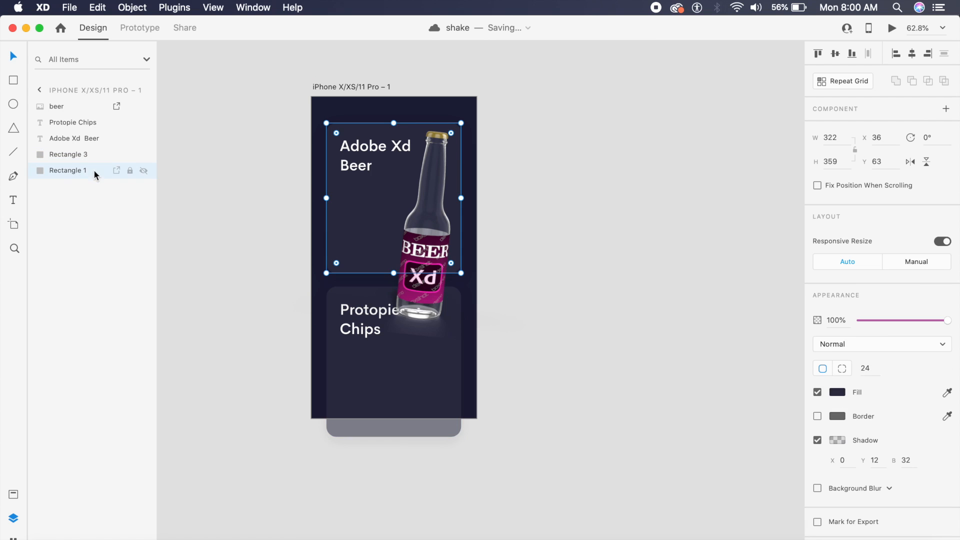
mouse_move(92, 175)
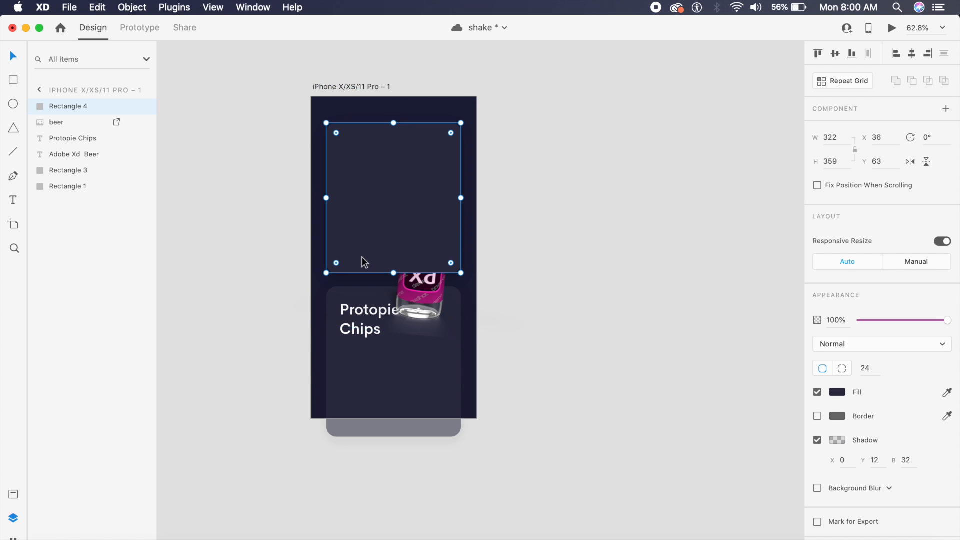
left_click(73, 155)
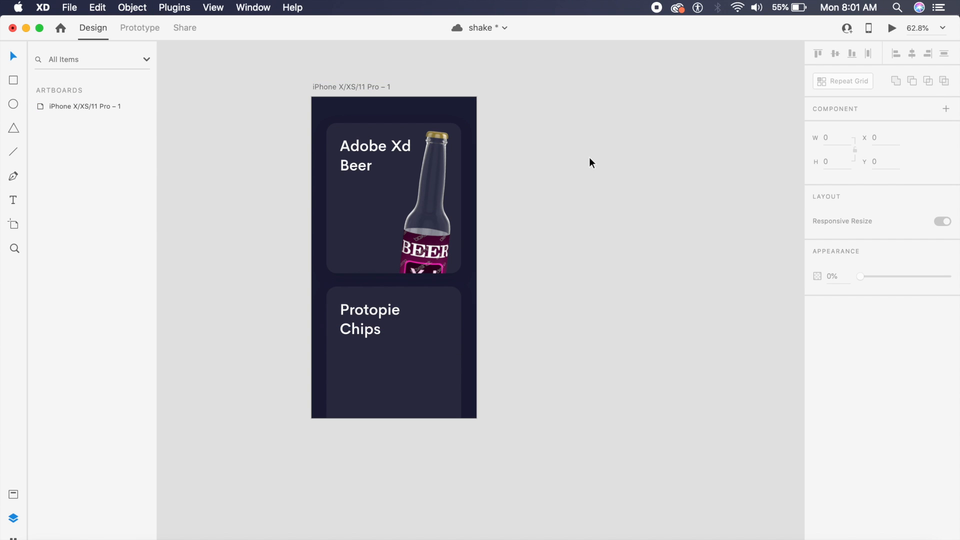
left_click(421, 221)
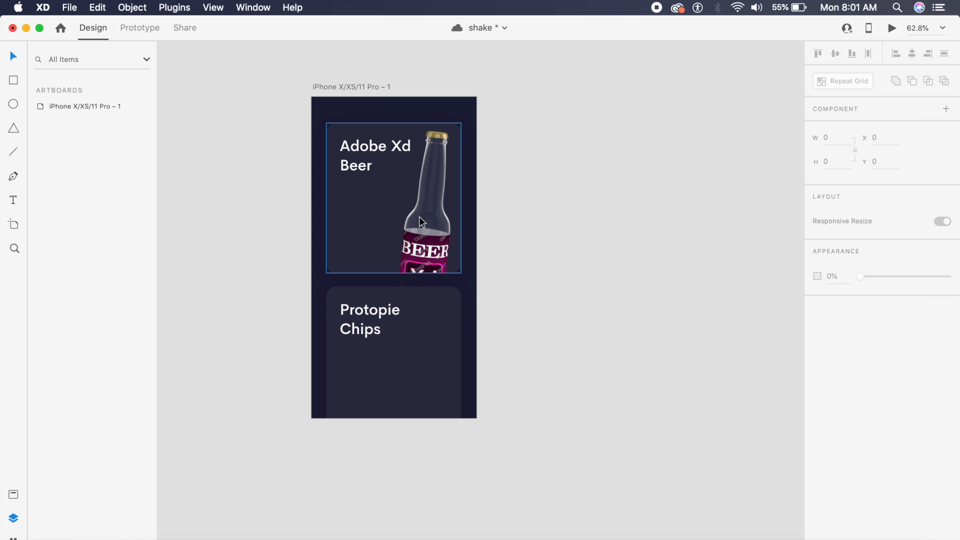
left_click(574, 225)
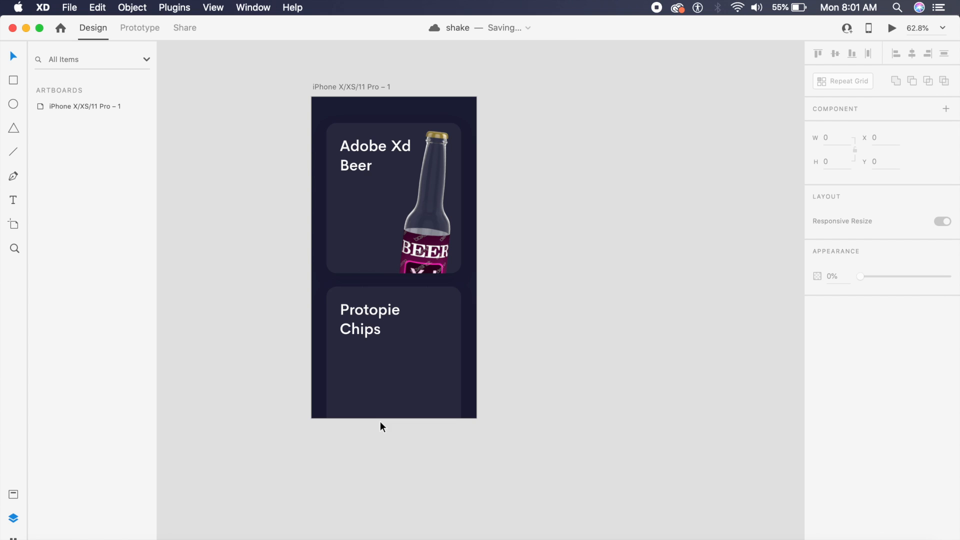
left_click(394, 196)
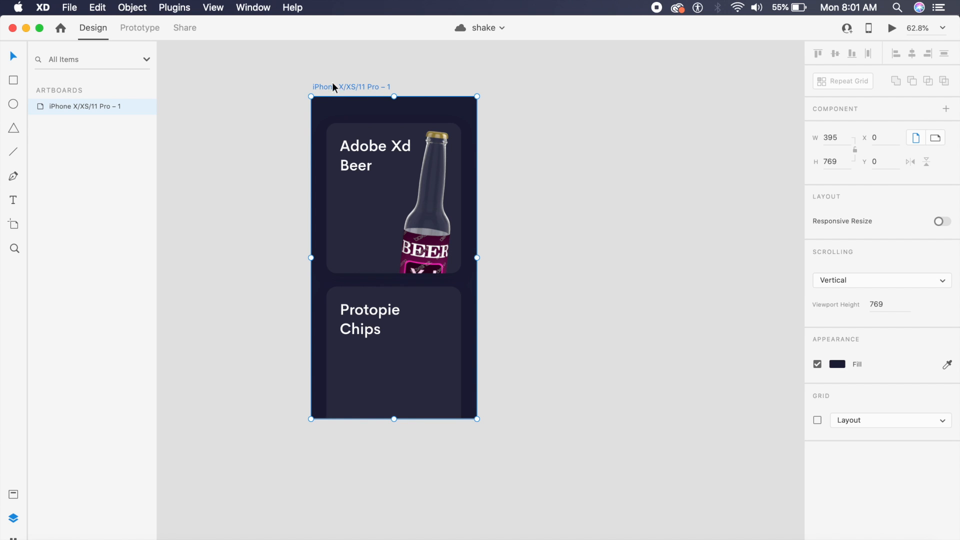
Step: Show Adobe XD's File menu with its export options
left_click(68, 7)
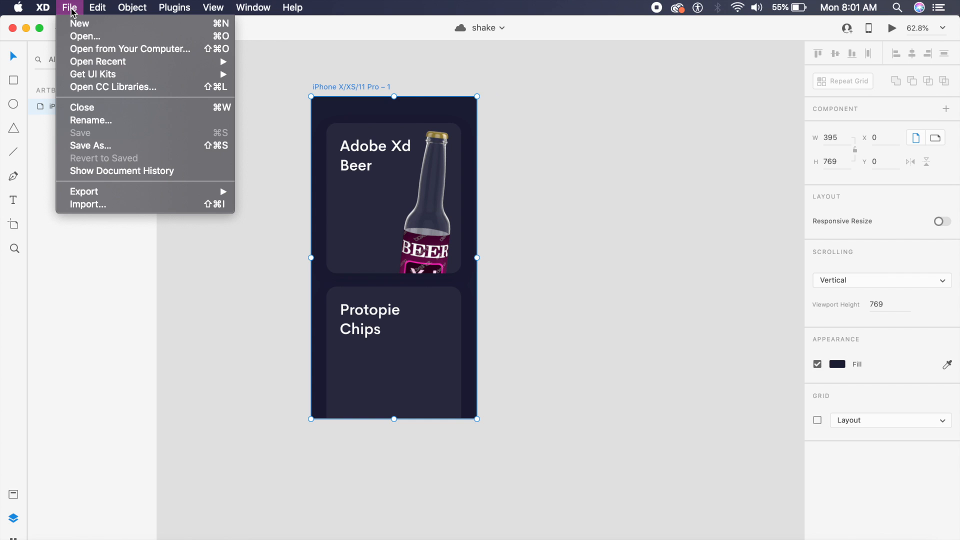
mouse_move(129, 194)
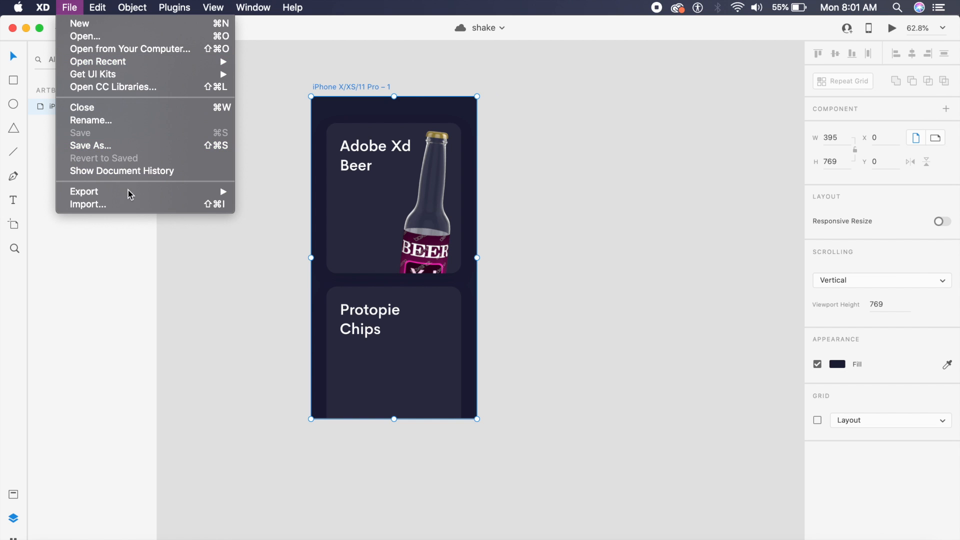
mouse_move(250, 190)
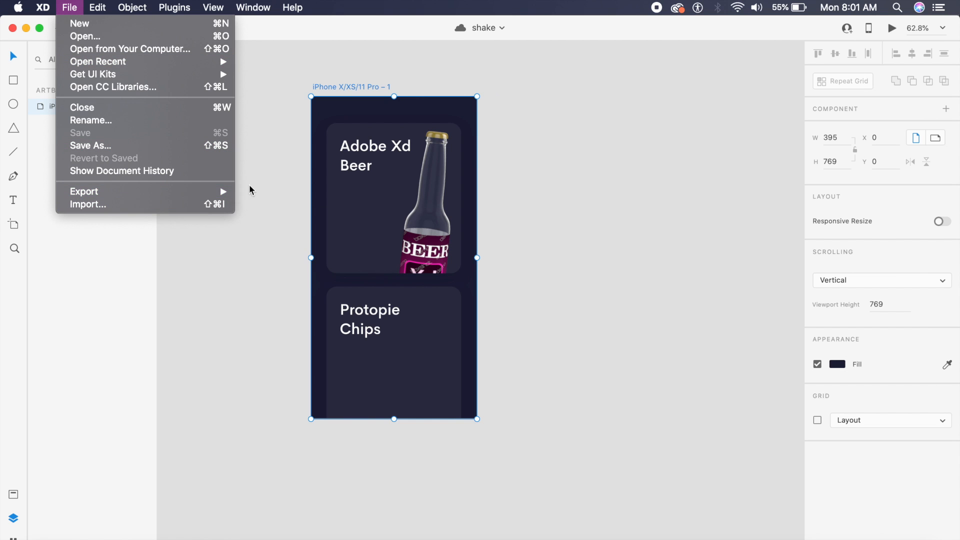
mouse_move(83, 191)
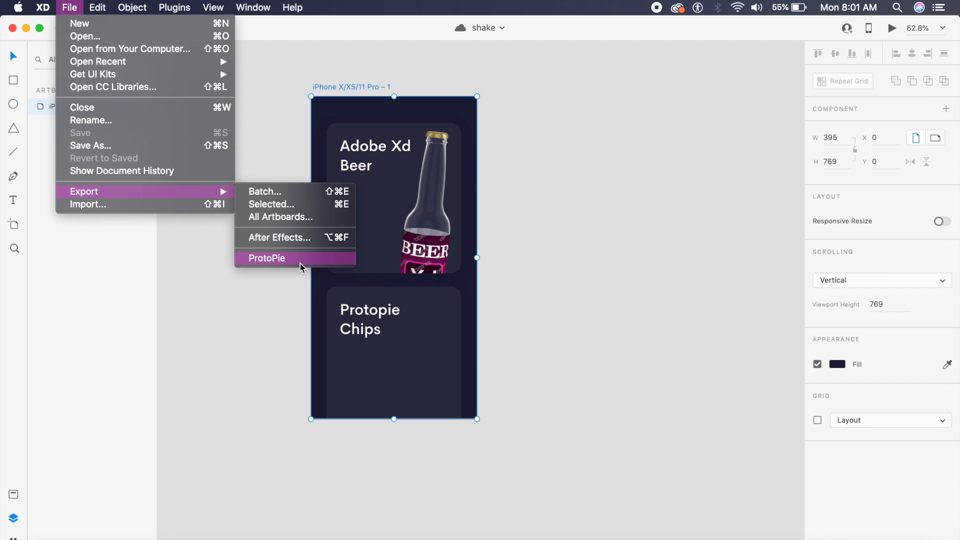
mouse_move(277, 262)
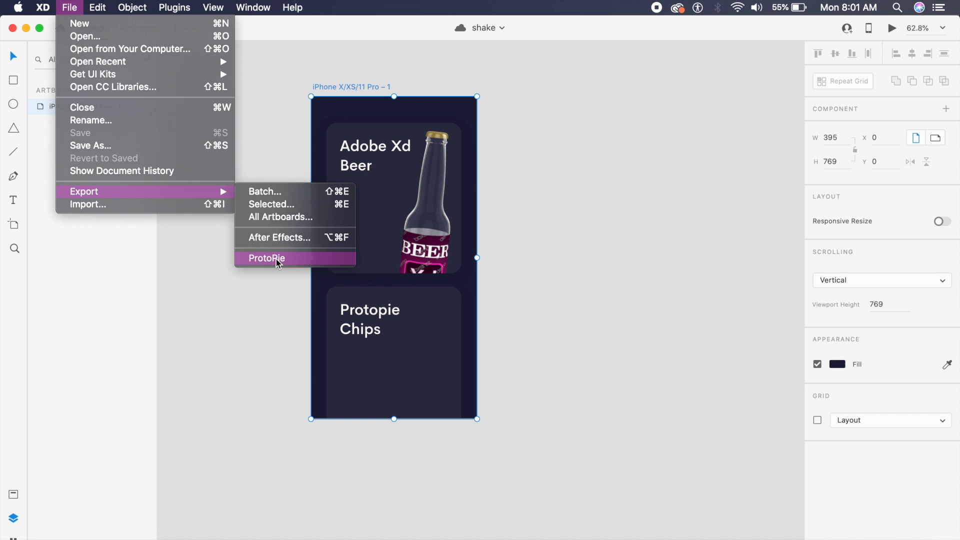
left_click(267, 257)
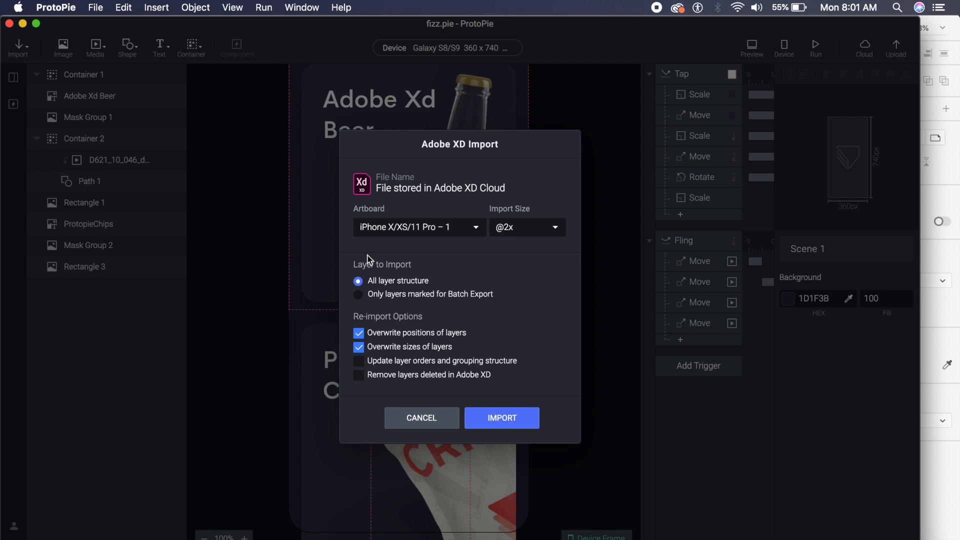
mouse_move(434, 197)
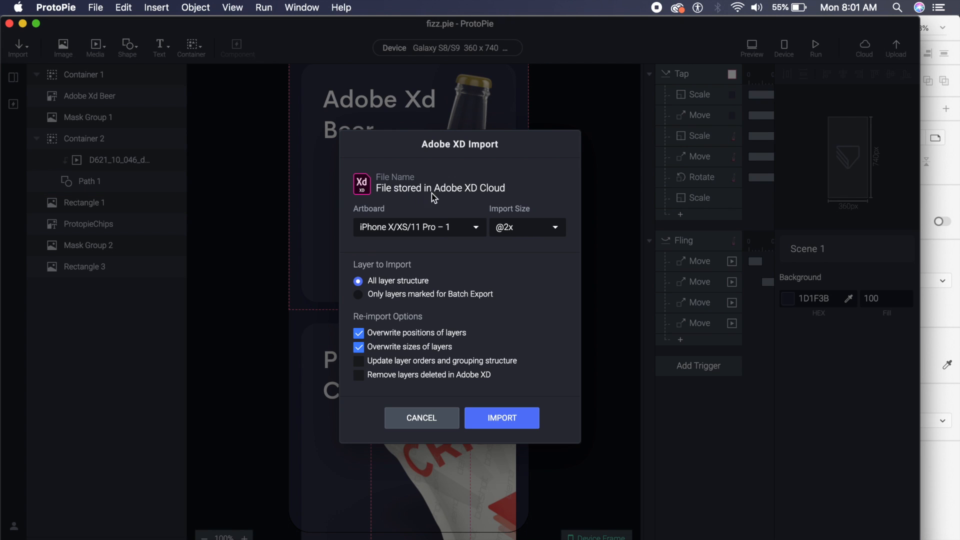
left_click(525, 227)
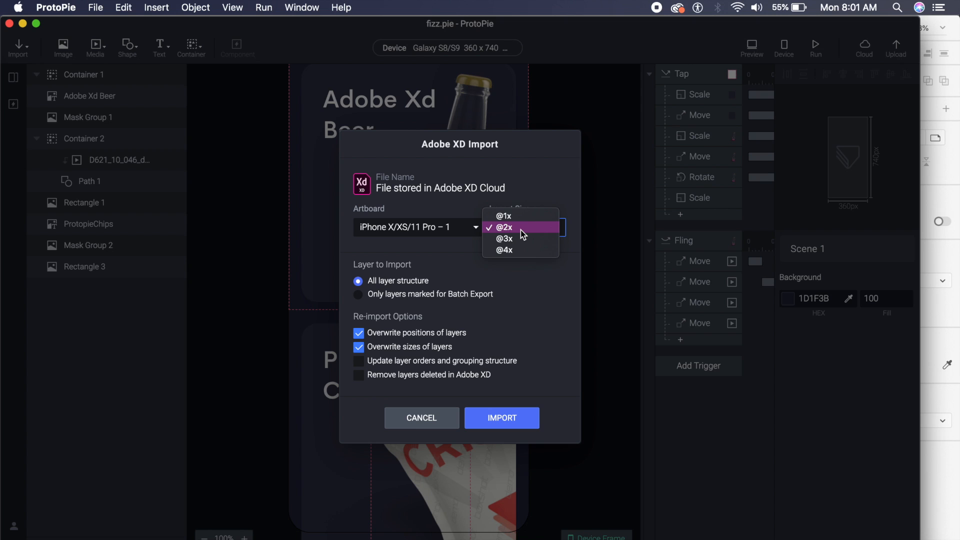
left_click(504, 227)
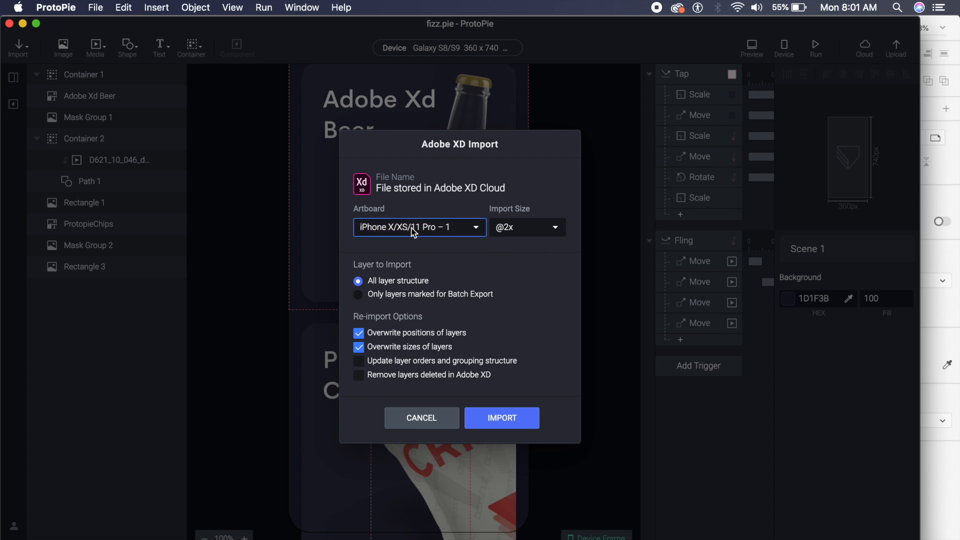
mouse_move(435, 268)
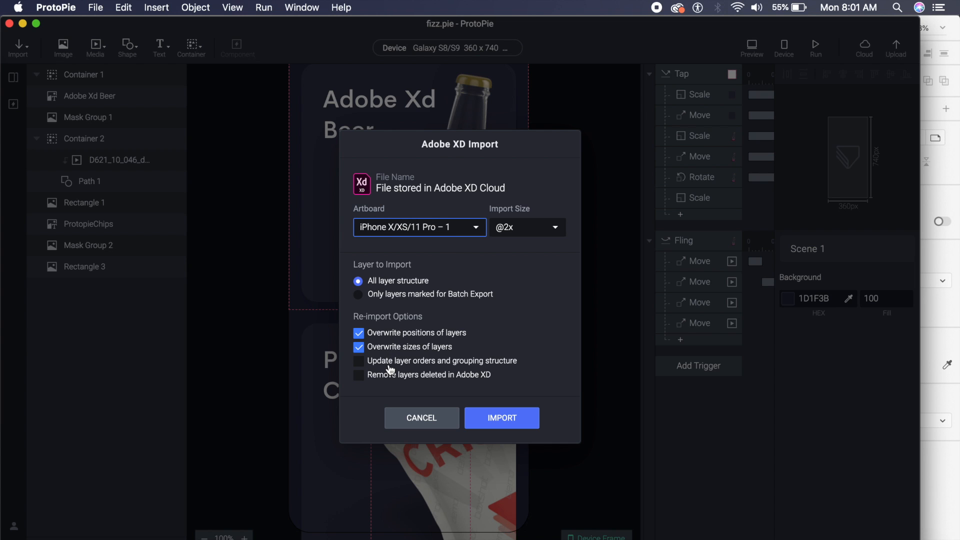
left_click(359, 360)
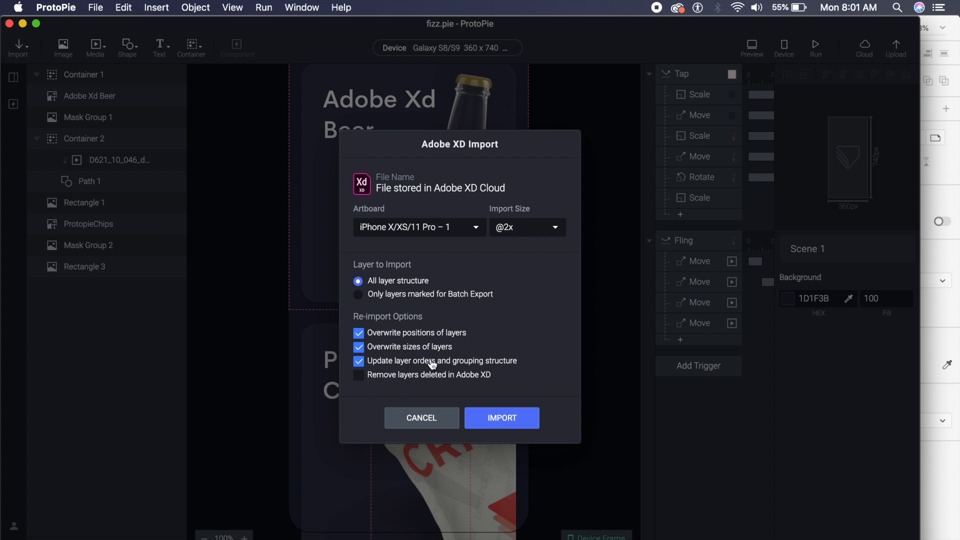
mouse_move(499, 415)
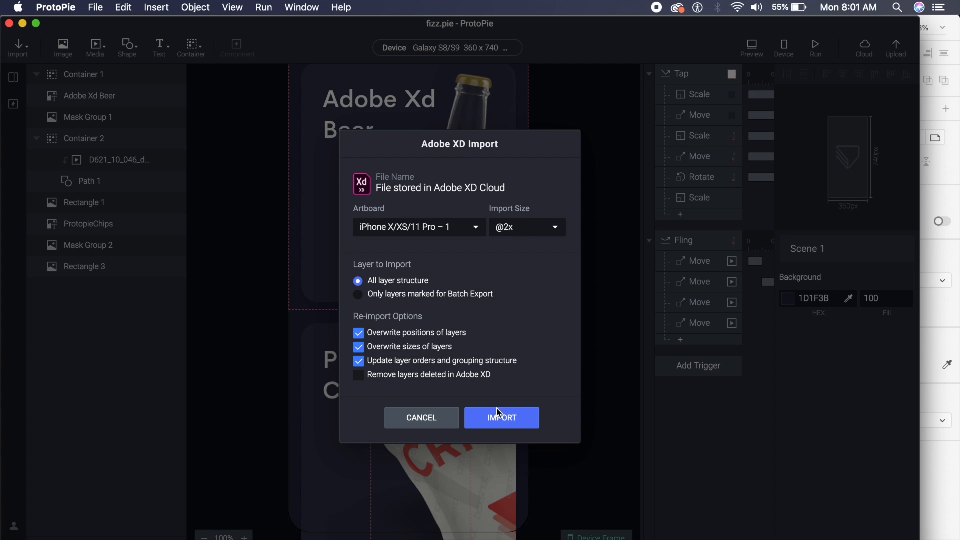
left_click(501, 418)
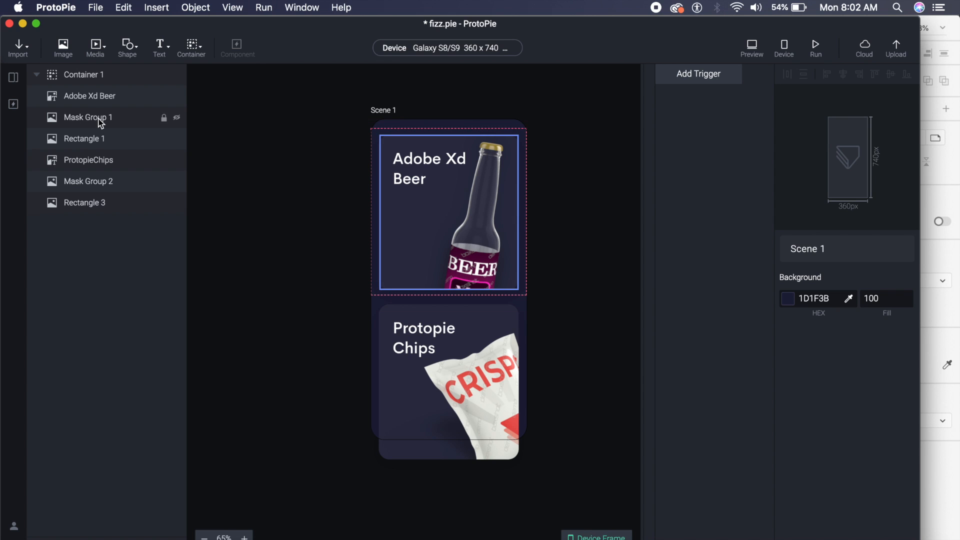
Step: Ungroup Container 1 so its six layers sit directly in Scene 1
left_click(84, 74)
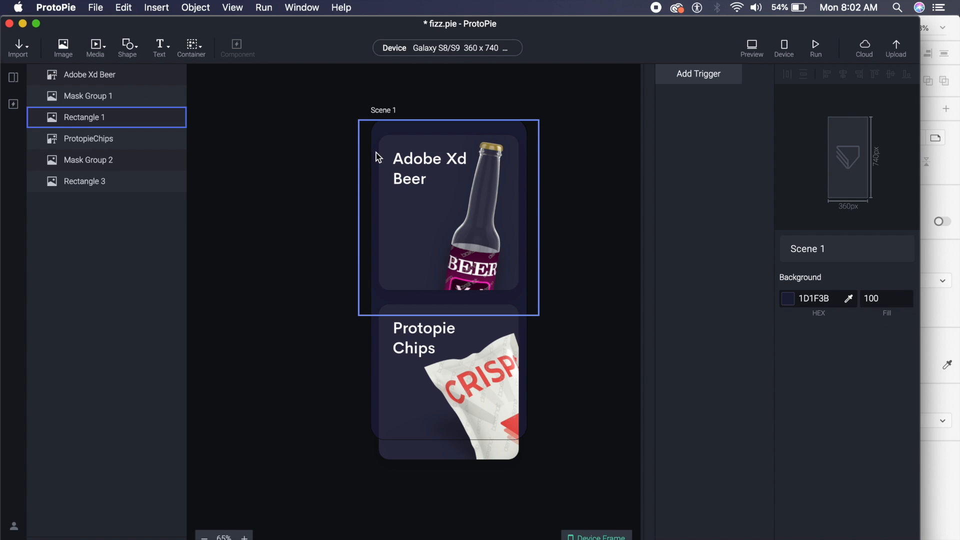
left_click(89, 74)
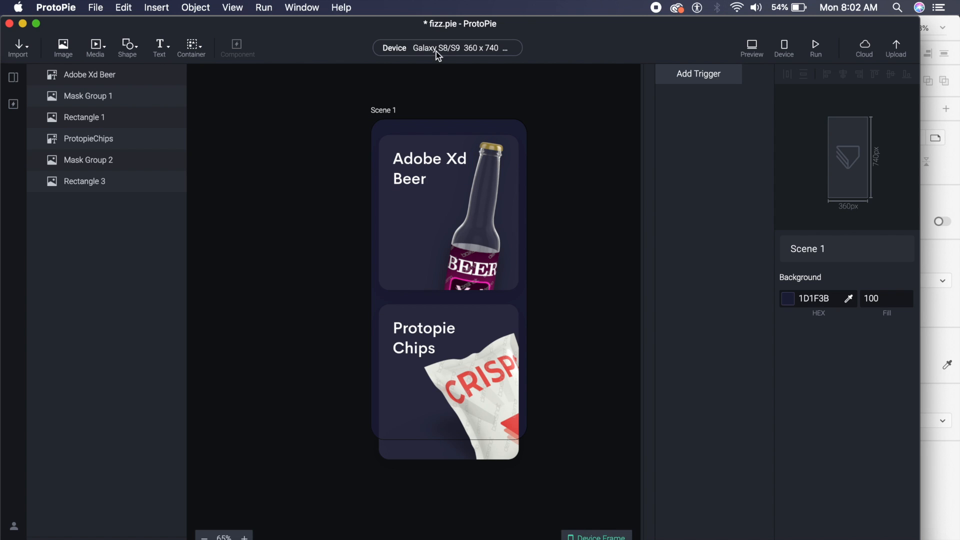
mouse_move(123, 8)
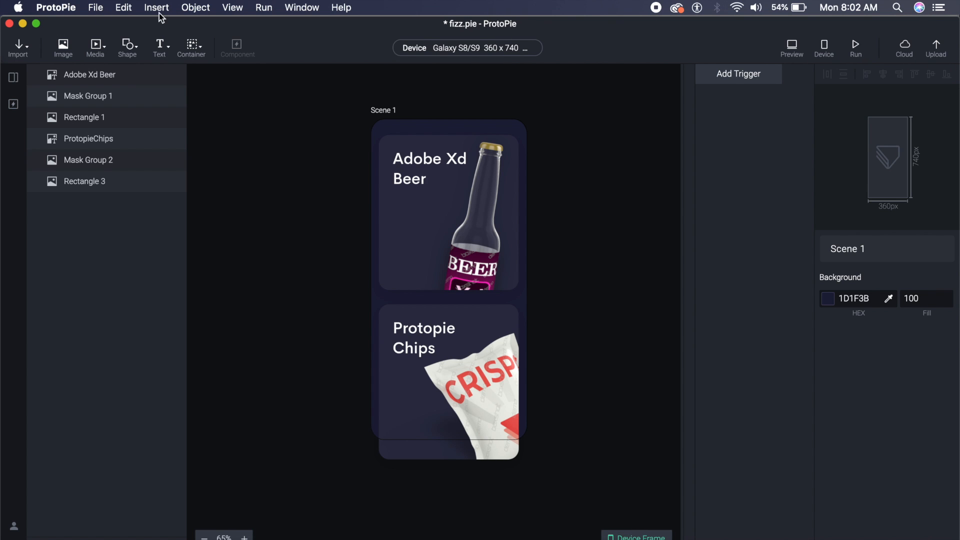
Step: Insert a plain Container 1 sized 360 × 413.85 over the beer card and select it
left_click(192, 48)
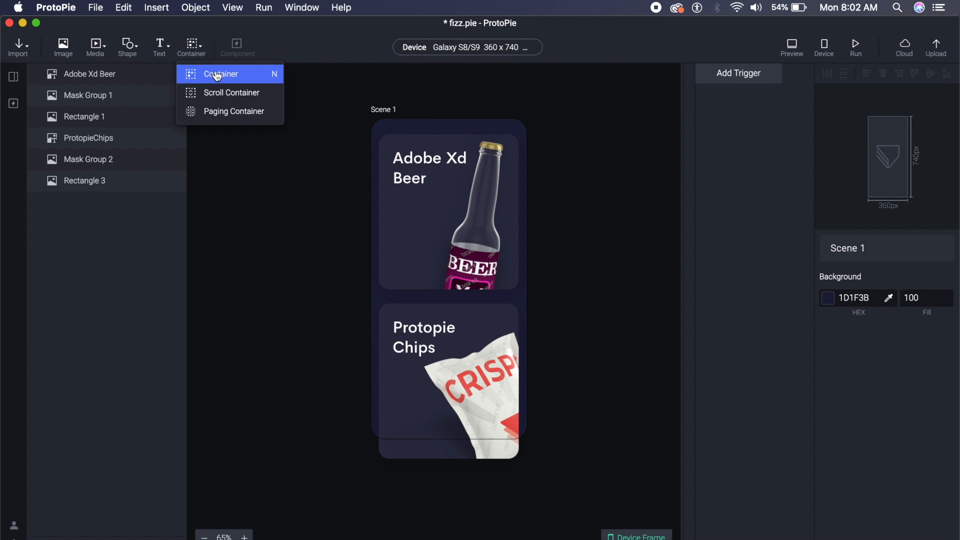
left_click(222, 74)
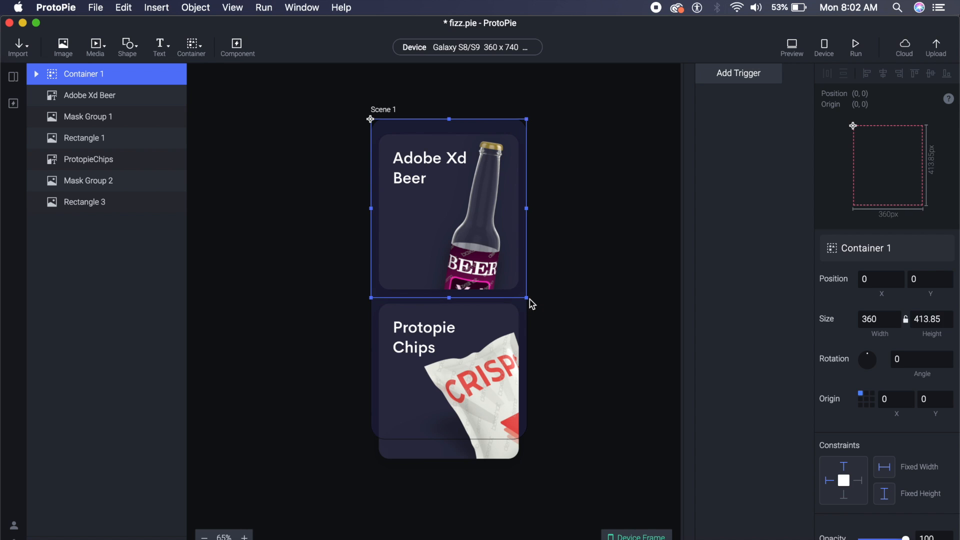
mouse_move(590, 153)
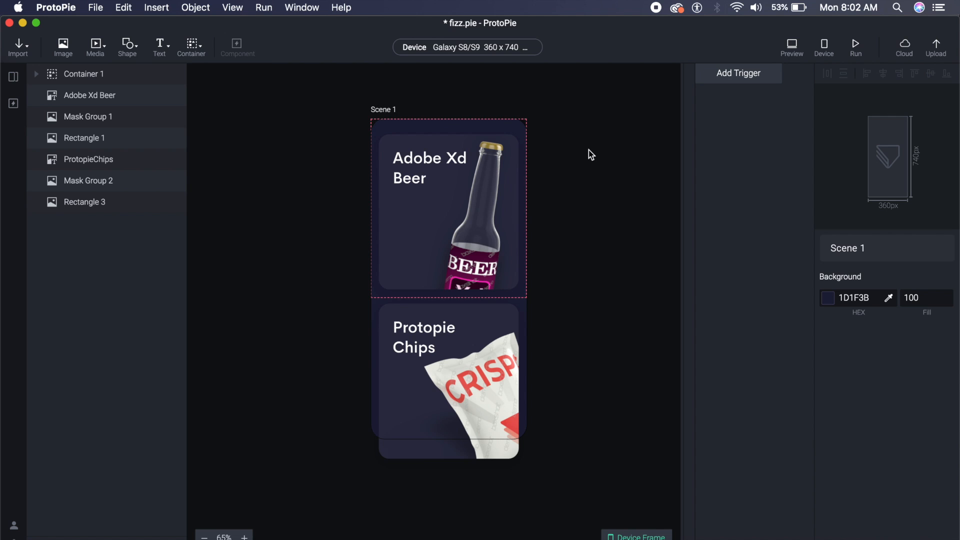
left_click(84, 74)
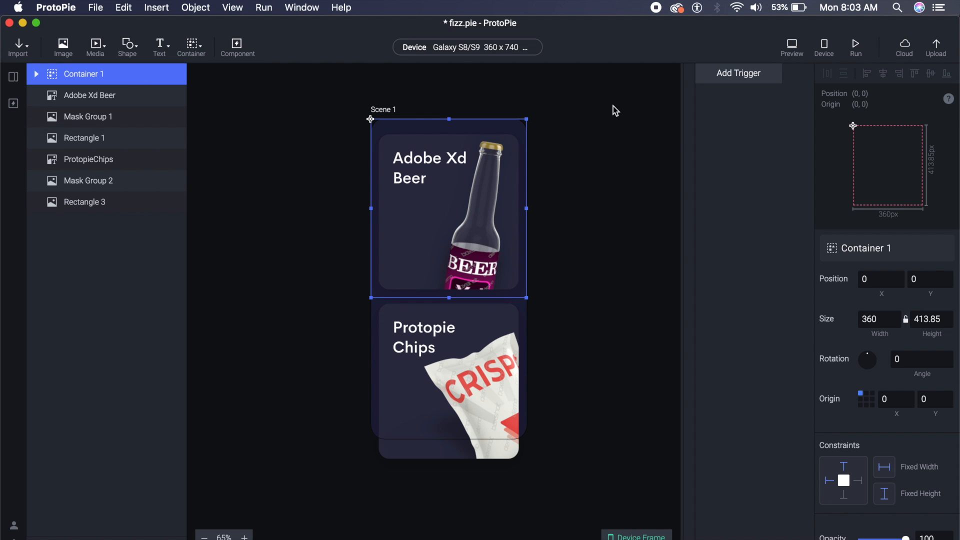
mouse_move(724, 85)
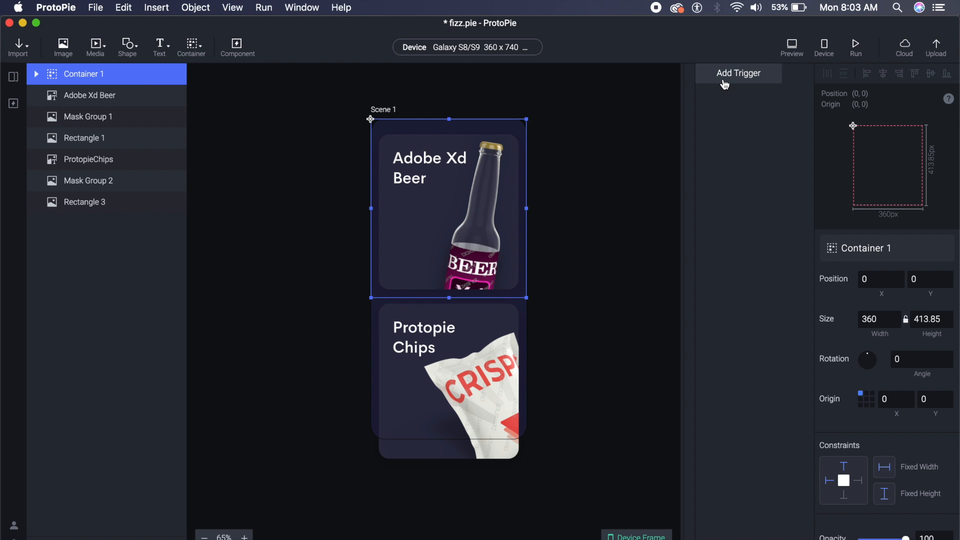
mouse_move(733, 84)
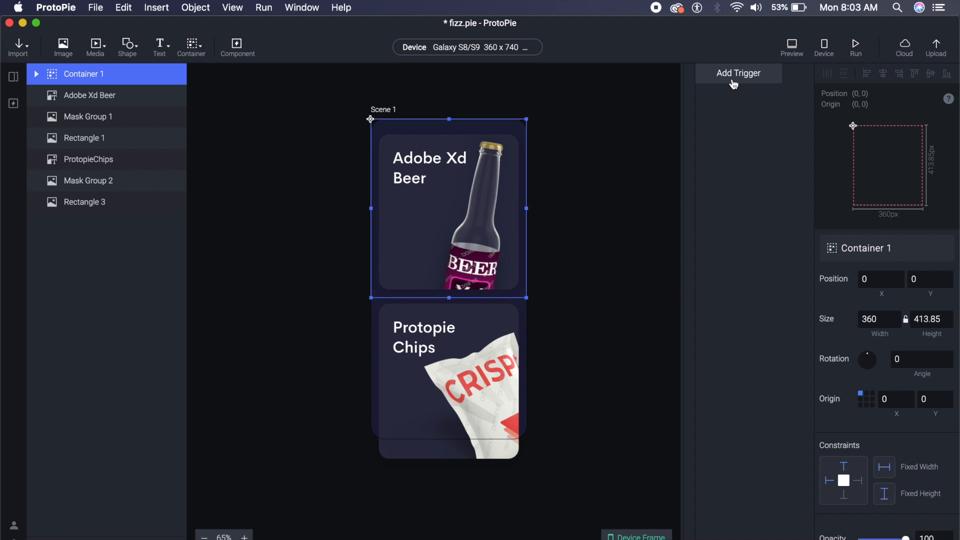
Step: Add a Tap trigger to Container 1 and show its response choices
left_click(738, 73)
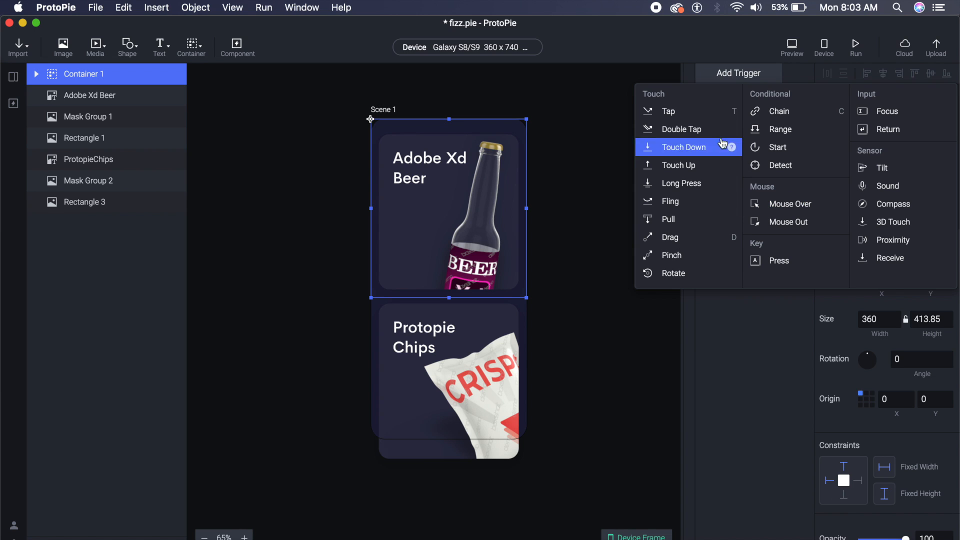
left_click(668, 111)
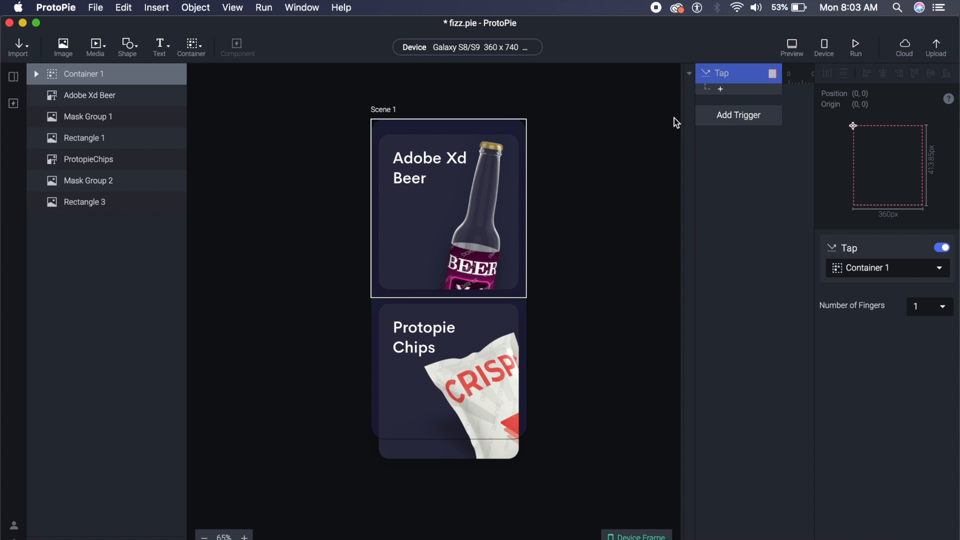
mouse_move(728, 95)
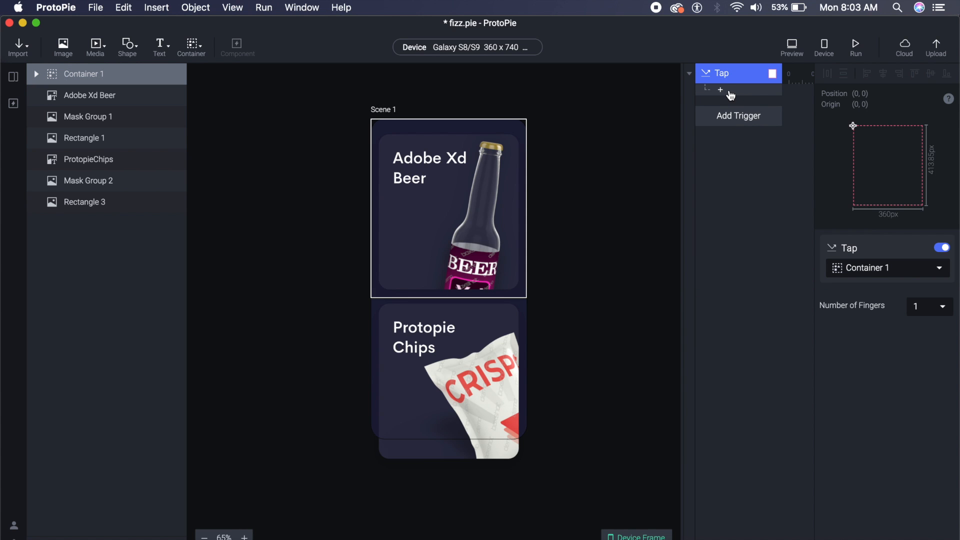
left_click(720, 90)
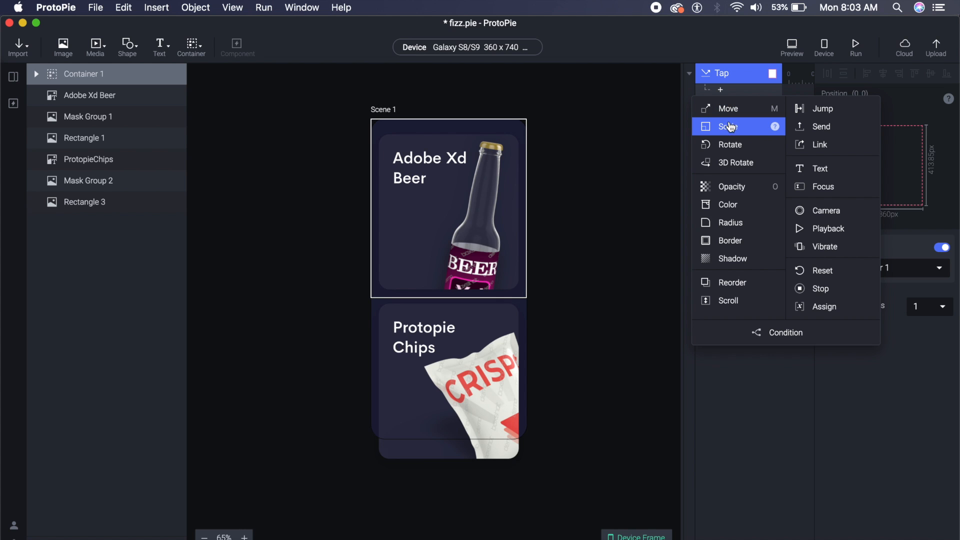
Step: Add a Scale response that scales Rectangle 1 by factor to 100% on both axes
left_click(728, 126)
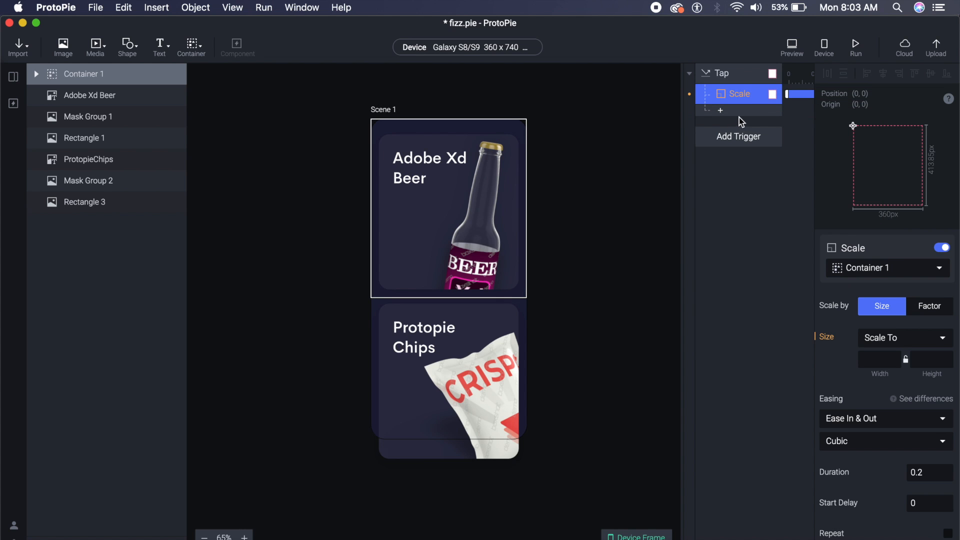
mouse_move(876, 270)
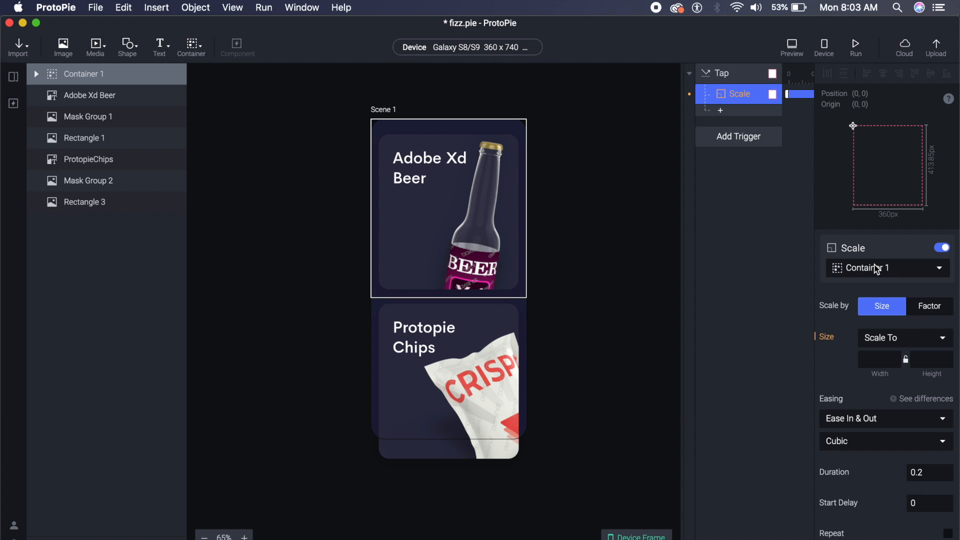
mouse_move(512, 268)
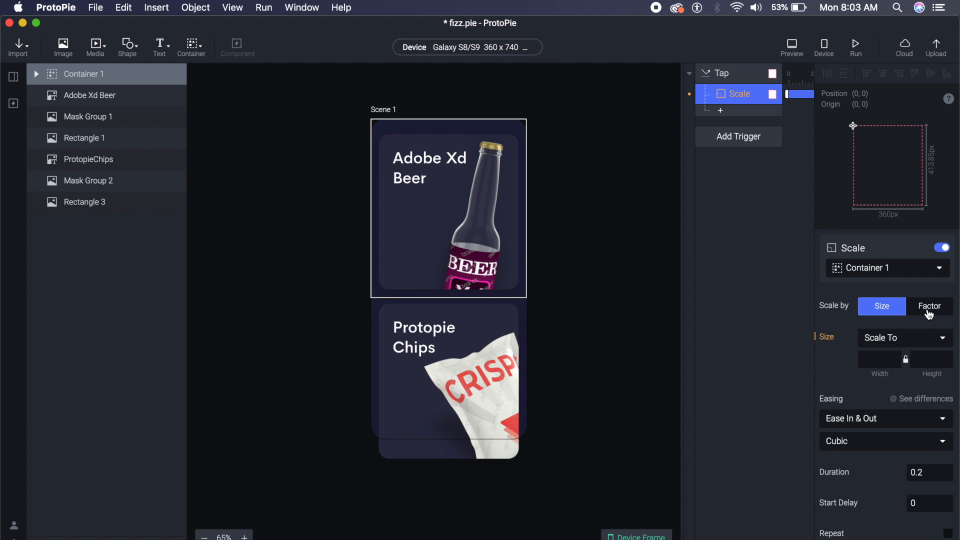
left_click(929, 306)
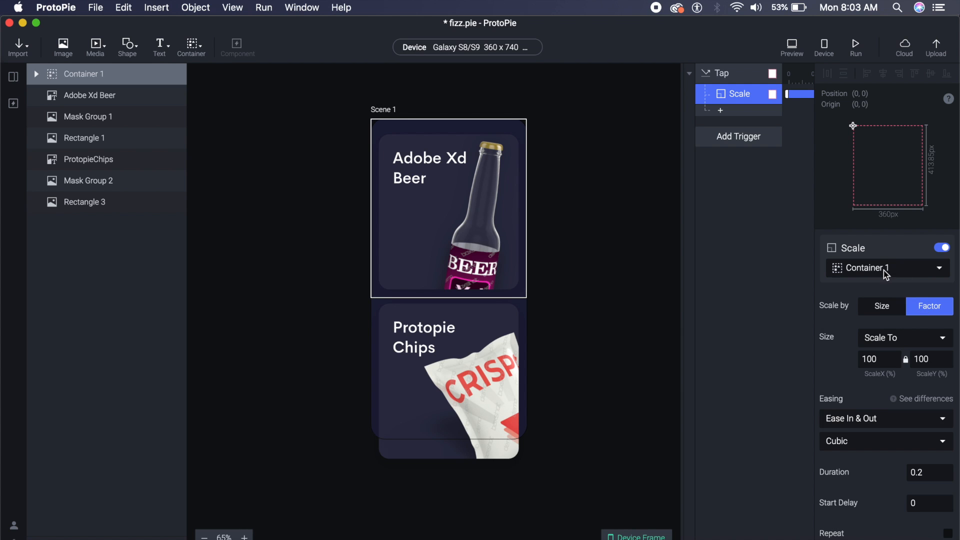
left_click(885, 267)
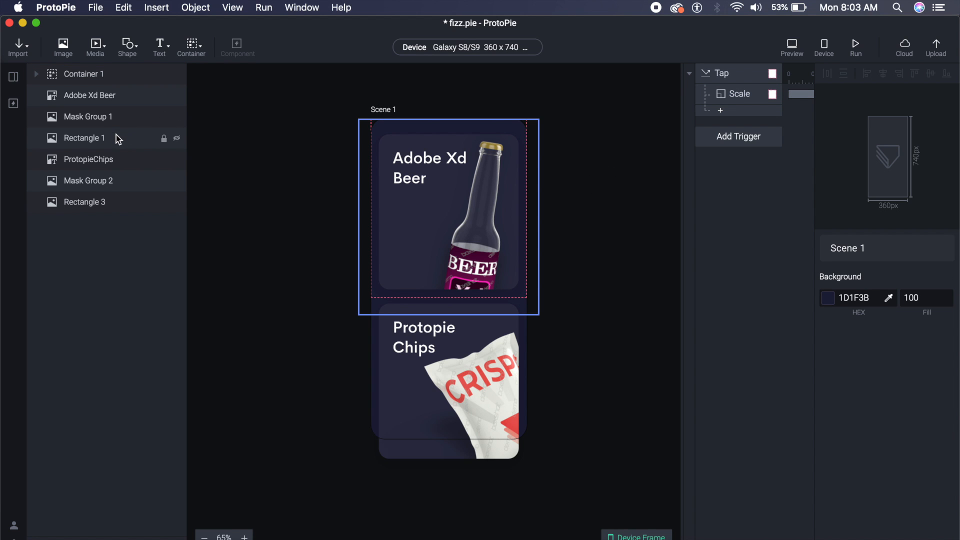
left_click(84, 138)
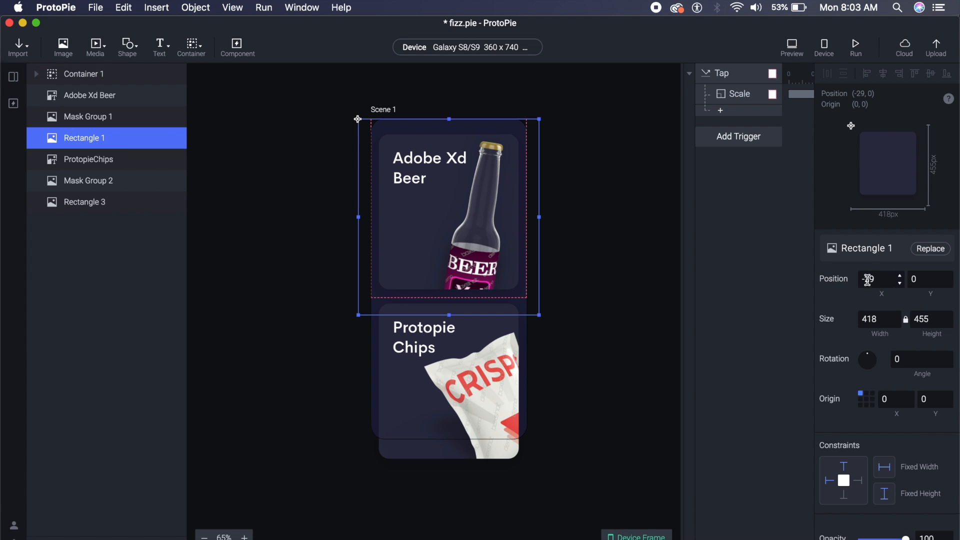
left_click(739, 94)
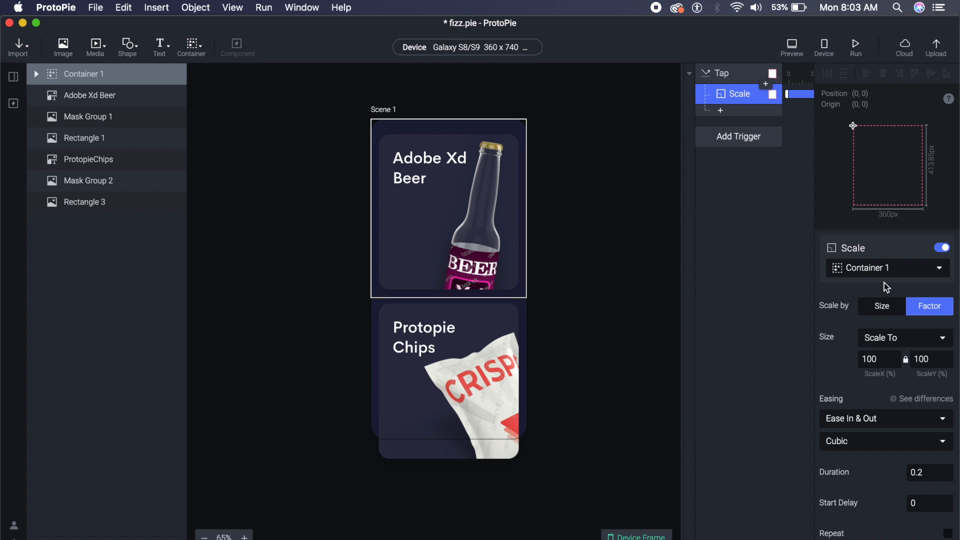
left_click(885, 267)
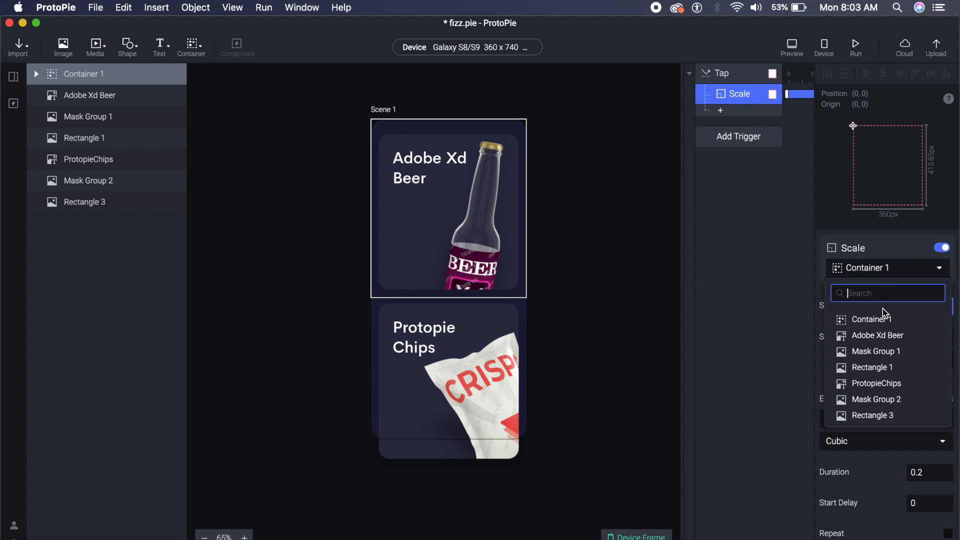
left_click(867, 367)
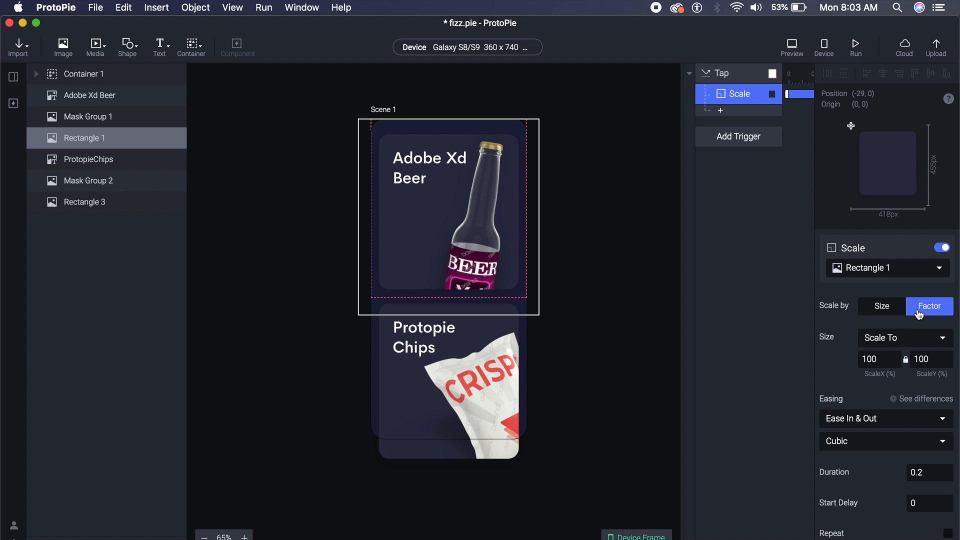
mouse_move(881, 309)
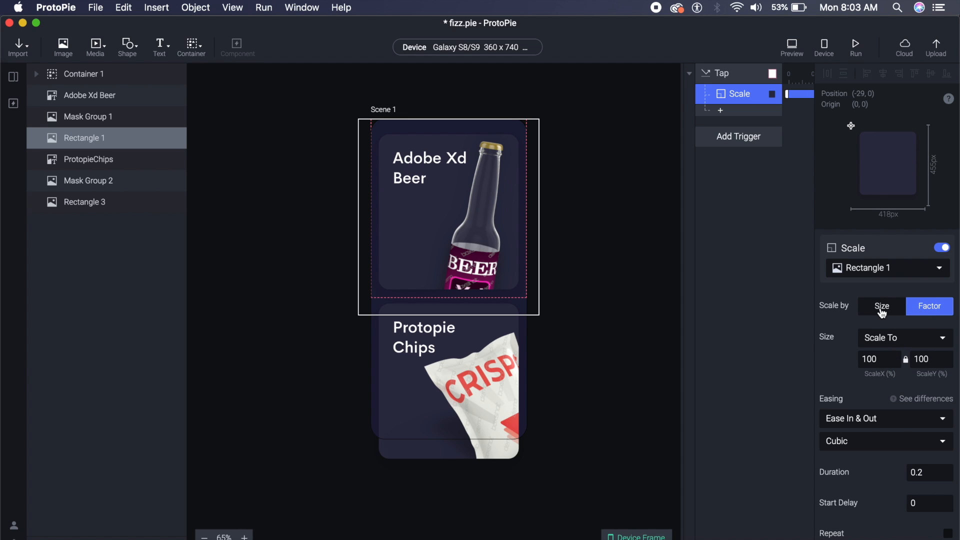
mouse_move(848, 311)
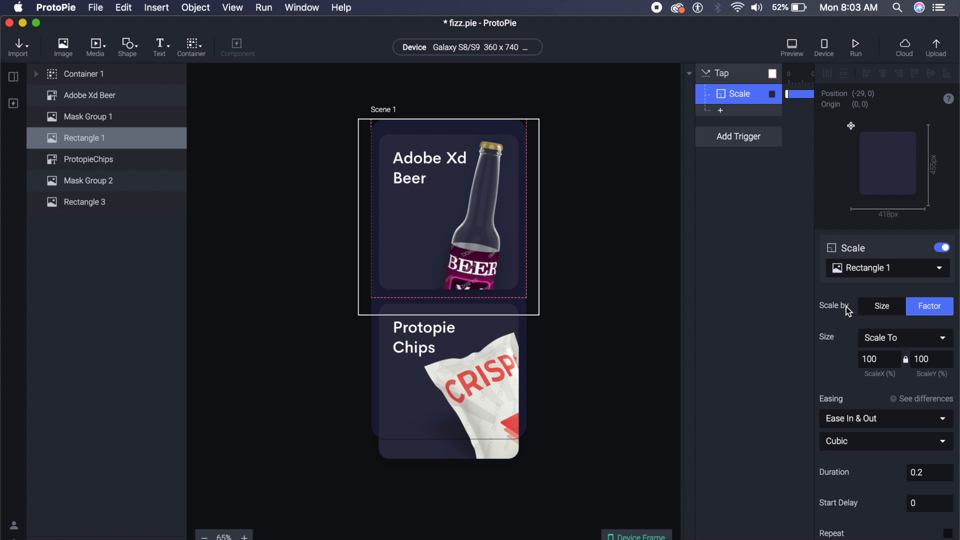
left_click(901, 338)
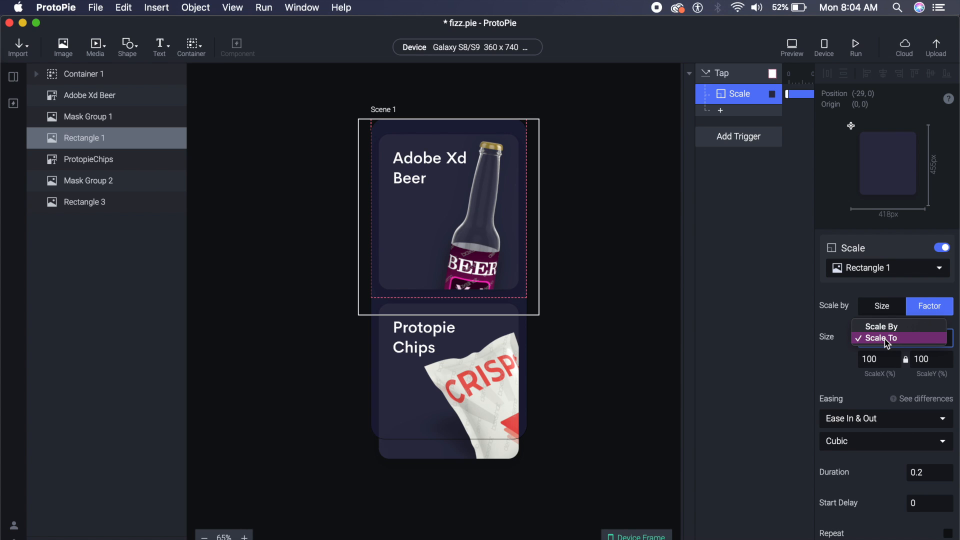
left_click(882, 337)
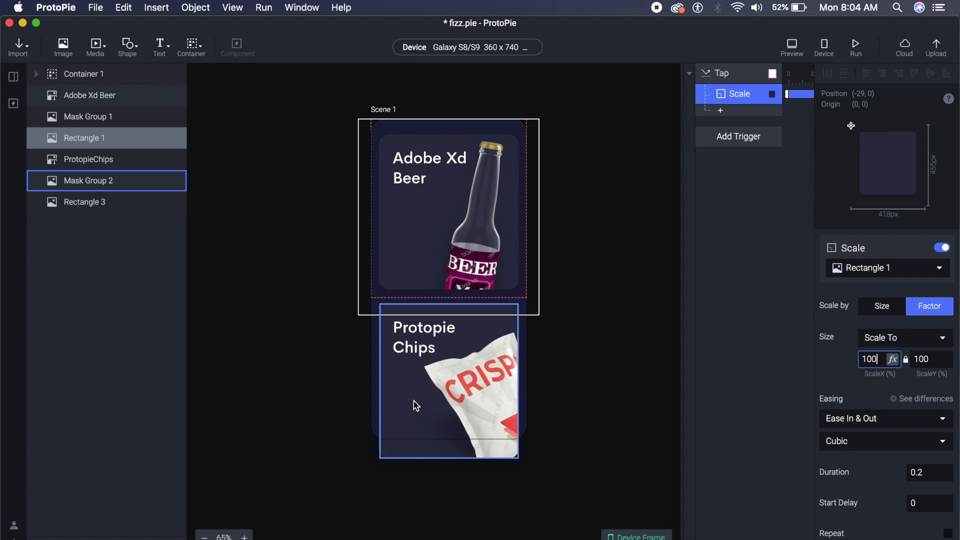
left_click(758, 405)
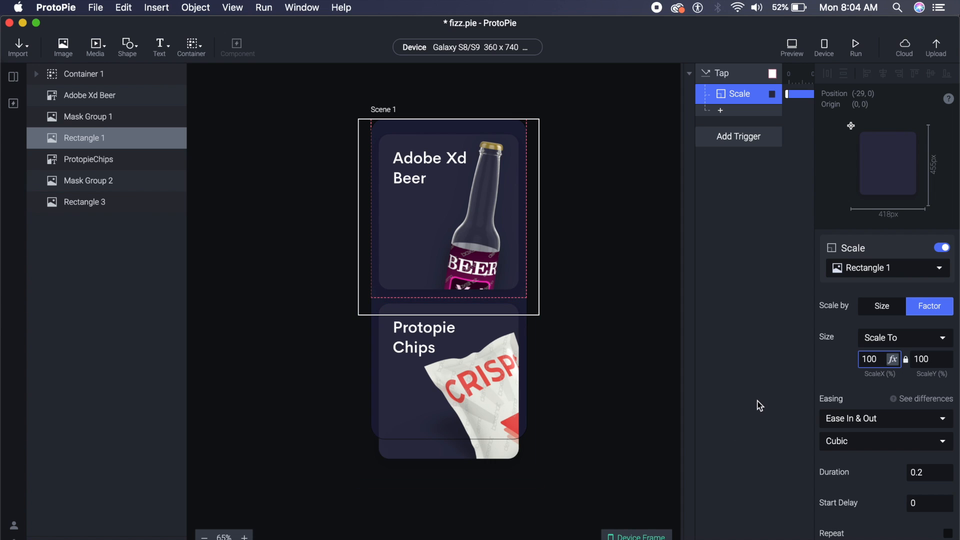
left_click(721, 111)
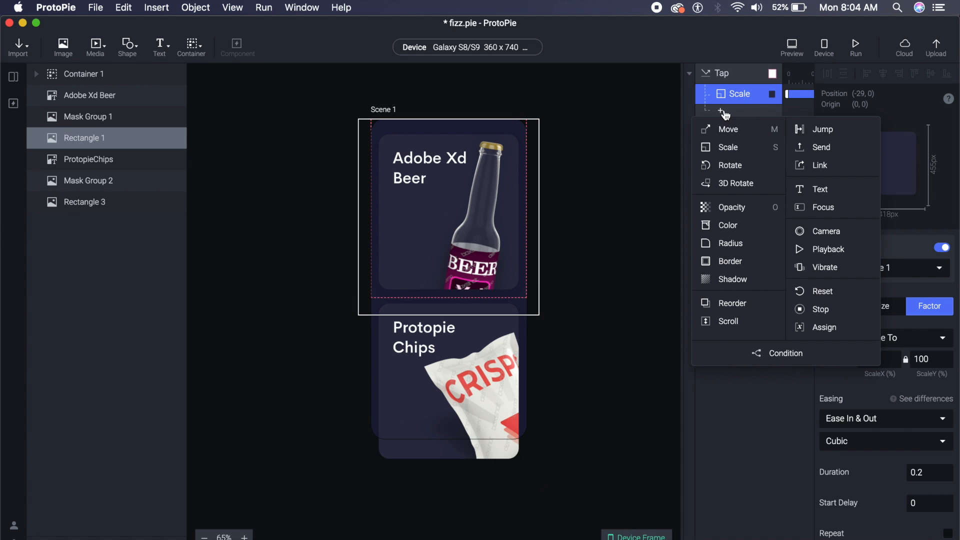
Step: Add a Move response sending Rectangle 1 to X -30, Y -80
left_click(728, 129)
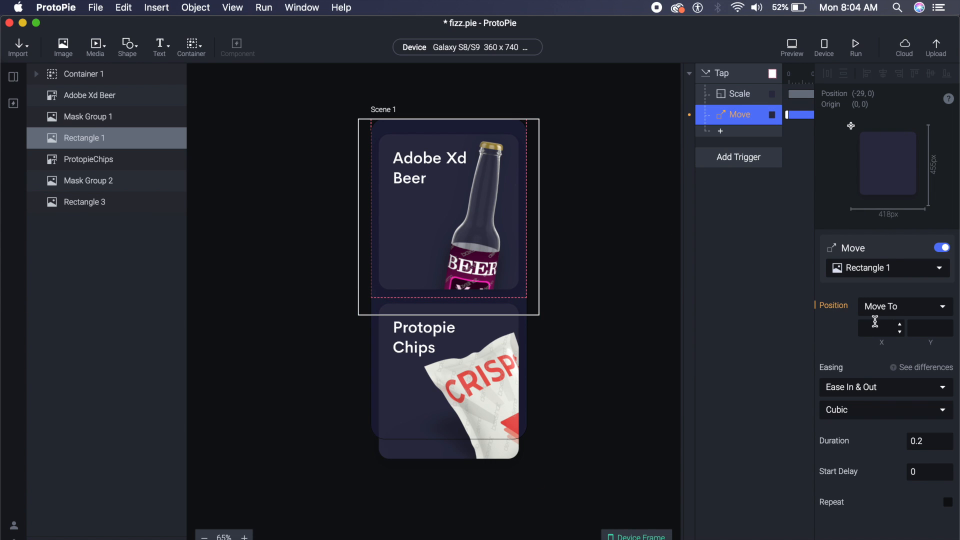
mouse_move(905, 283)
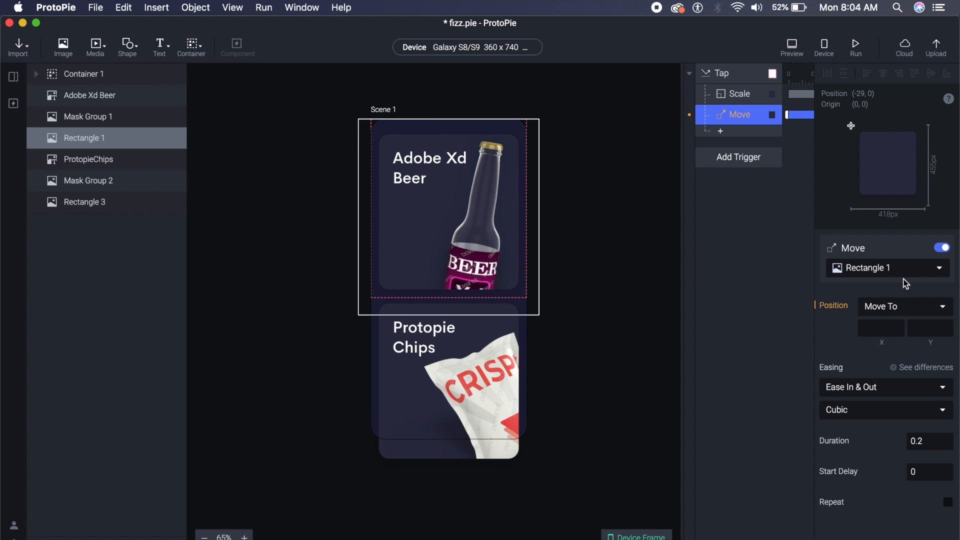
left_click(880, 328)
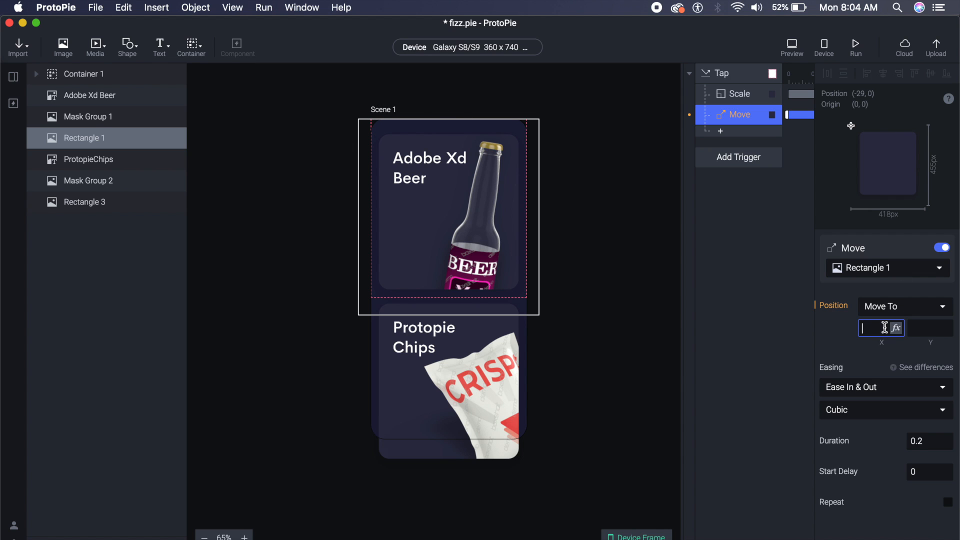
type("-")
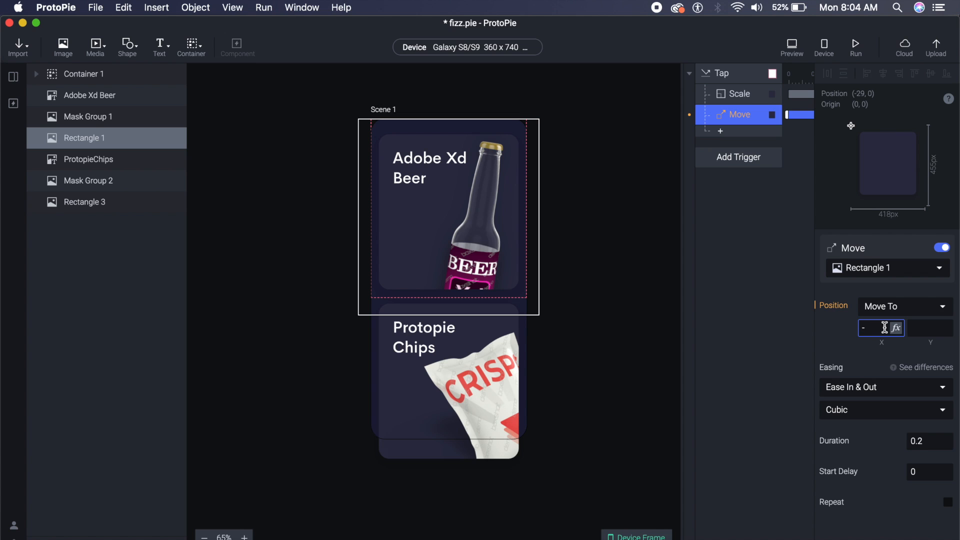
type("30")
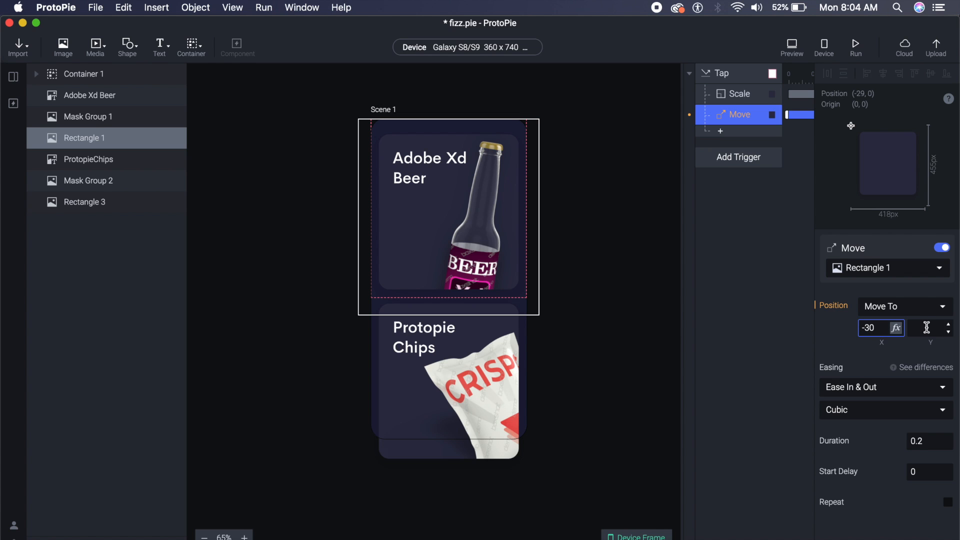
left_click(930, 328)
type("-30")
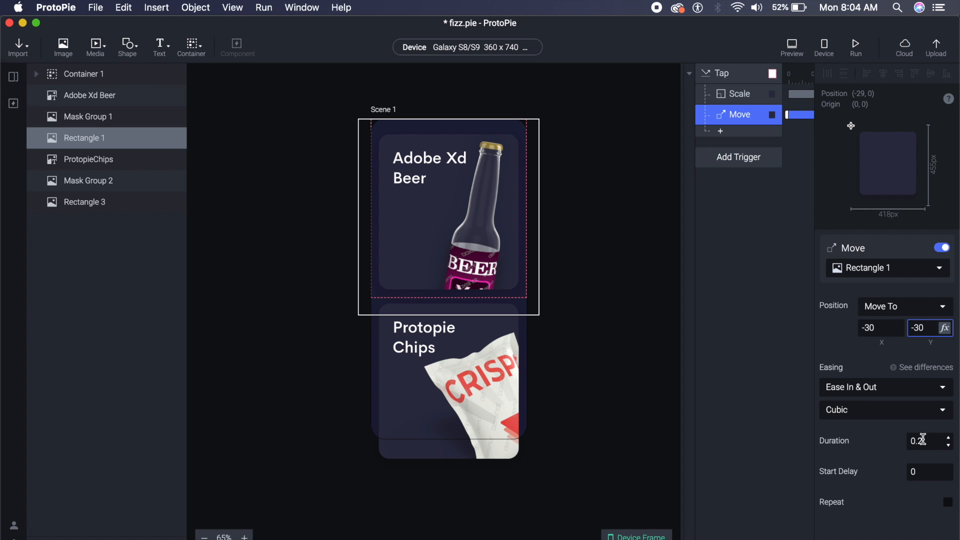
left_click(740, 93)
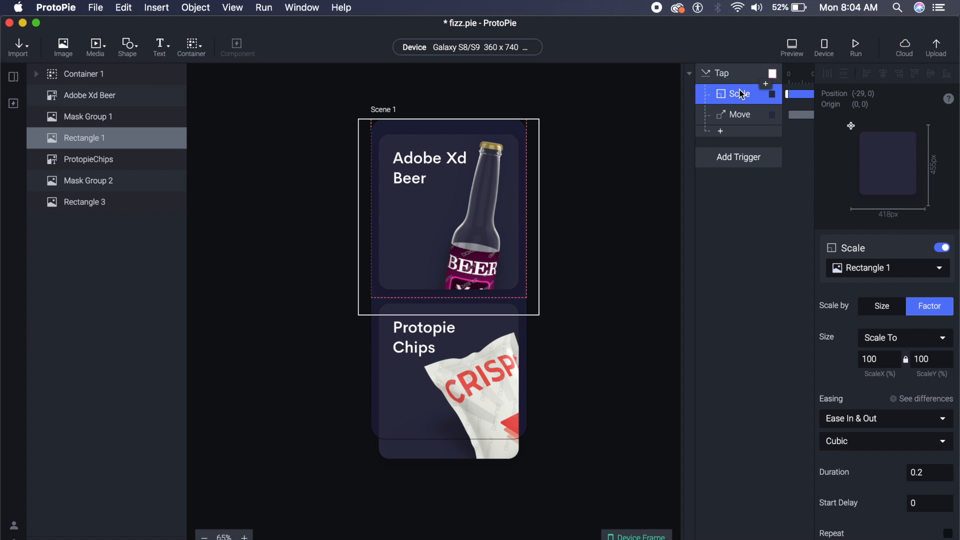
mouse_move(758, 81)
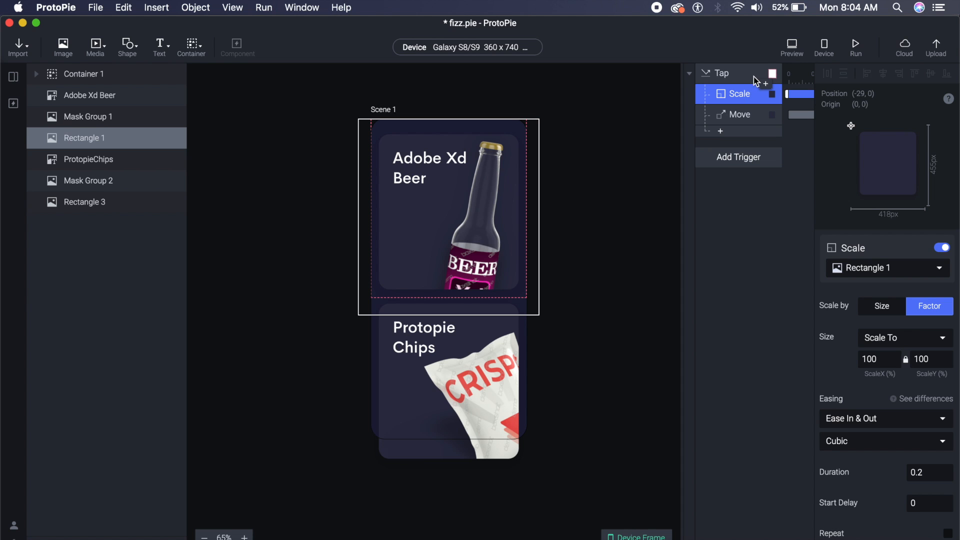
mouse_move(775, 65)
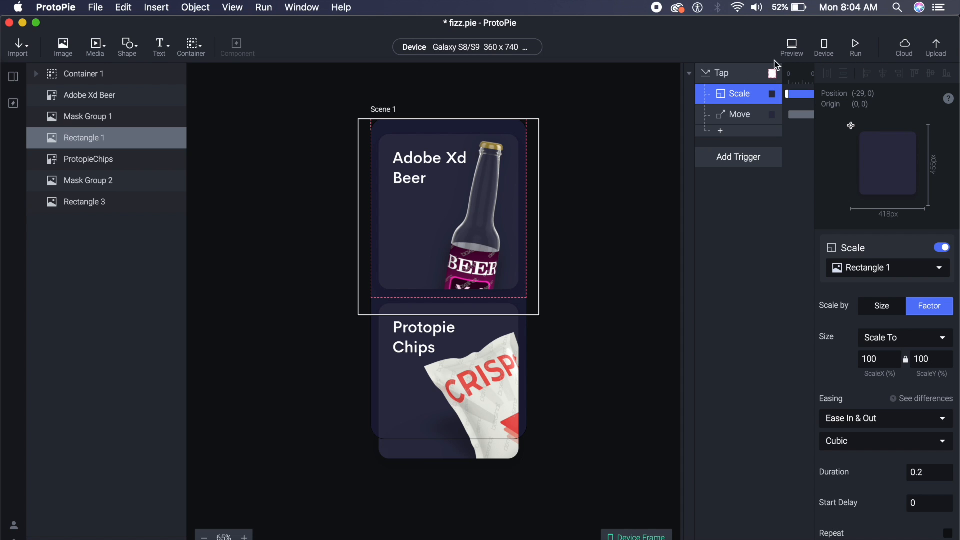
left_click(791, 47)
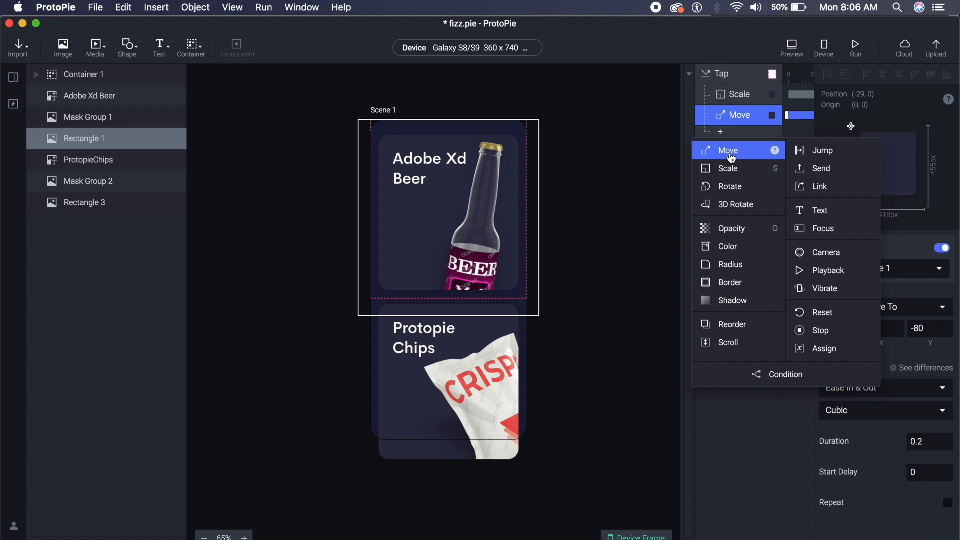
Step: Add a second Move response sending Rectangle 1 to X -40, Y 750
left_click(728, 150)
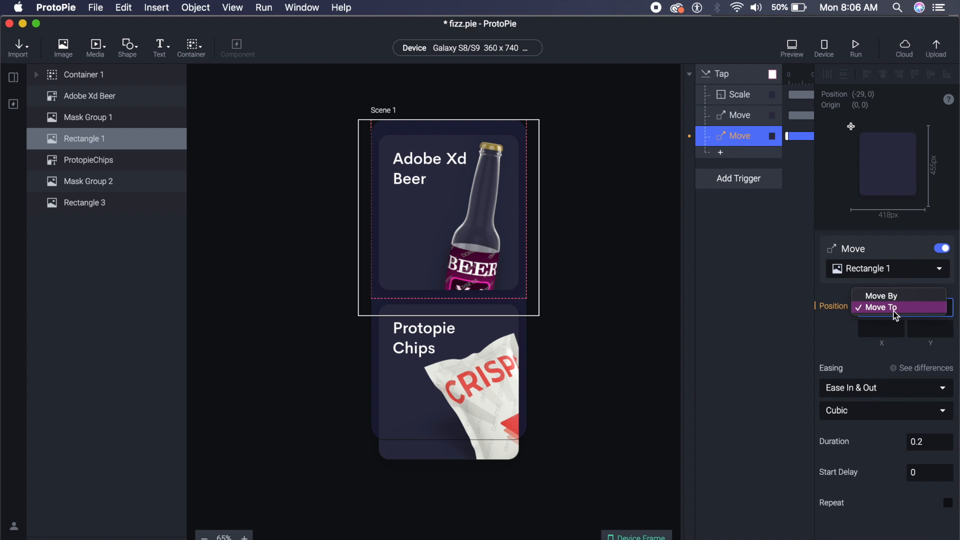
left_click(882, 307)
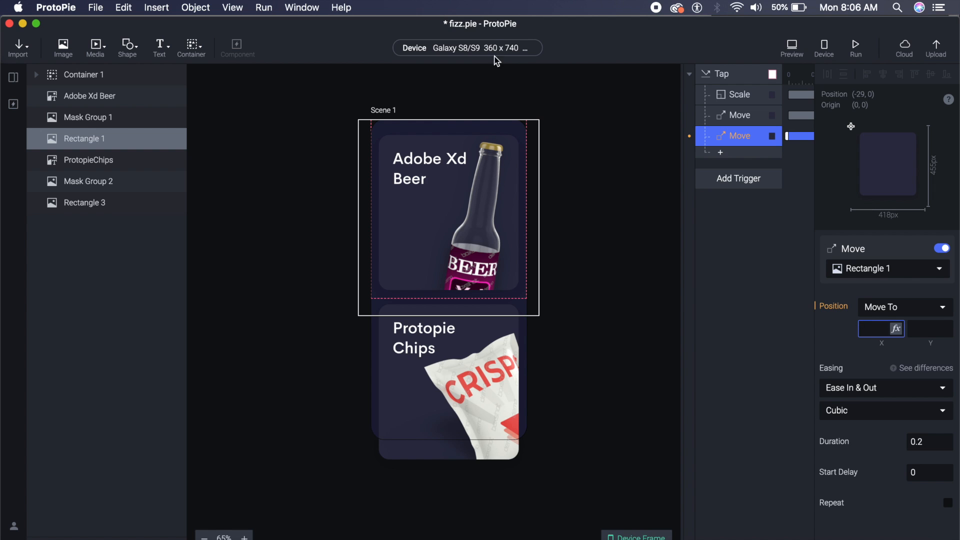
mouse_move(751, 198)
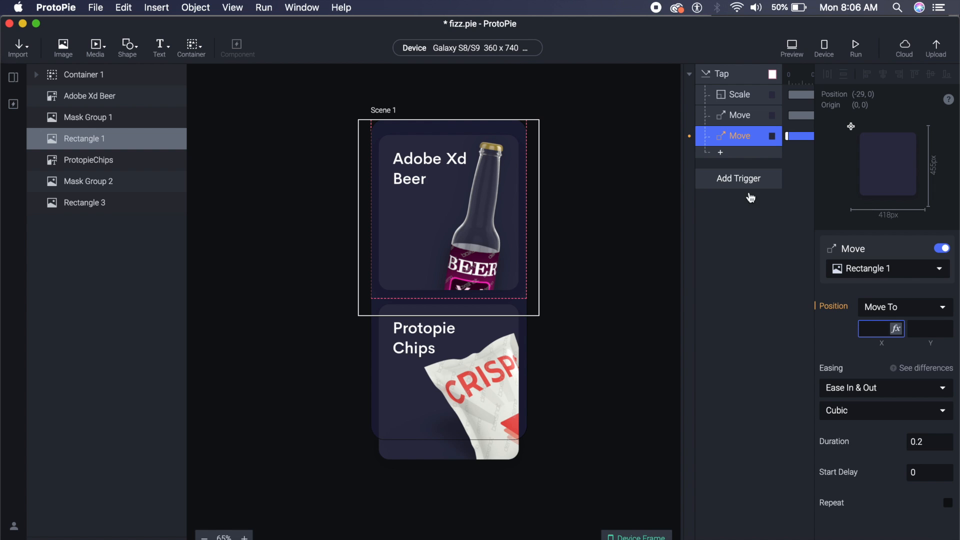
left_click(929, 329)
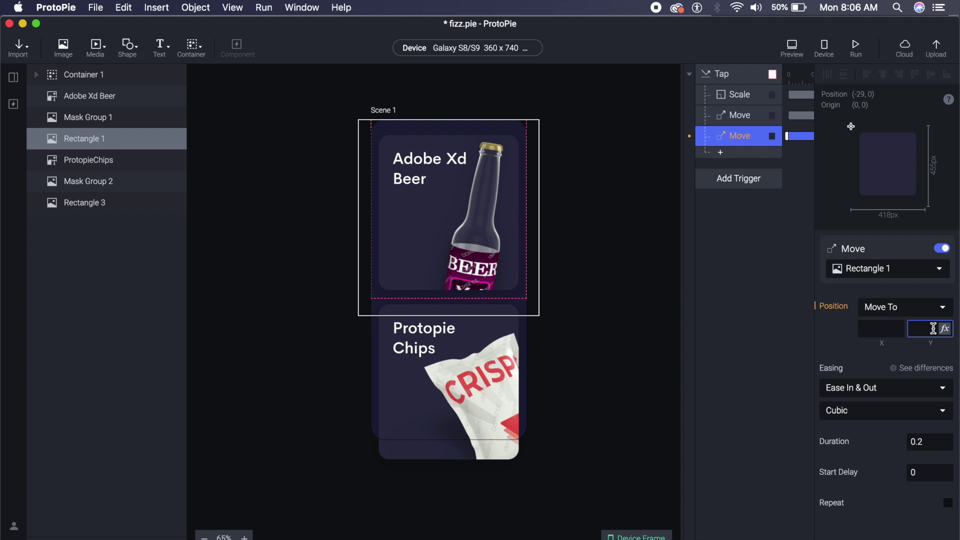
type("ㄱ")
type("750")
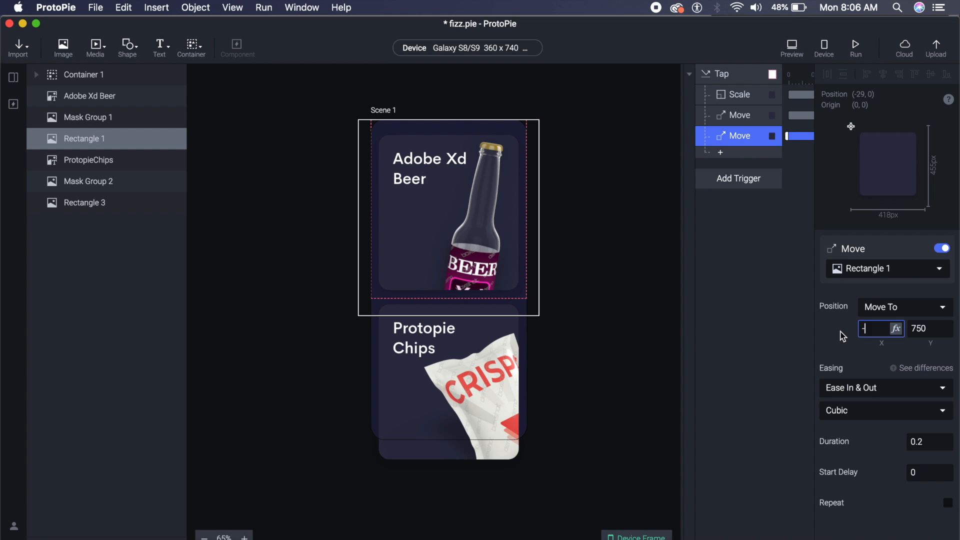
type("-40")
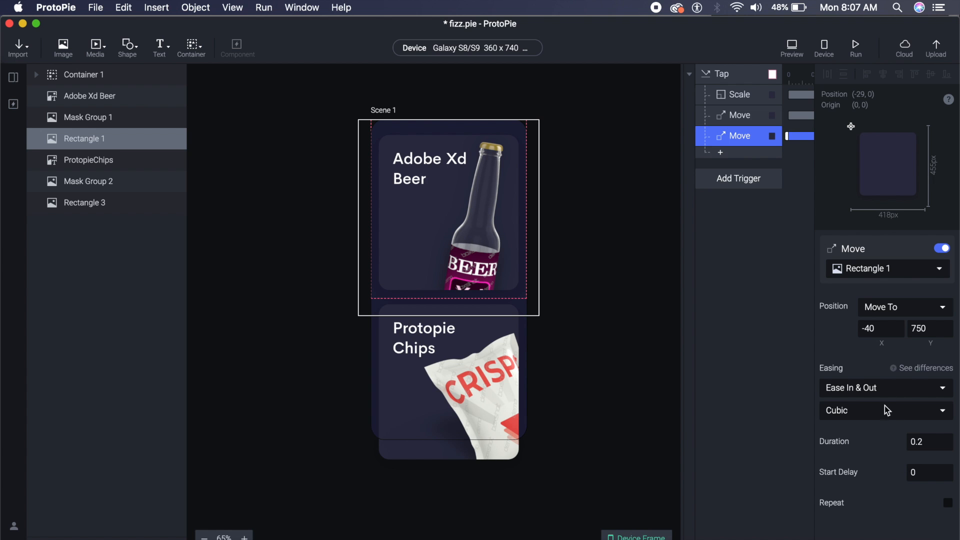
left_click(720, 152)
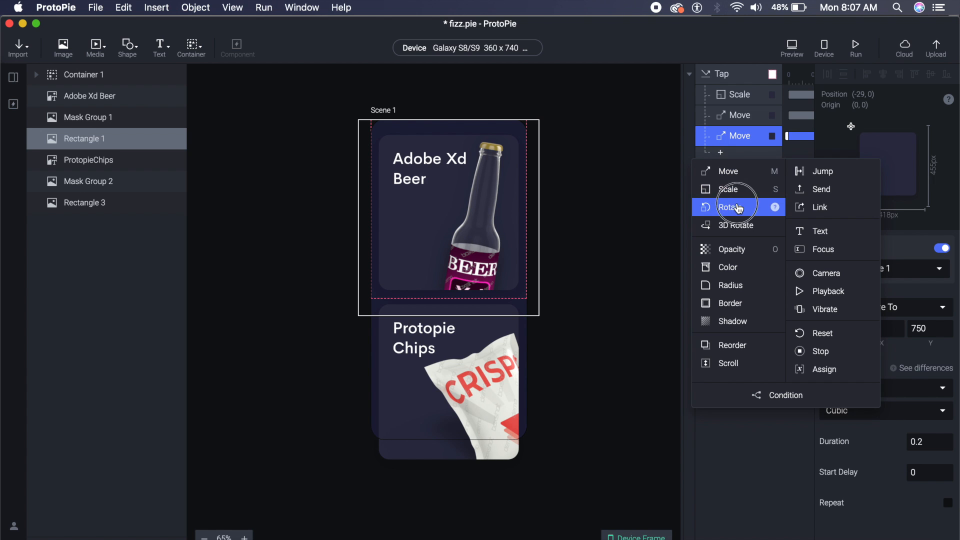
Step: Add a Rotate response turning the layer counterclockwise by 10, then preview the tap
left_click(734, 207)
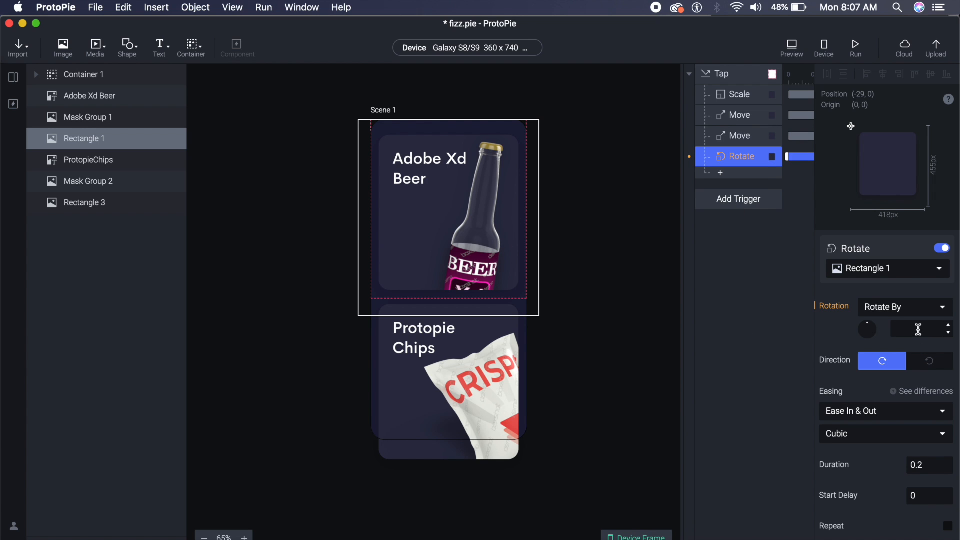
left_click(927, 360)
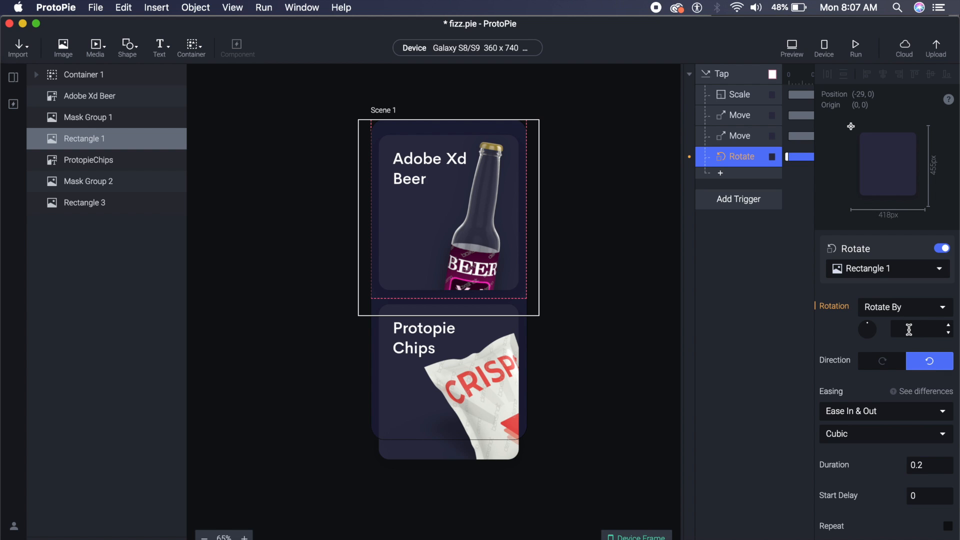
left_click(915, 330)
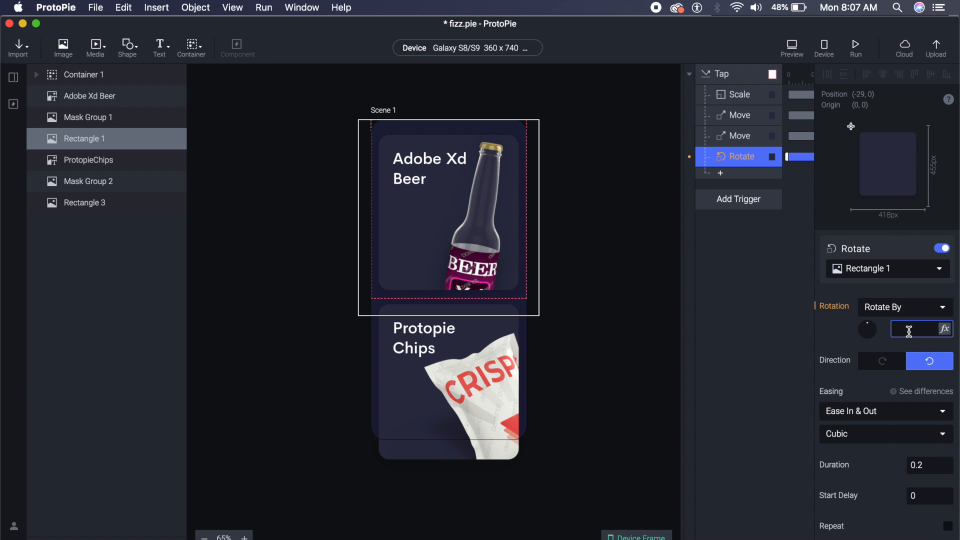
type("10")
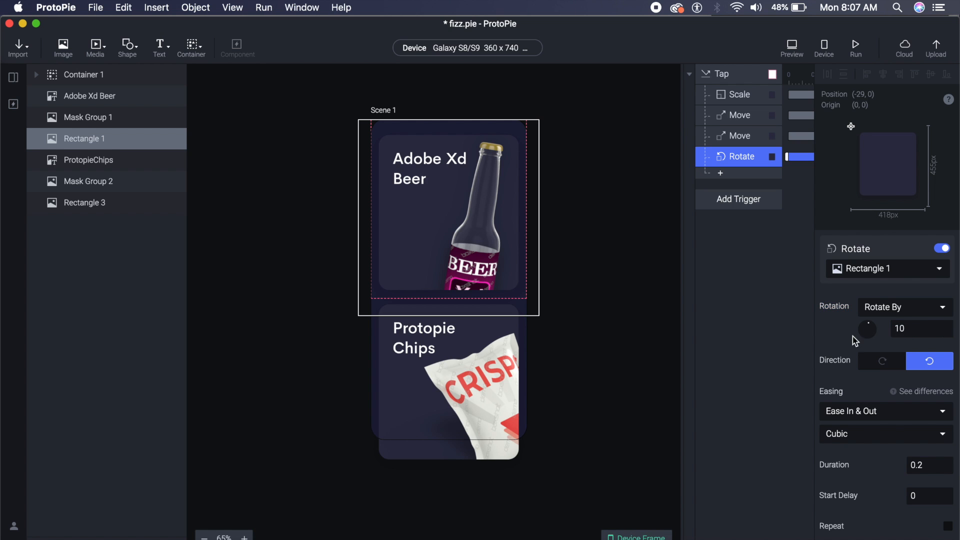
left_click(792, 48)
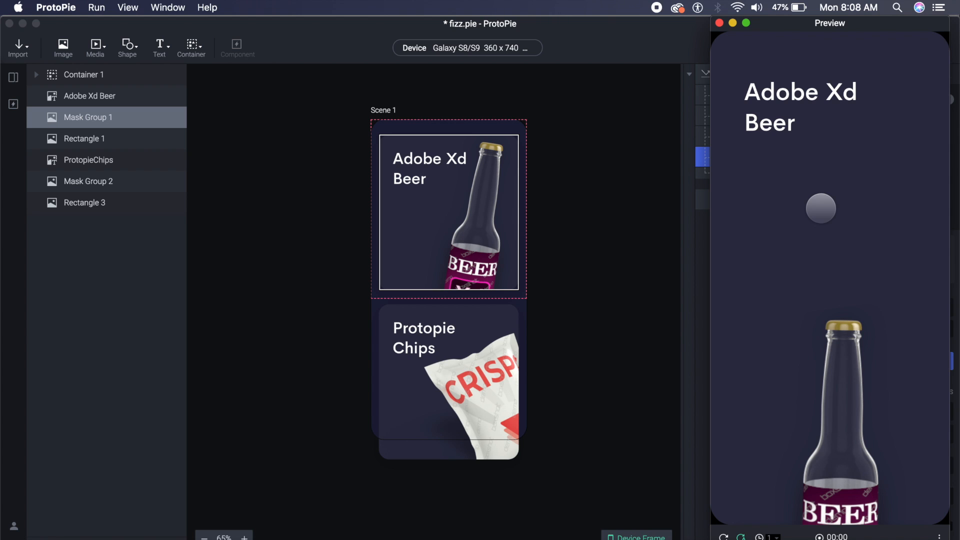
mouse_move(679, 300)
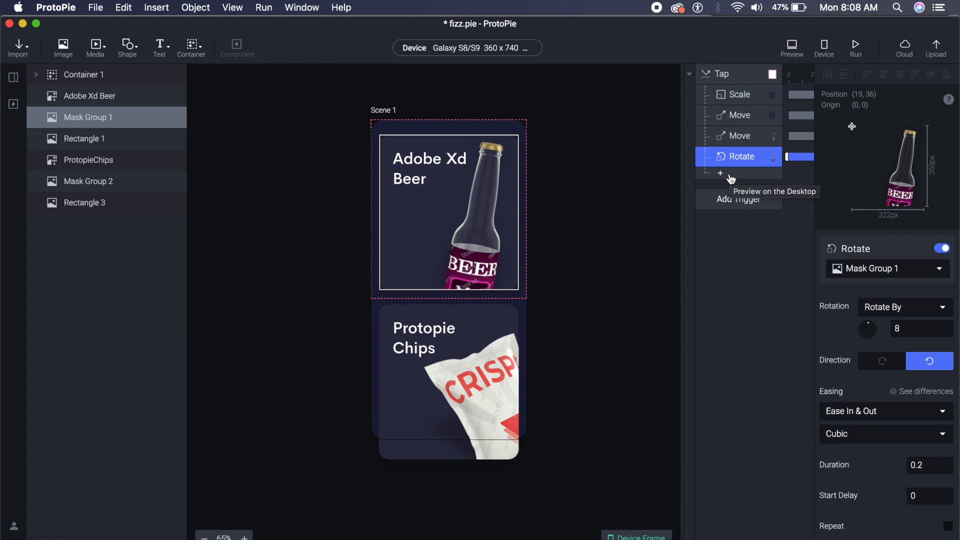
mouse_move(610, 196)
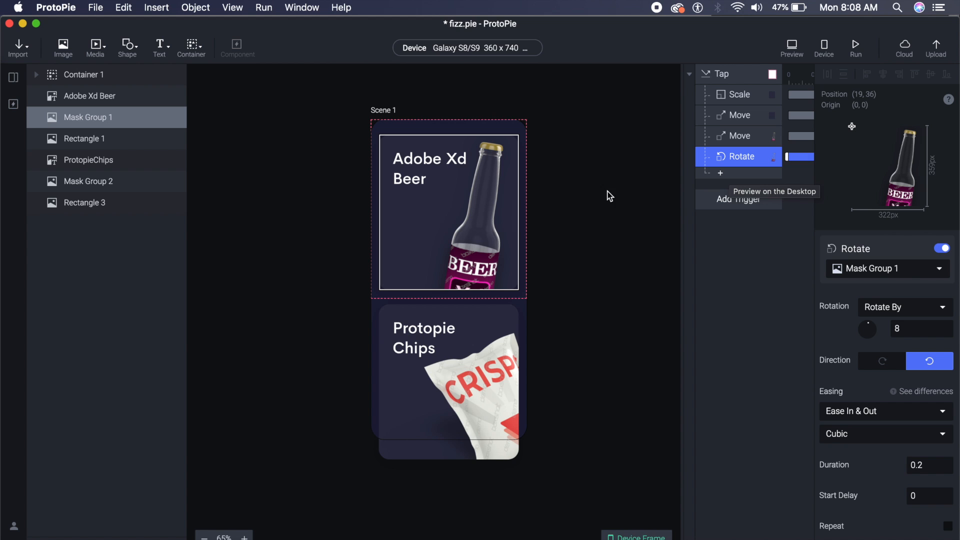
mouse_move(84, 536)
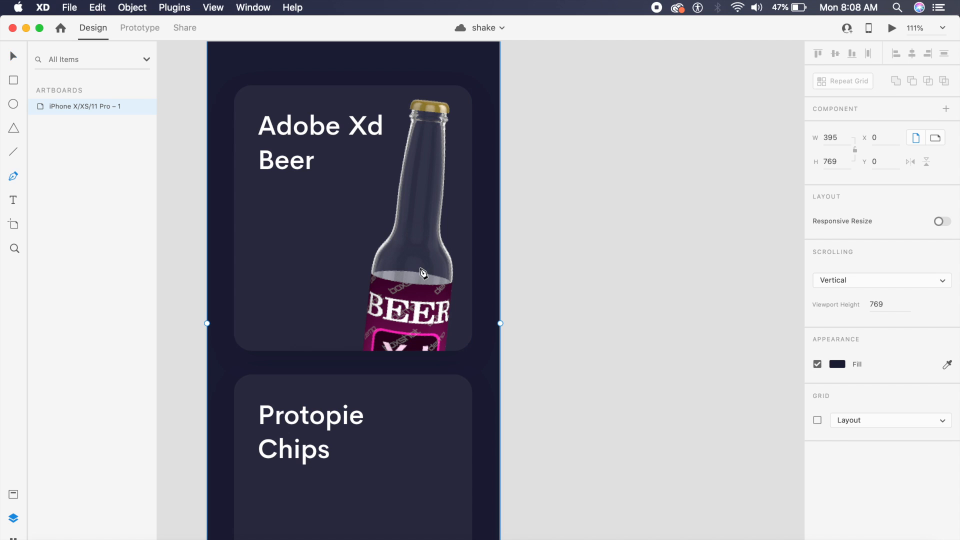
Step: Select the beer bottle in the Adobe XD shake artboard
left_click(371, 272)
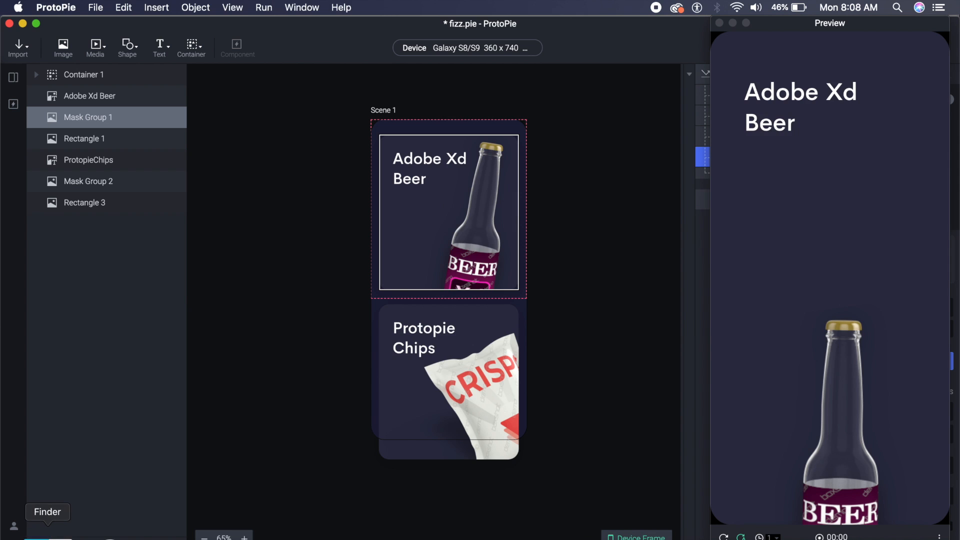
Step: Open Downloads in Finder and select the Path 1.svg bottle outline
left_click(47, 512)
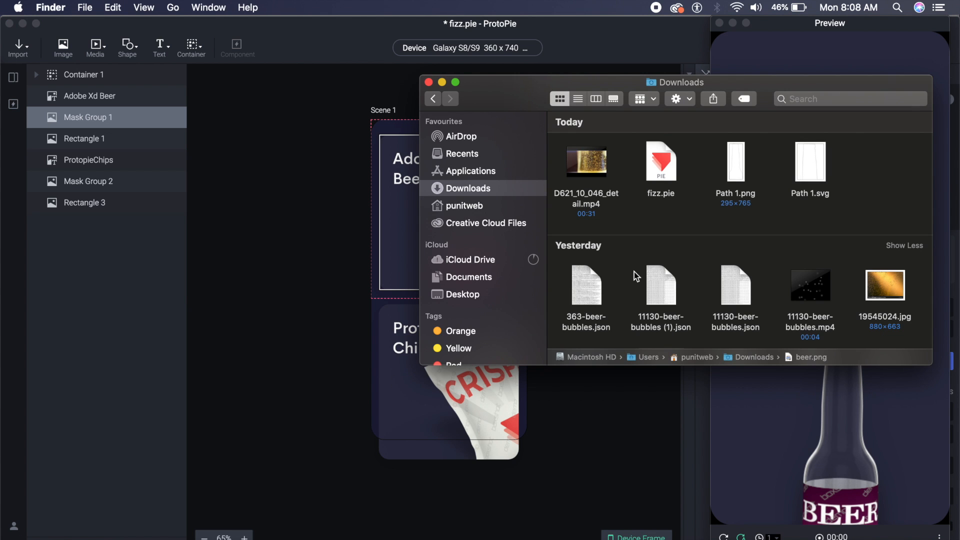
mouse_move(797, 162)
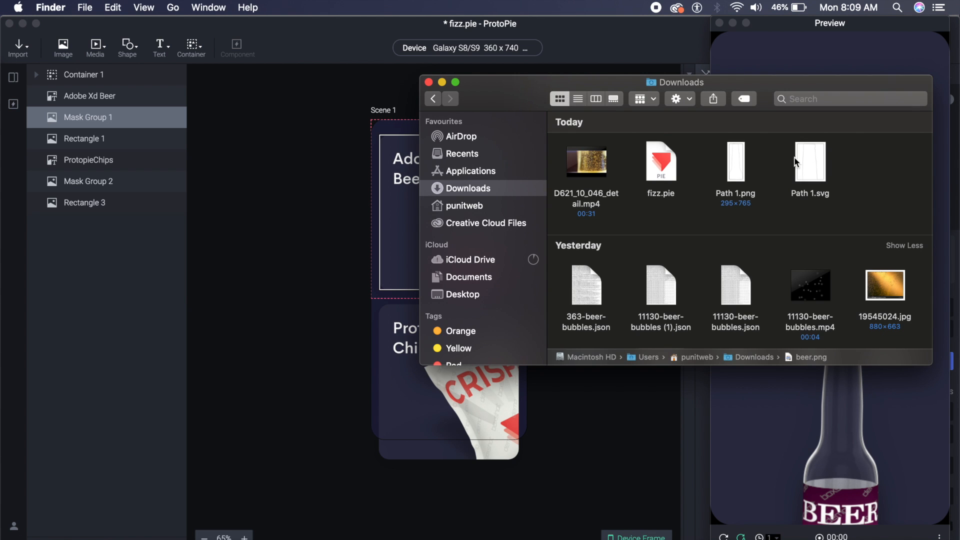
left_click(809, 162)
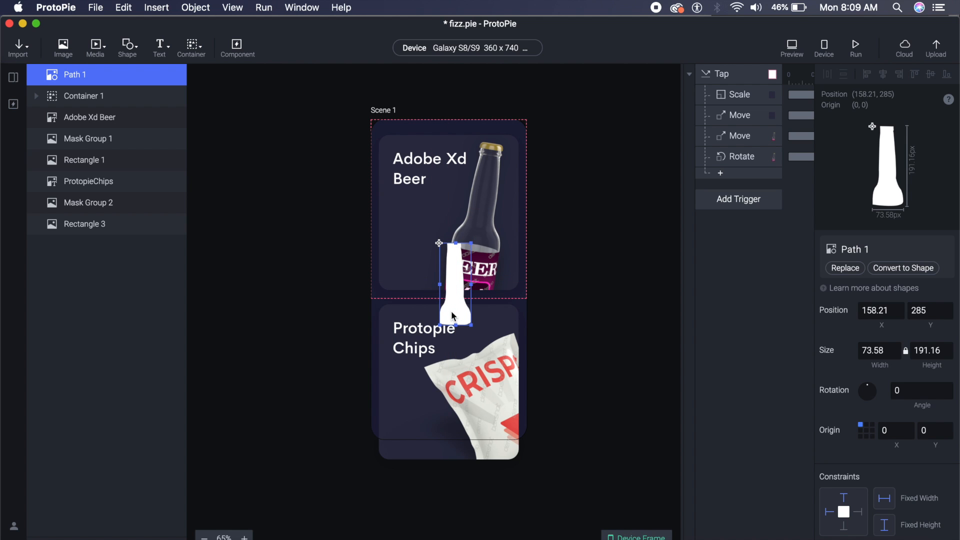
mouse_move(866, 443)
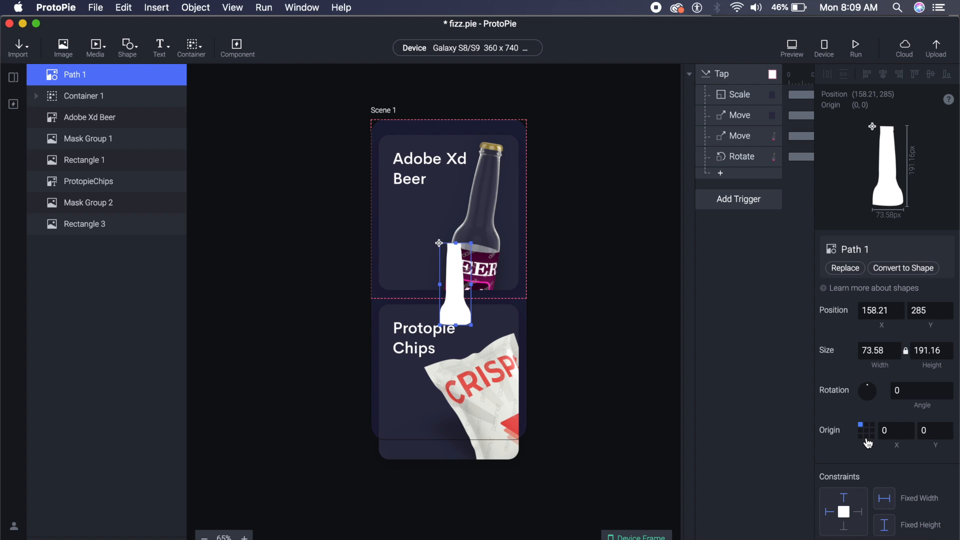
Step: Set the Path 1 outline's origin to bottom centre and open Preview
left_click(865, 436)
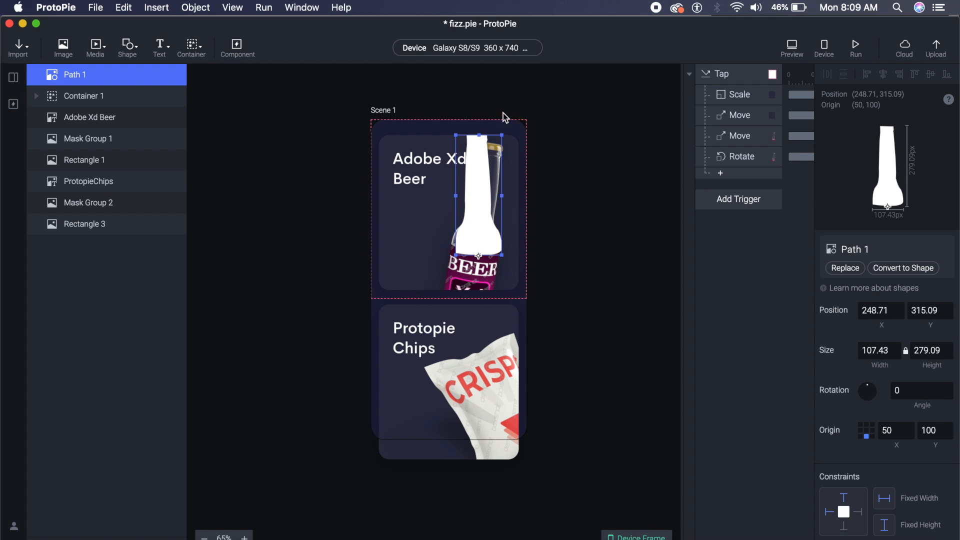
mouse_move(502, 134)
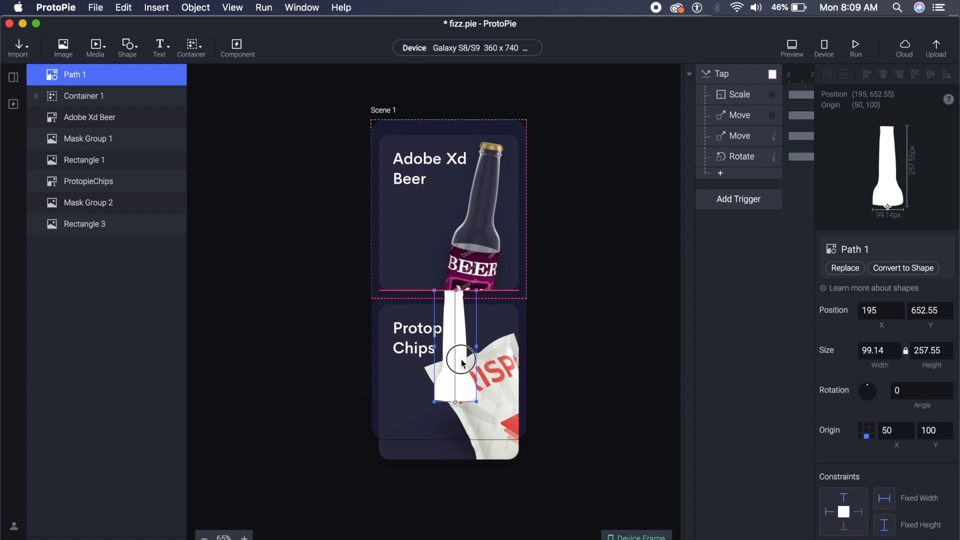
left_click(791, 47)
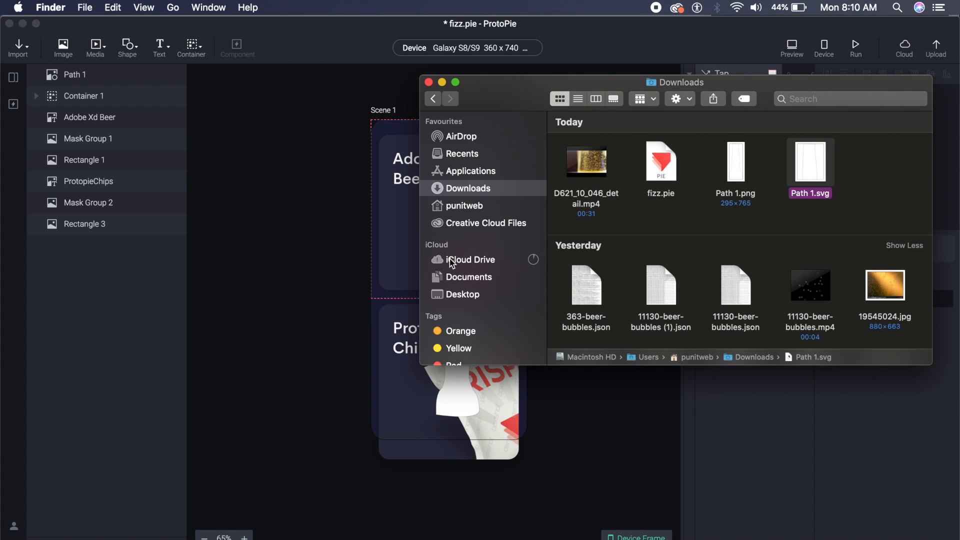
mouse_move(469, 245)
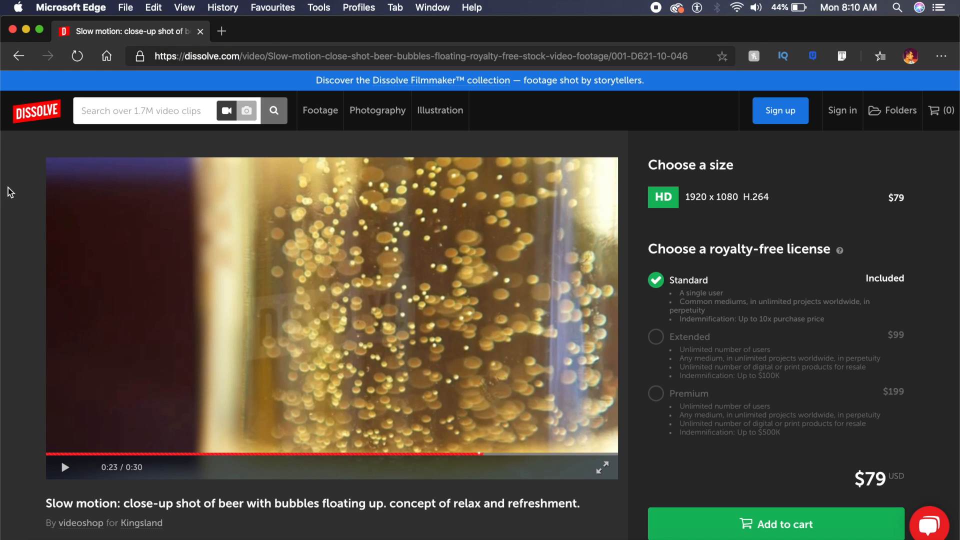
mouse_move(209, 256)
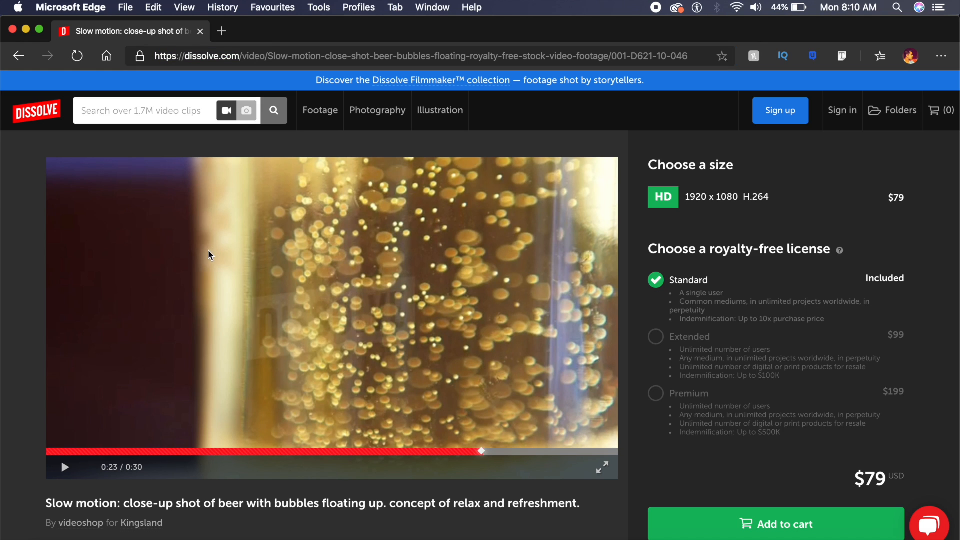
mouse_move(202, 507)
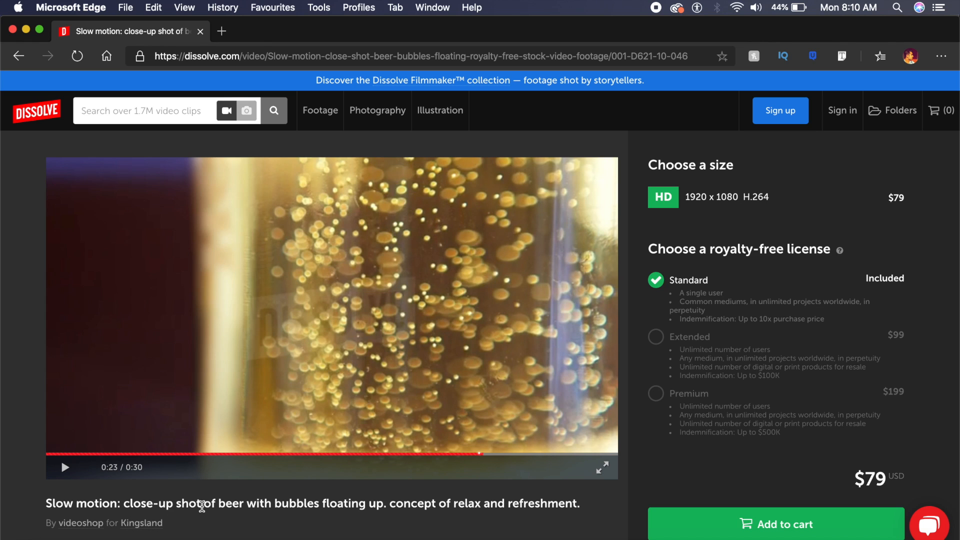
mouse_move(810, 299)
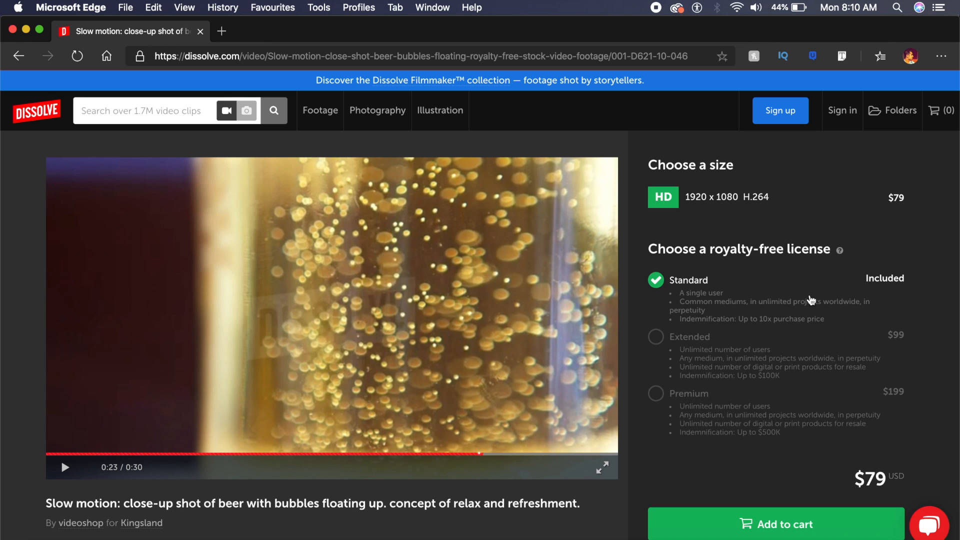
Step: Scroll through the Dissolve page for slow-motion beer bubbles clip D621_10_046
scroll("down", 3)
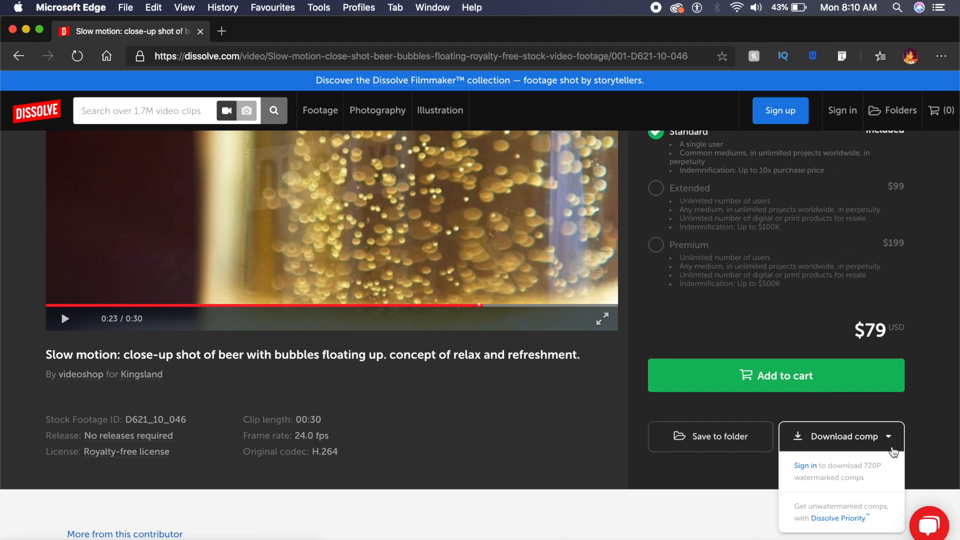
mouse_move(581, 457)
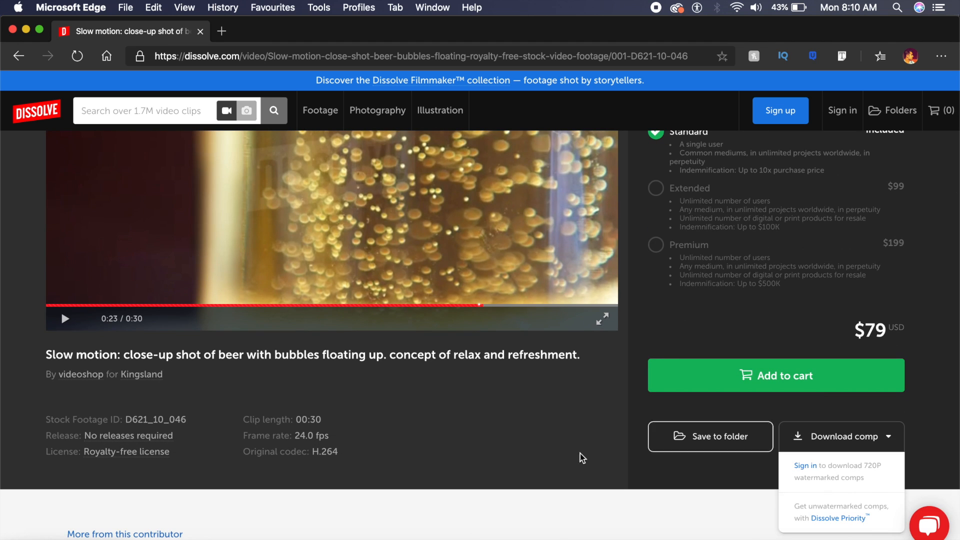
scroll("up", 3)
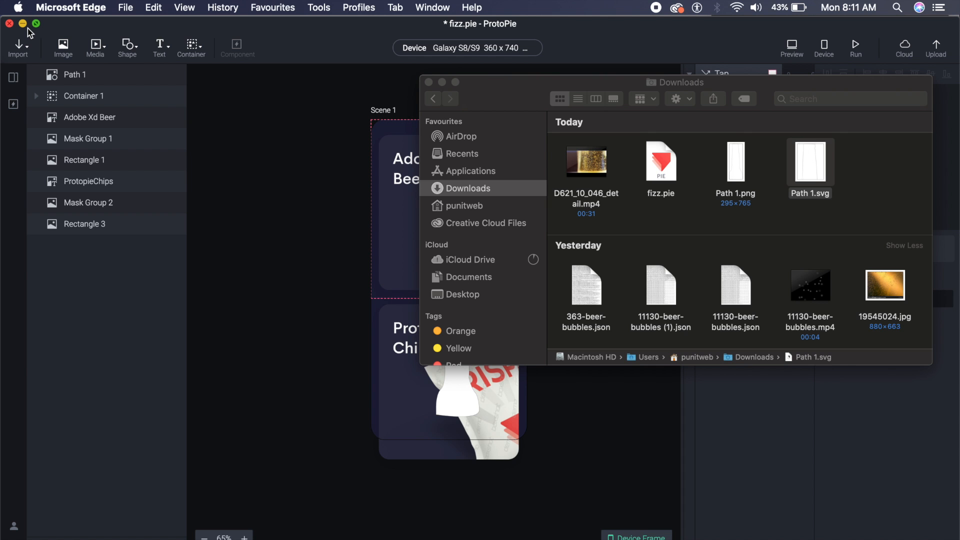
mouse_move(647, 194)
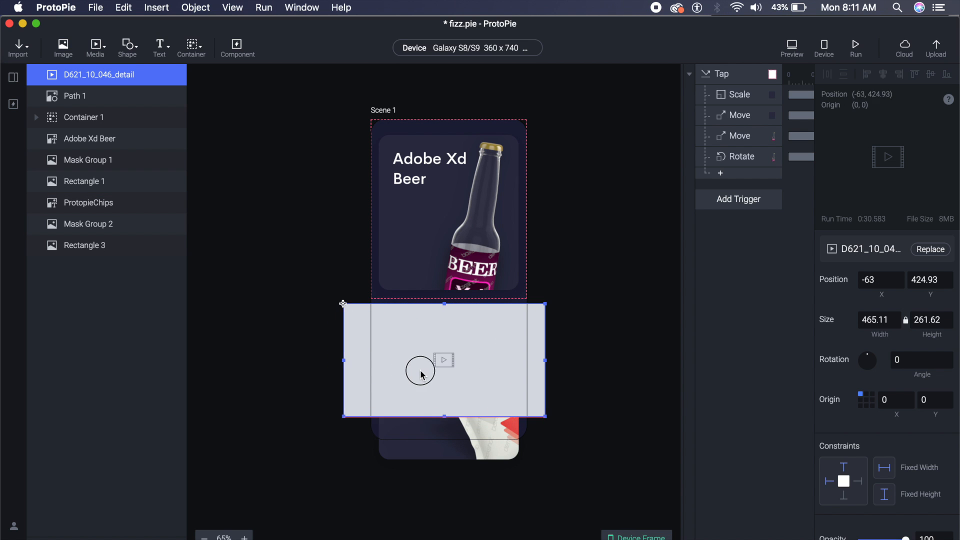
Step: Convert the bottle-shaped Path 1 image into a shape and reselect it
left_click(74, 95)
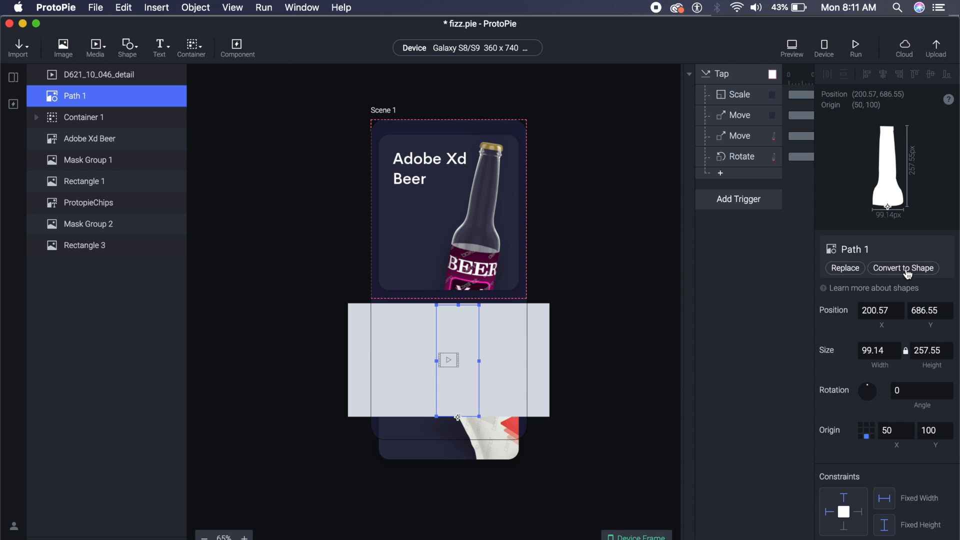
left_click(300, 288)
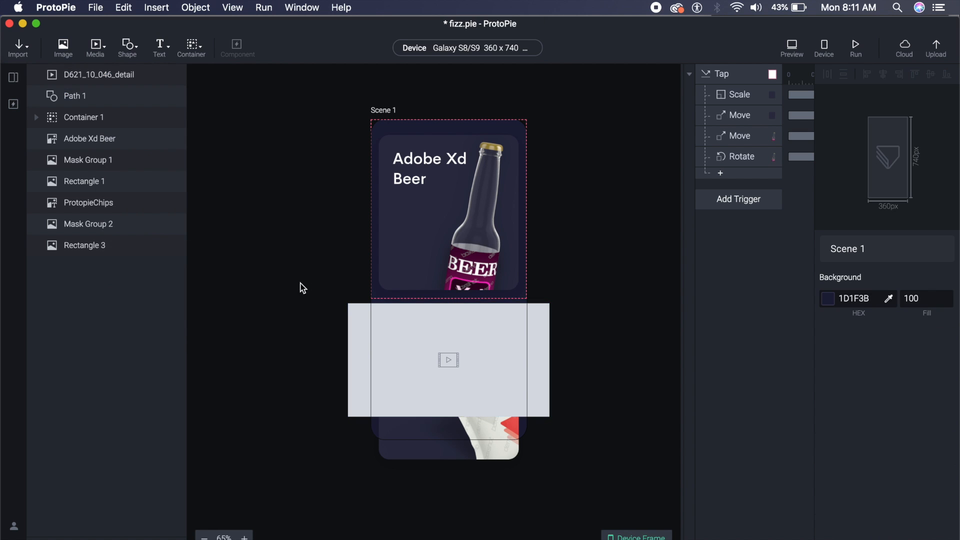
left_click(75, 96)
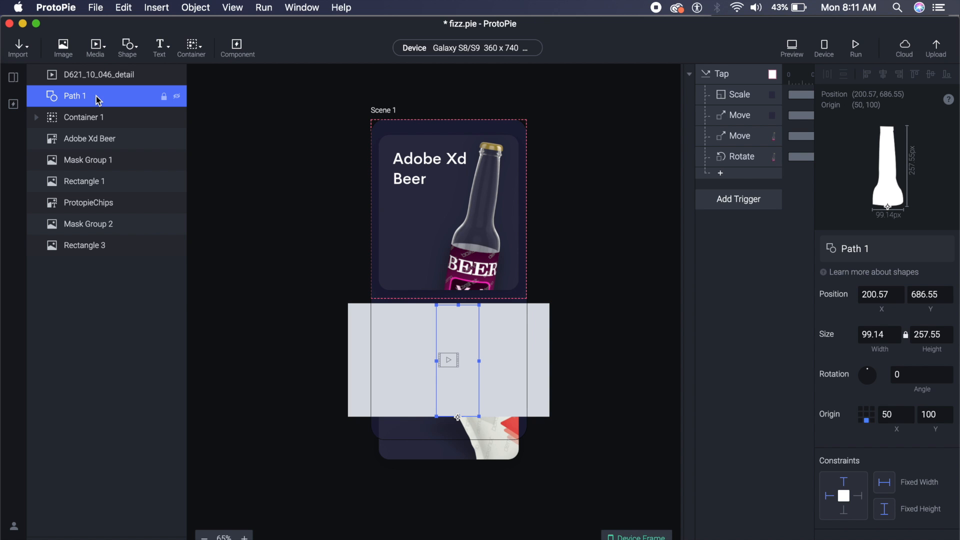
Step: Set Path 1 as a mask, clipping the bubbles video to the bottle outline
right_click(74, 96)
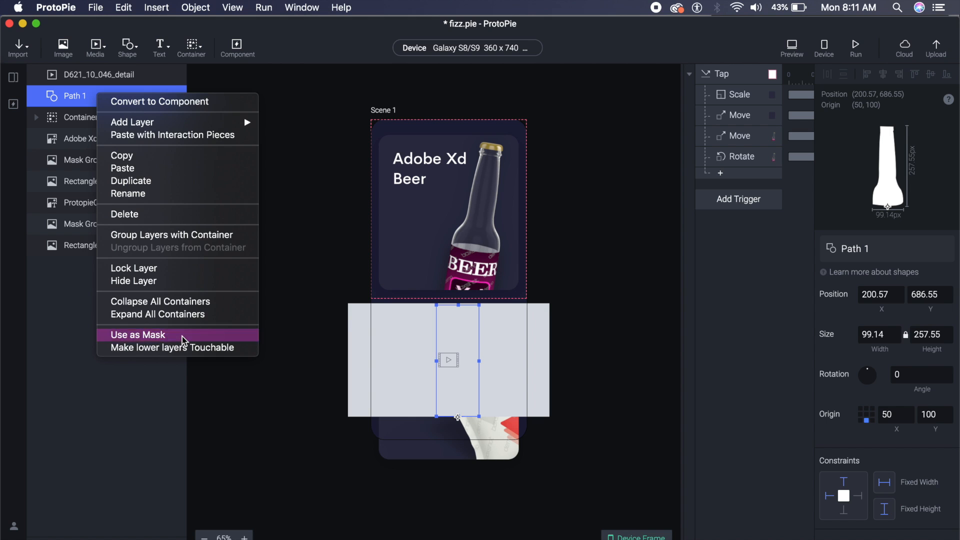
left_click(137, 334)
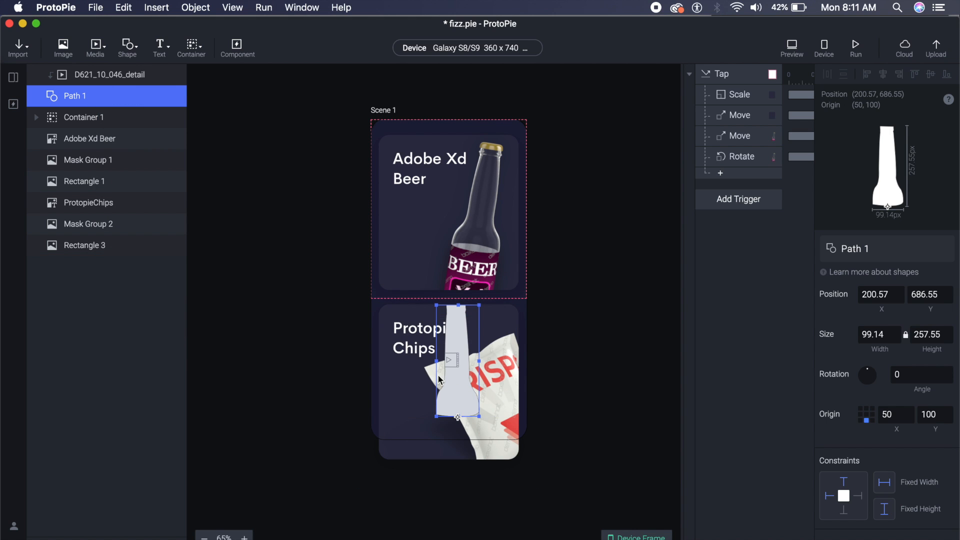
mouse_move(103, 79)
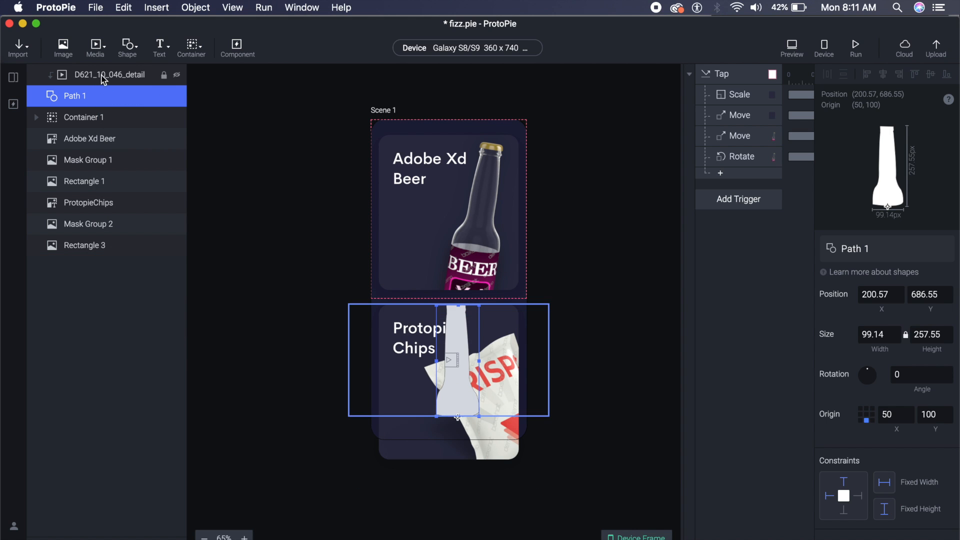
left_click(75, 95)
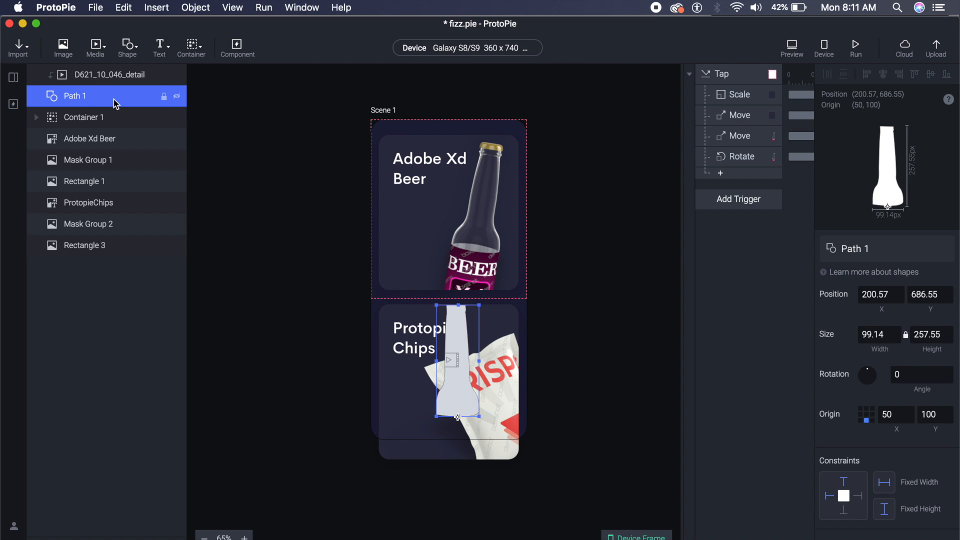
mouse_move(751, 35)
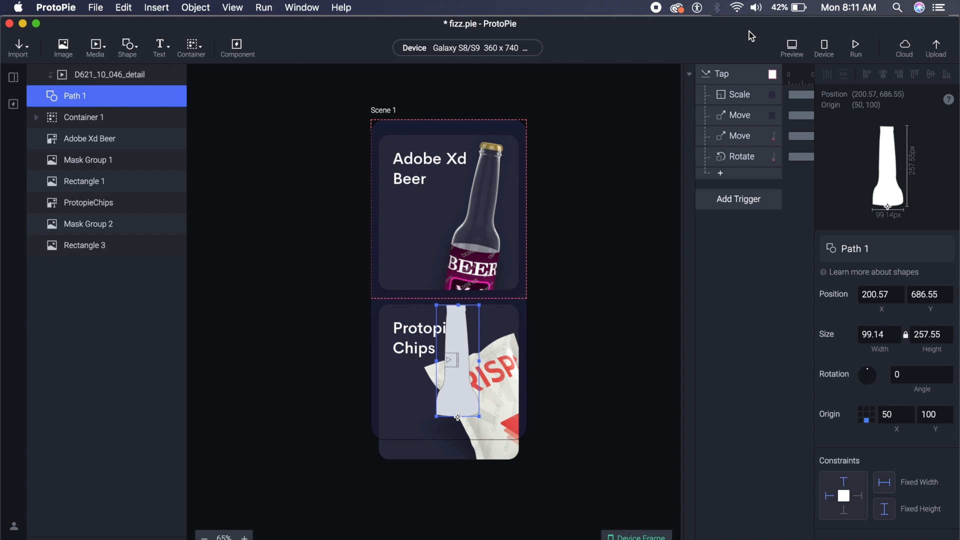
Step: Make the D621_10_046_detail video play automatically and loop, then preview the prototype
scroll("down", 3)
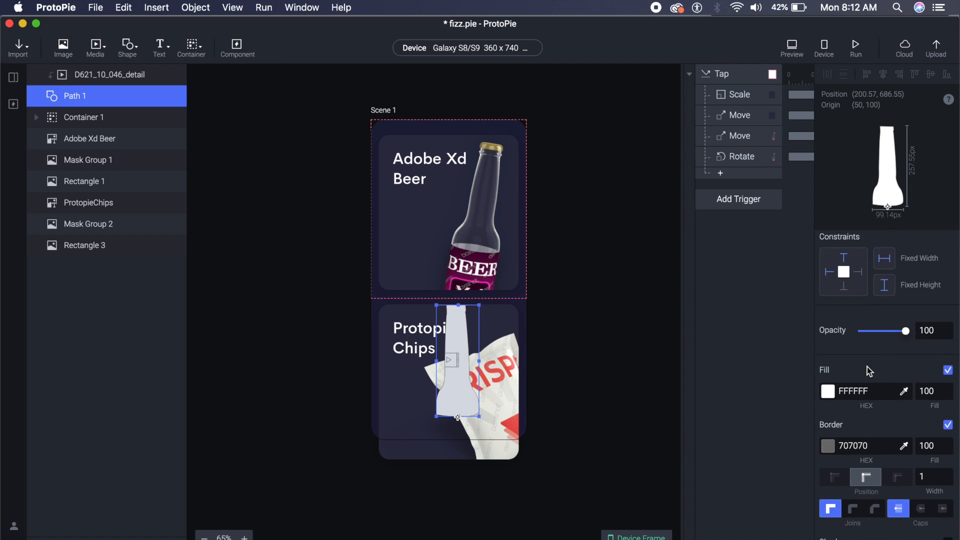
left_click(110, 74)
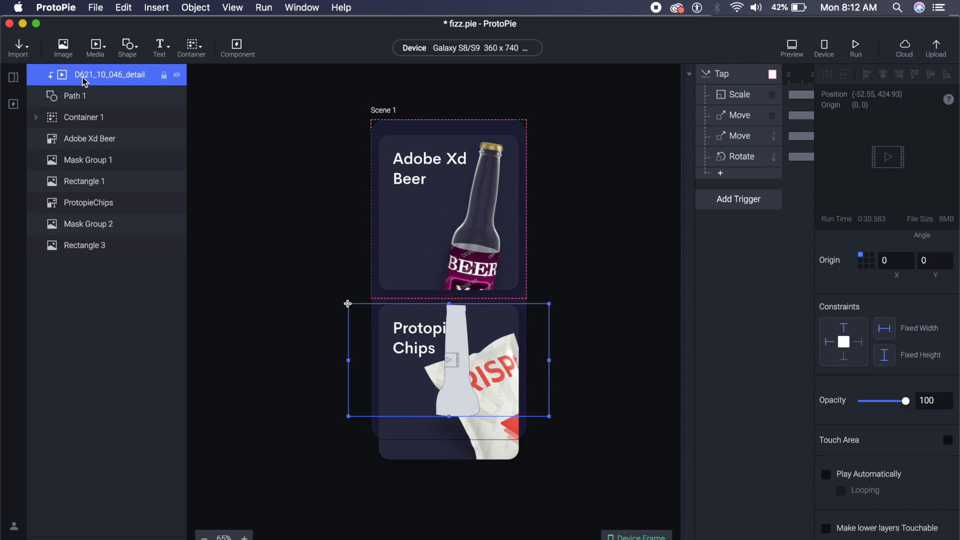
mouse_move(868, 490)
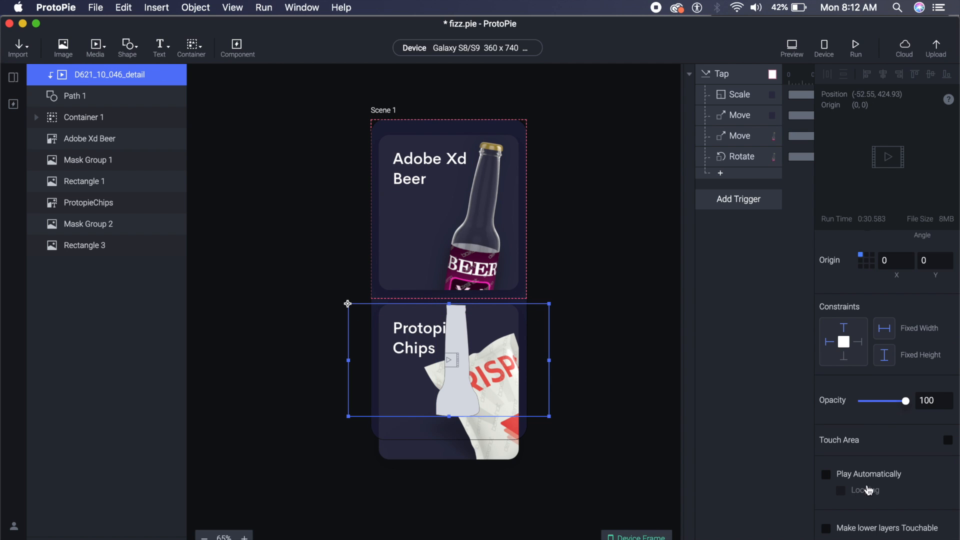
mouse_move(880, 480)
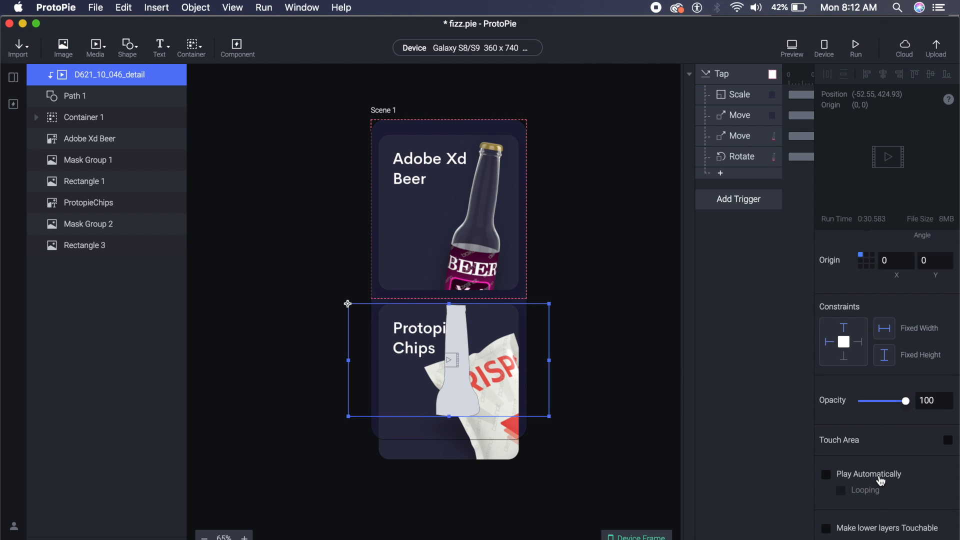
left_click(825, 474)
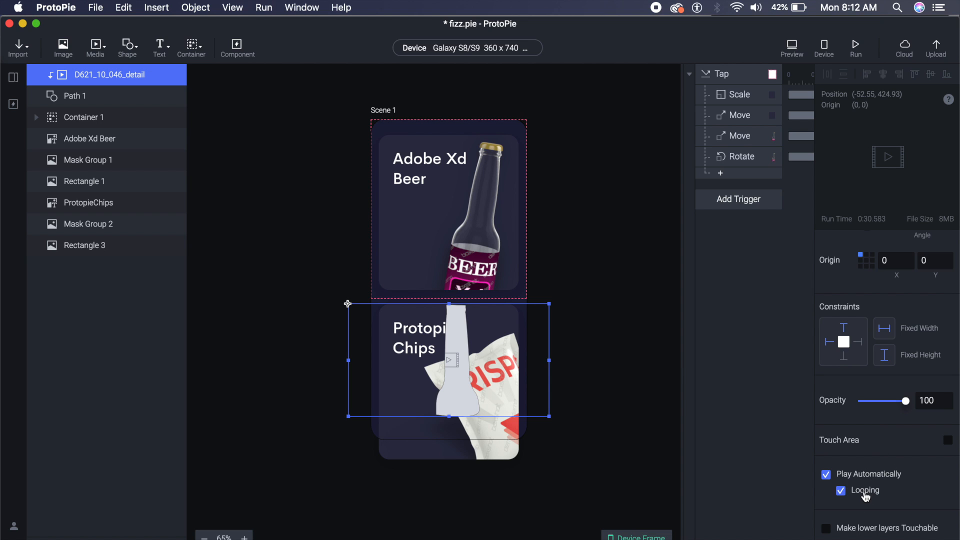
mouse_move(792, 52)
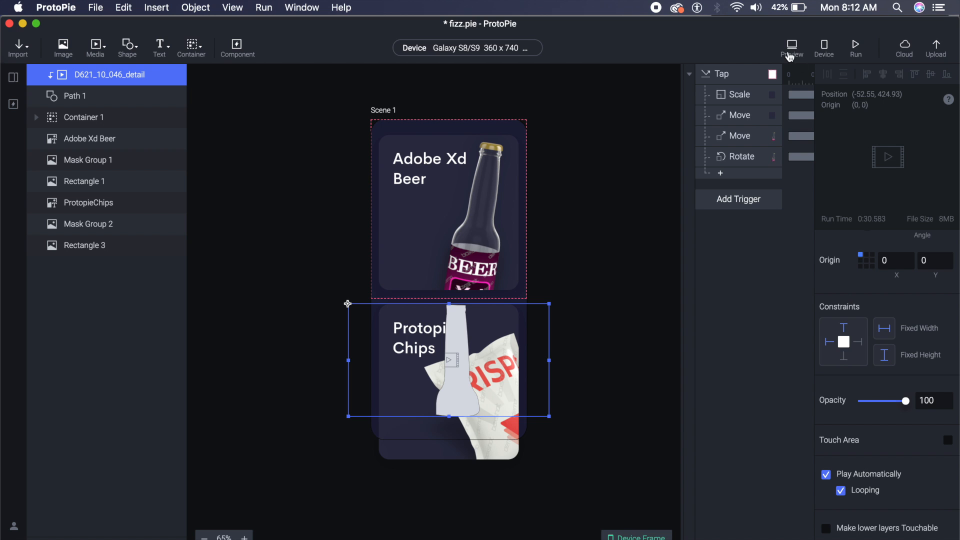
left_click(791, 47)
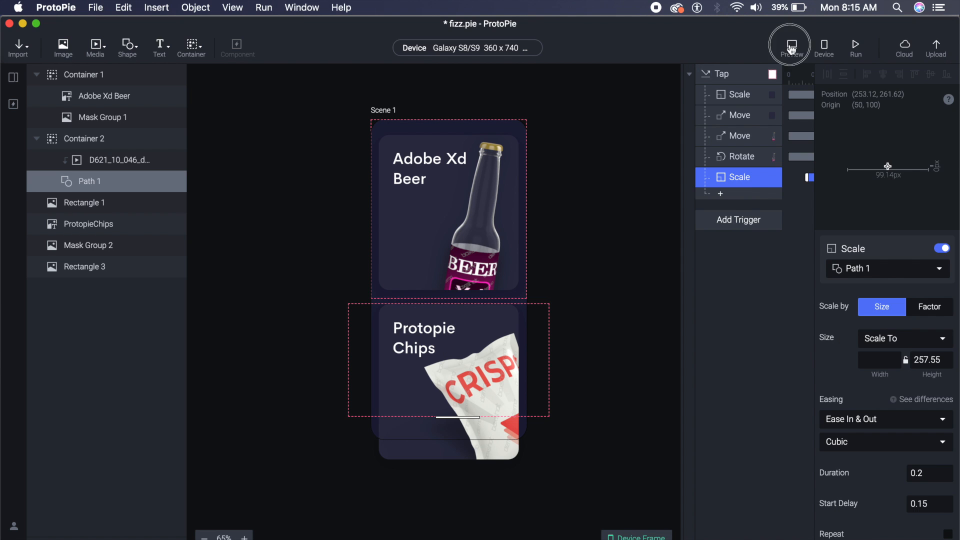
Step: Begin the Fling interaction that moves the bubbles video by X 20, Y 80 with elastic easing
left_click(789, 44)
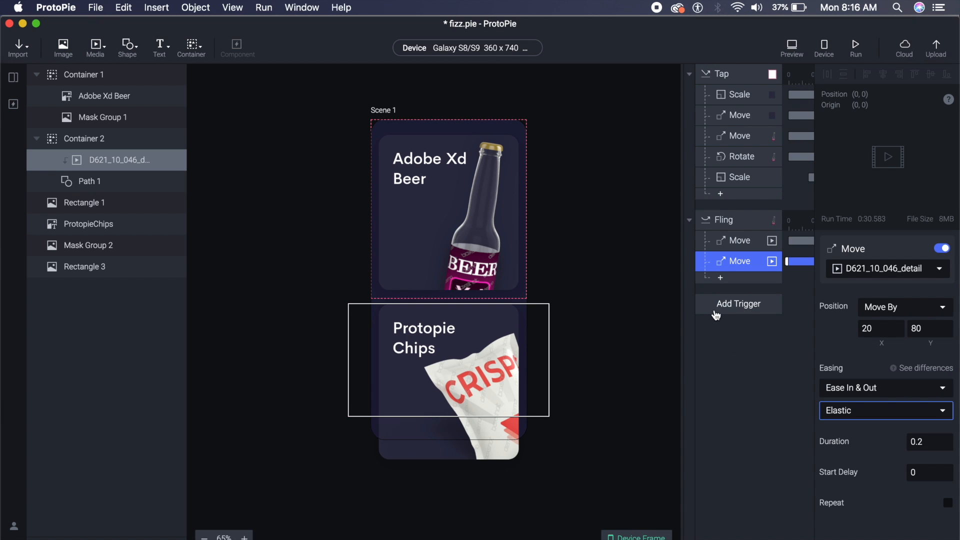
mouse_move(625, 34)
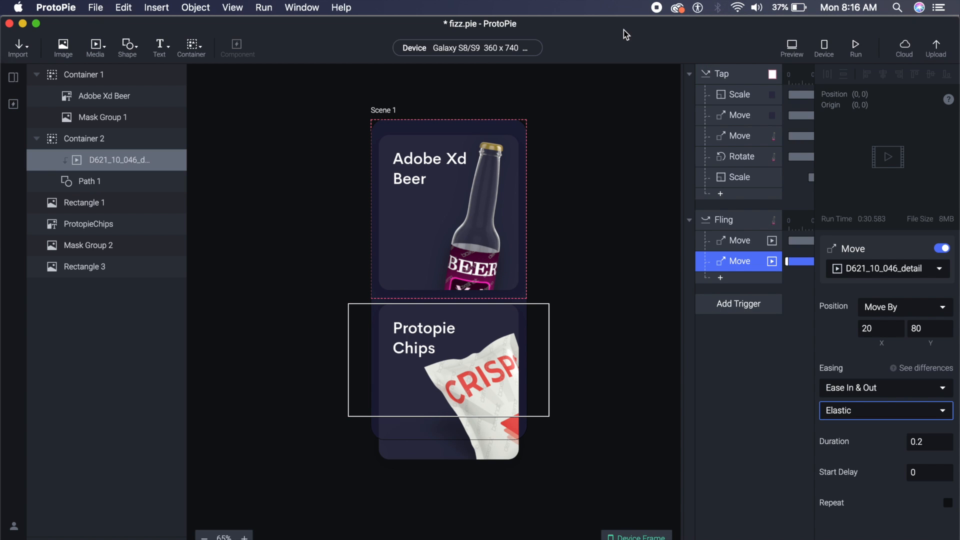
mouse_move(716, 43)
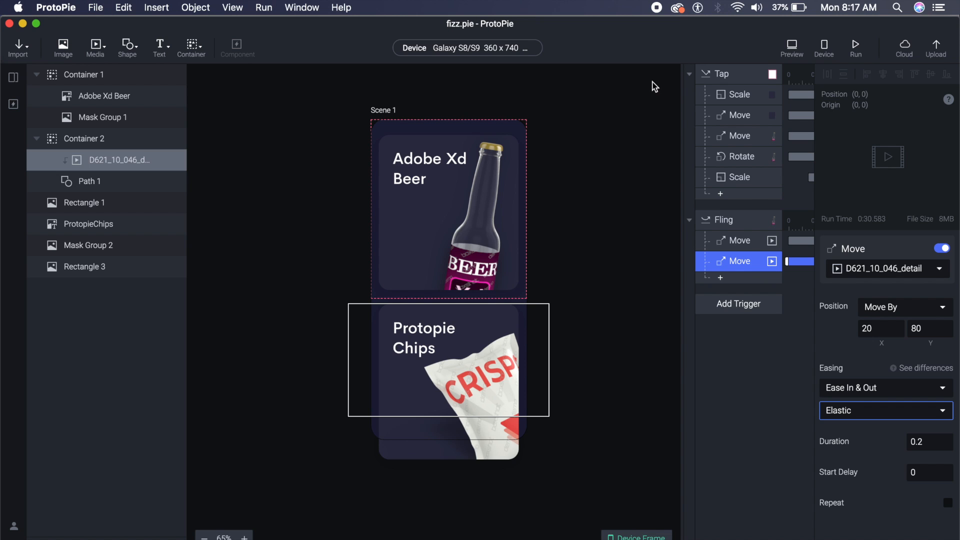
mouse_move(622, 124)
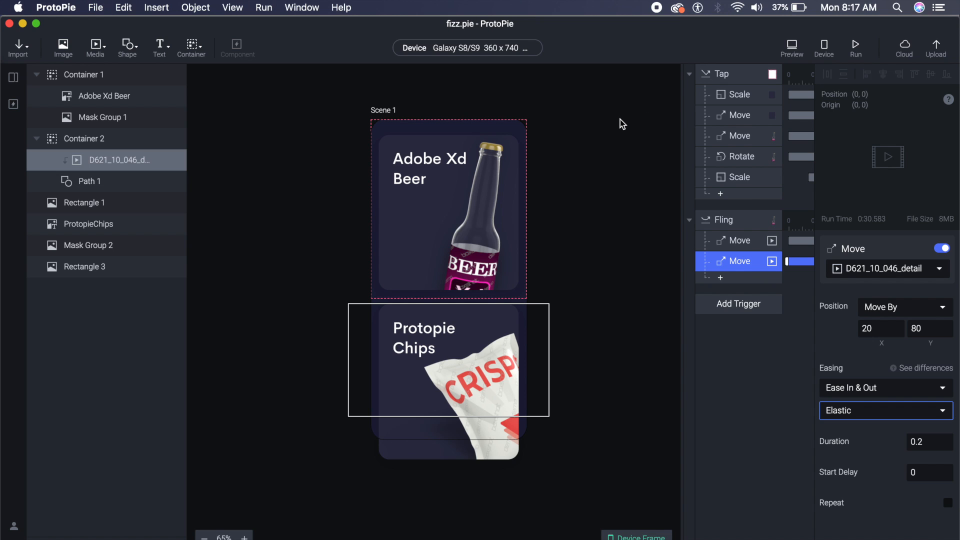
mouse_move(935, 48)
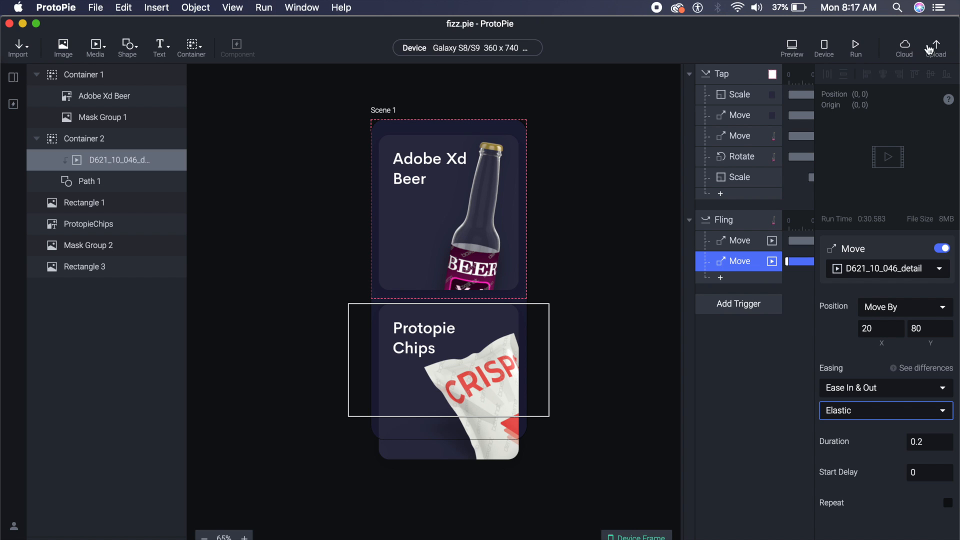
mouse_move(936, 49)
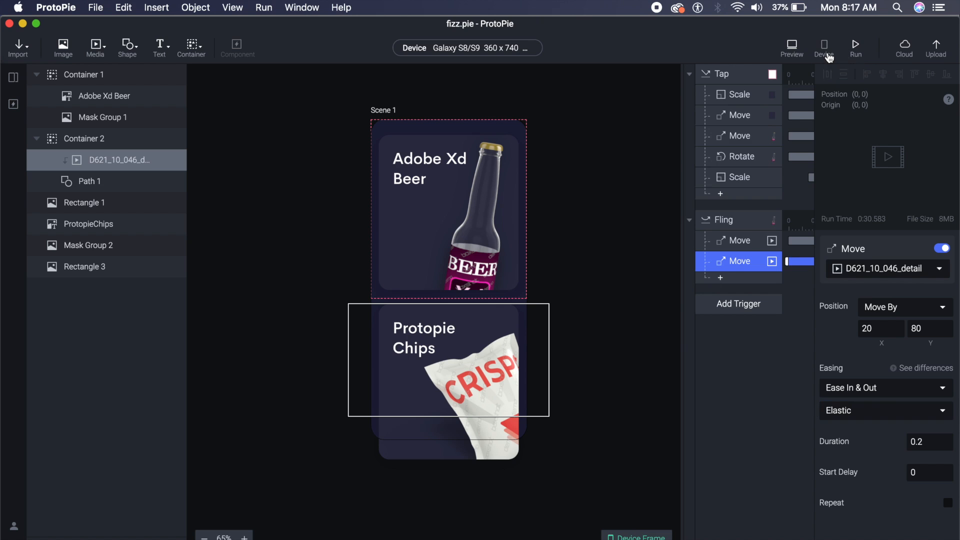
Step: Display the QR code for opening the fizz prototype in ProtoPie Player
left_click(823, 48)
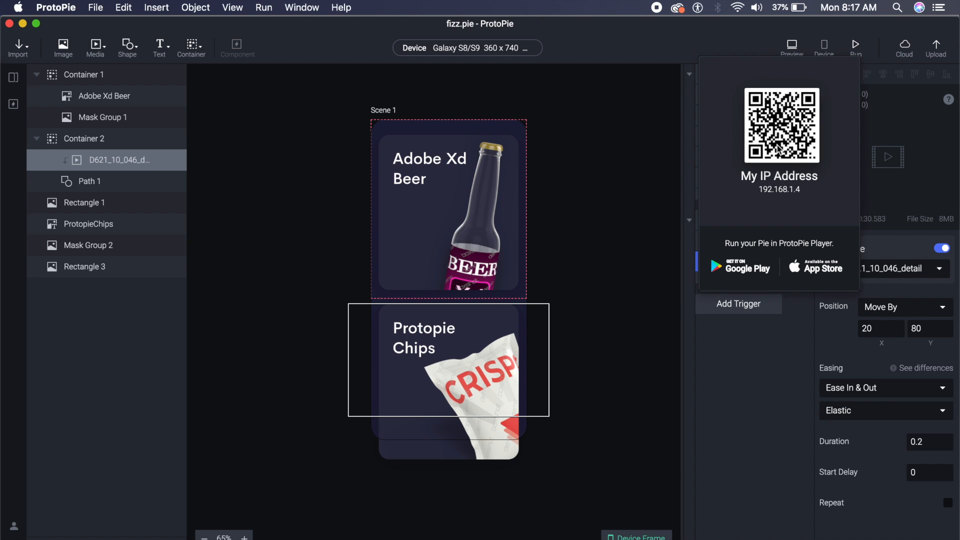
mouse_move(765, 109)
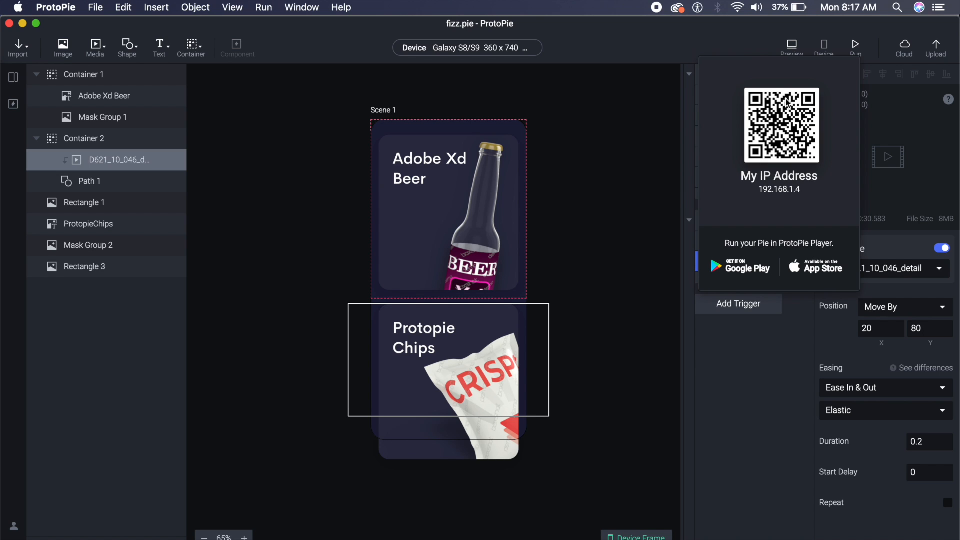
mouse_move(757, 247)
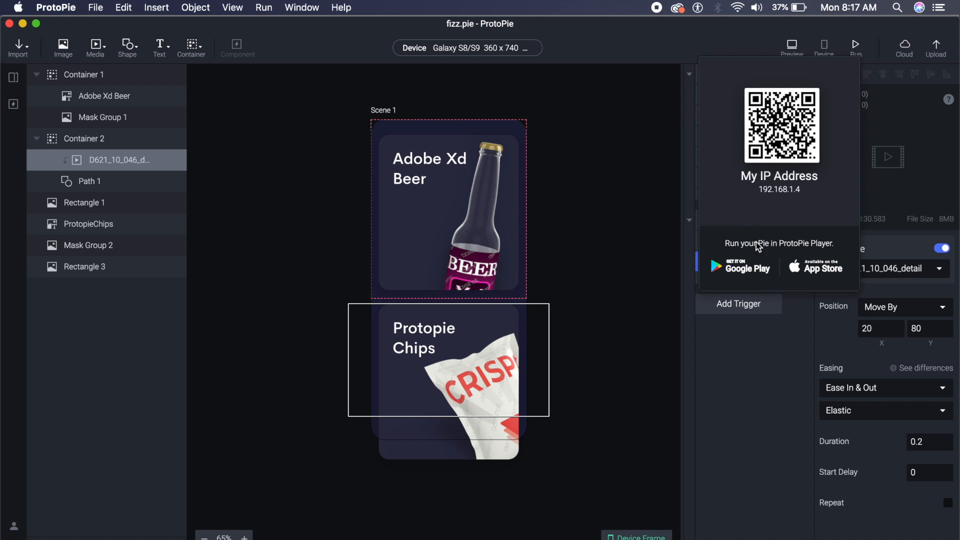
mouse_move(751, 197)
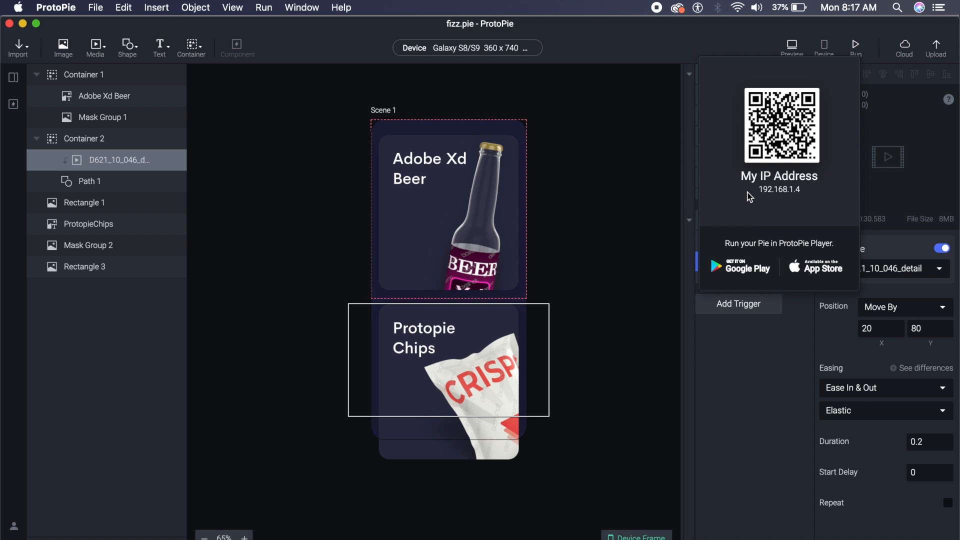